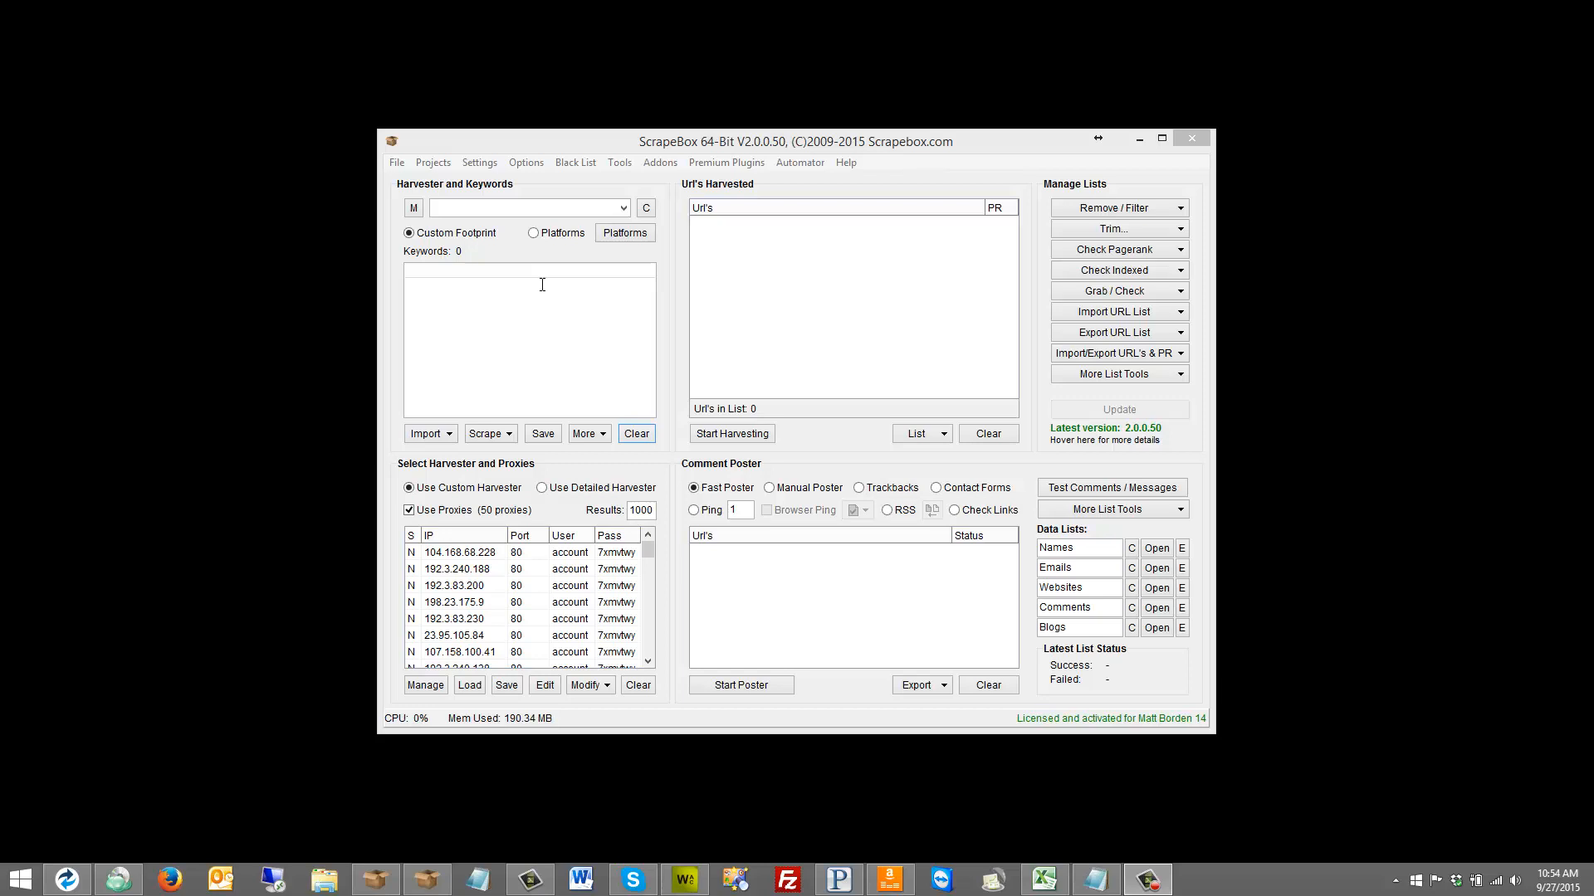
Enter 'outdoor service detroit mi' as the keyword and open the harvester
left_click(529, 340)
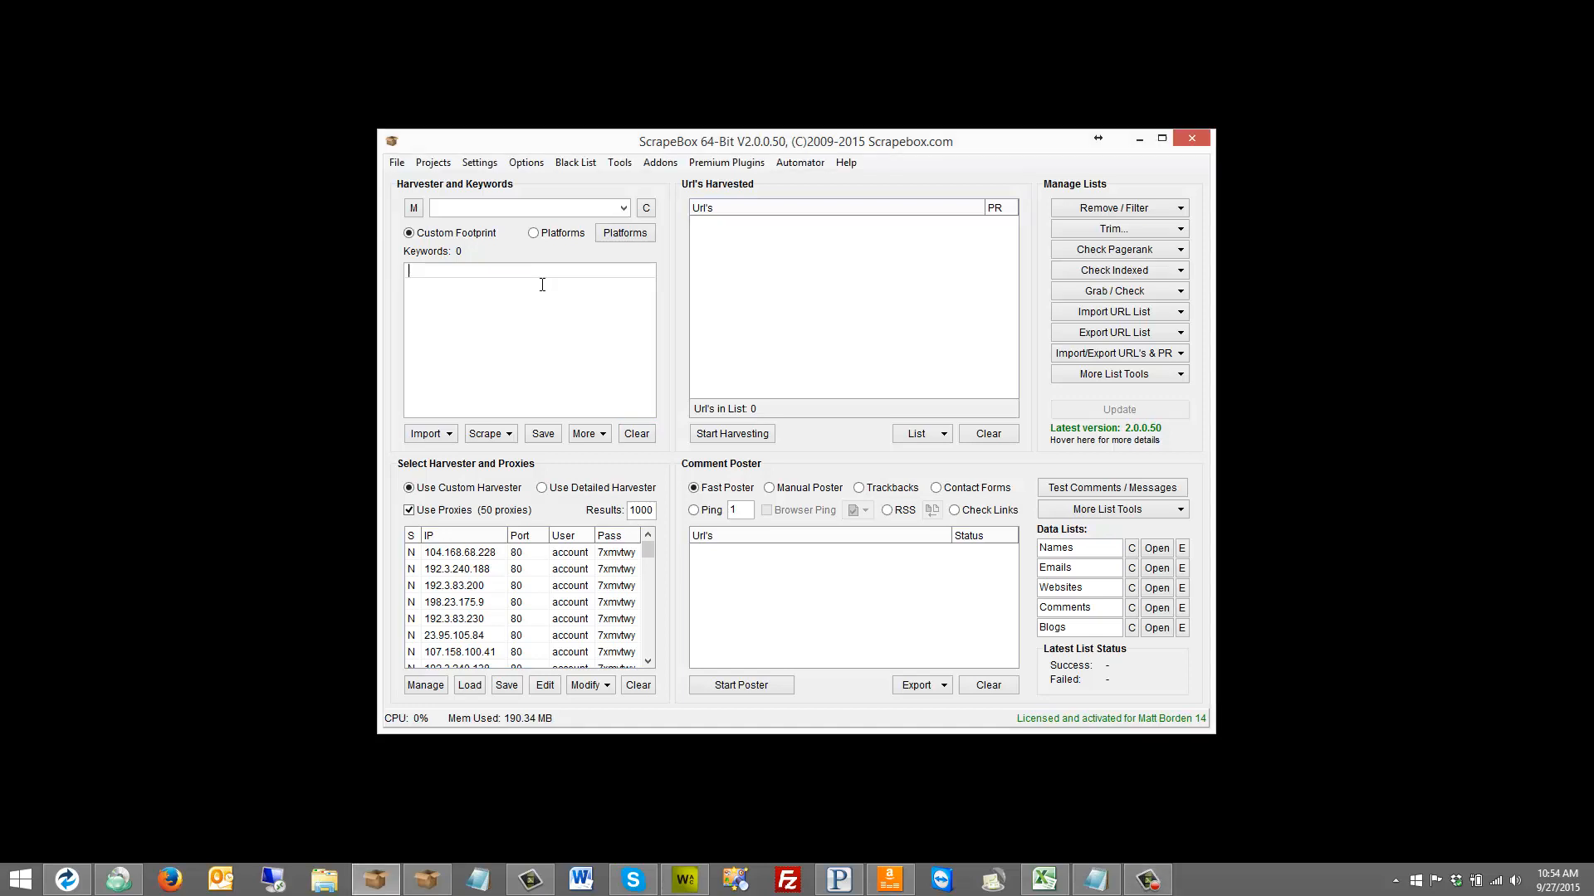
type("outdoor service detroi")
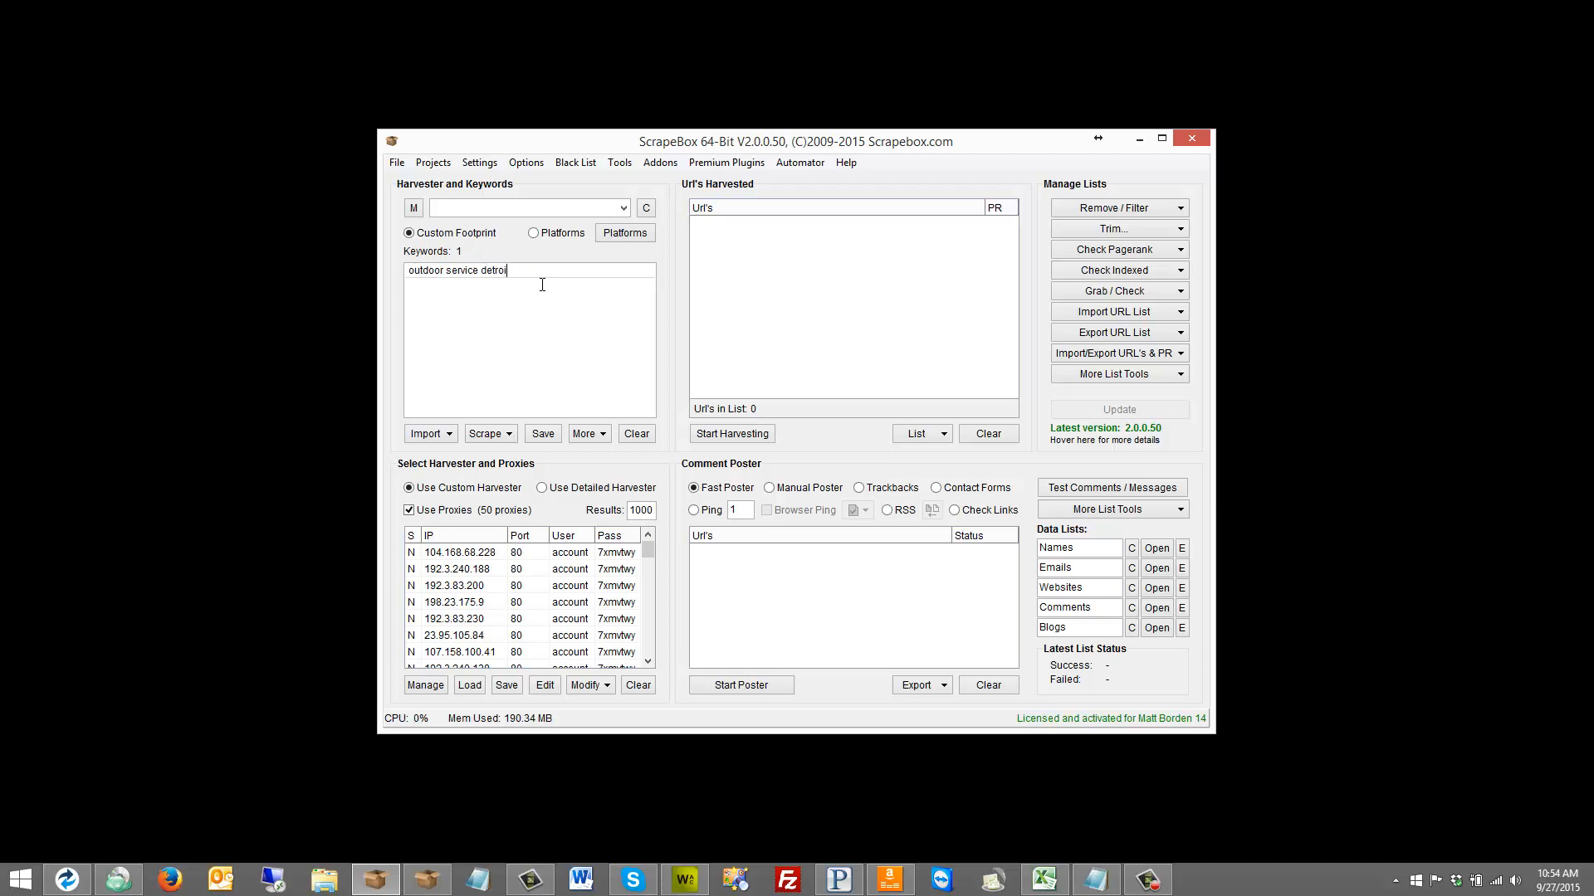
type("mi")
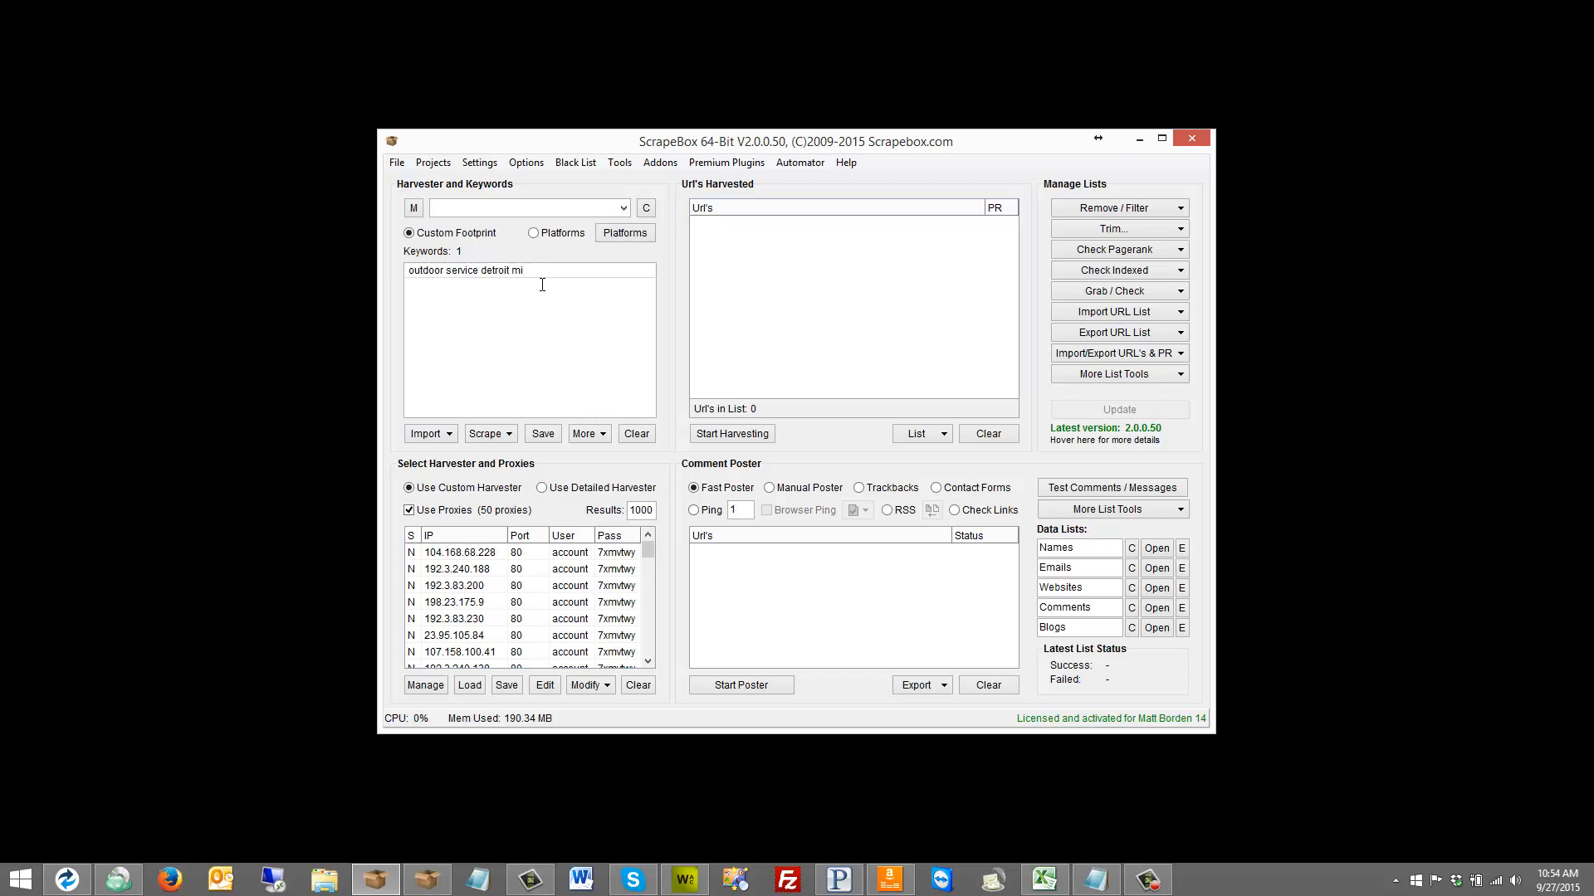
mouse_move(552, 339)
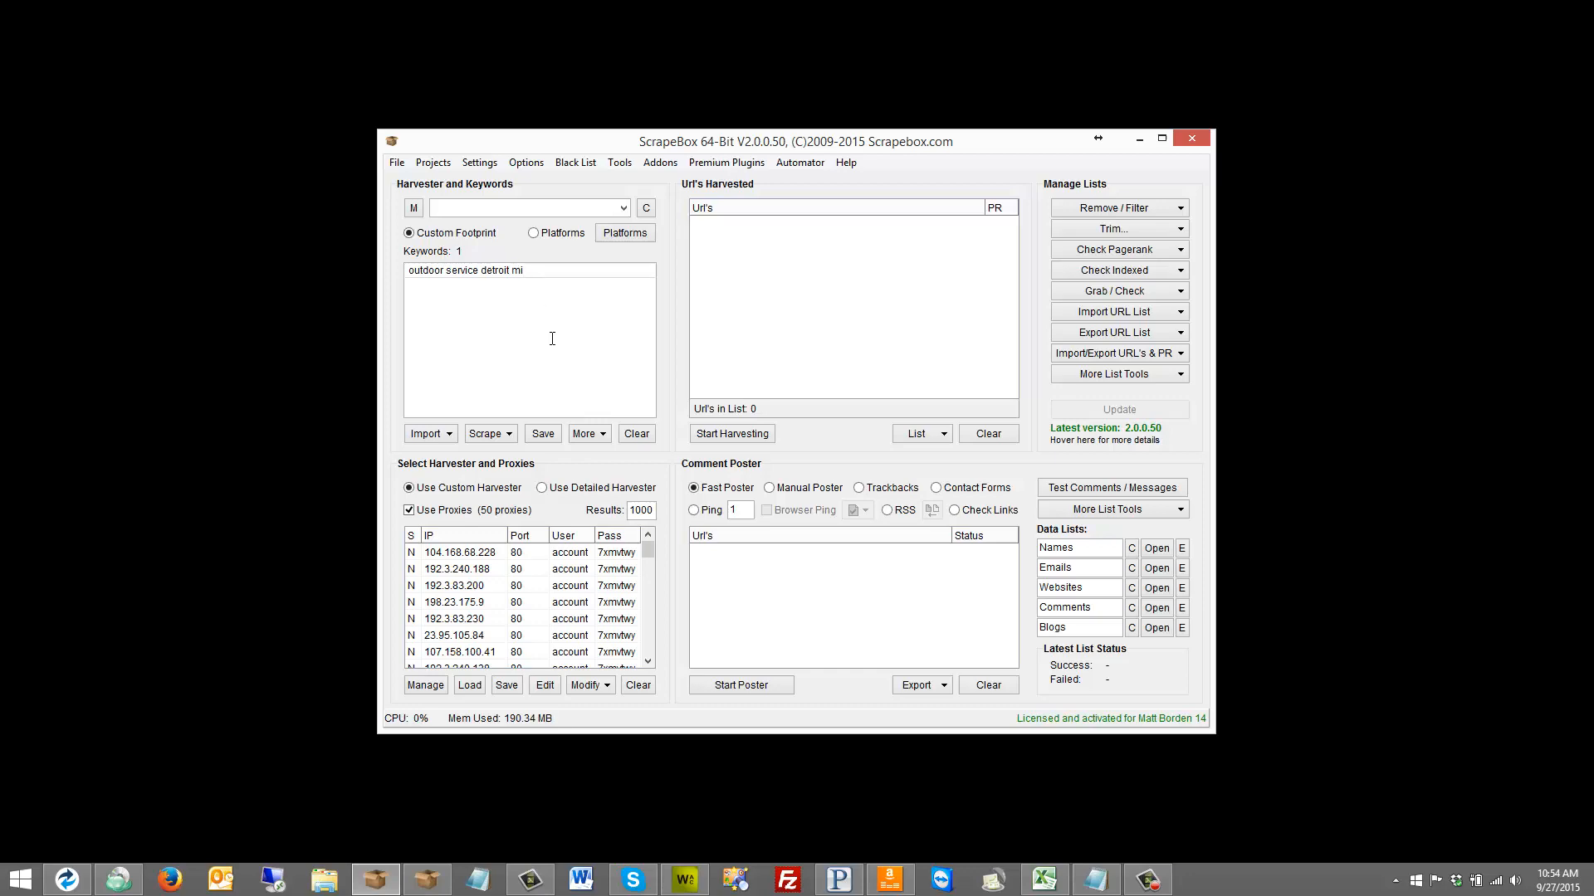
left_click(730, 434)
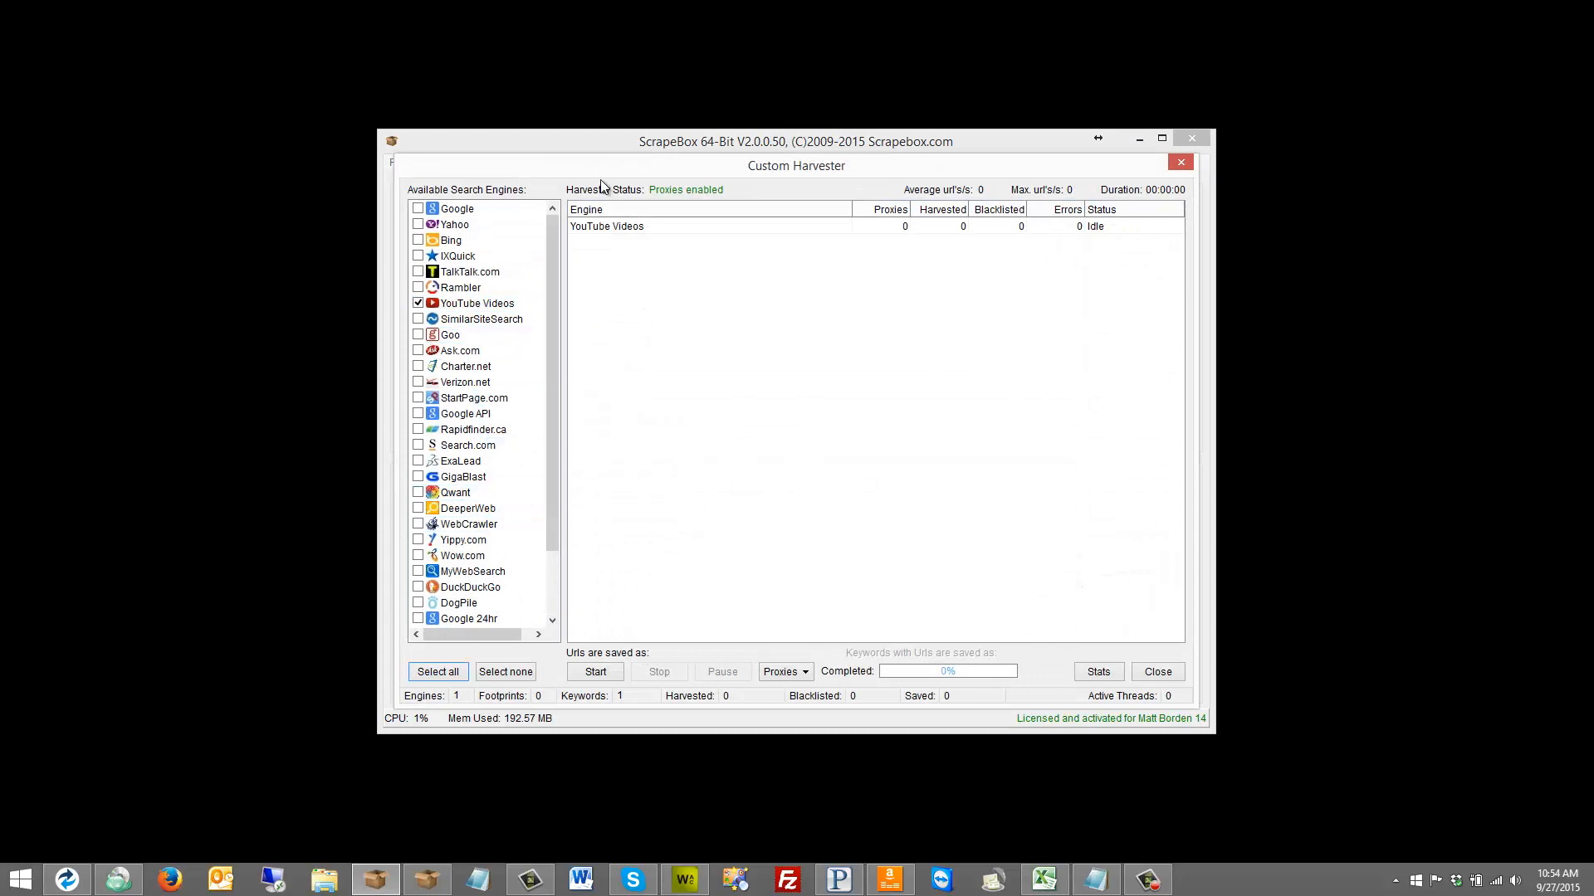
Harvest YouTube Videos results for the keyword through proxies, reaching 79 URLs
left_click(475, 303)
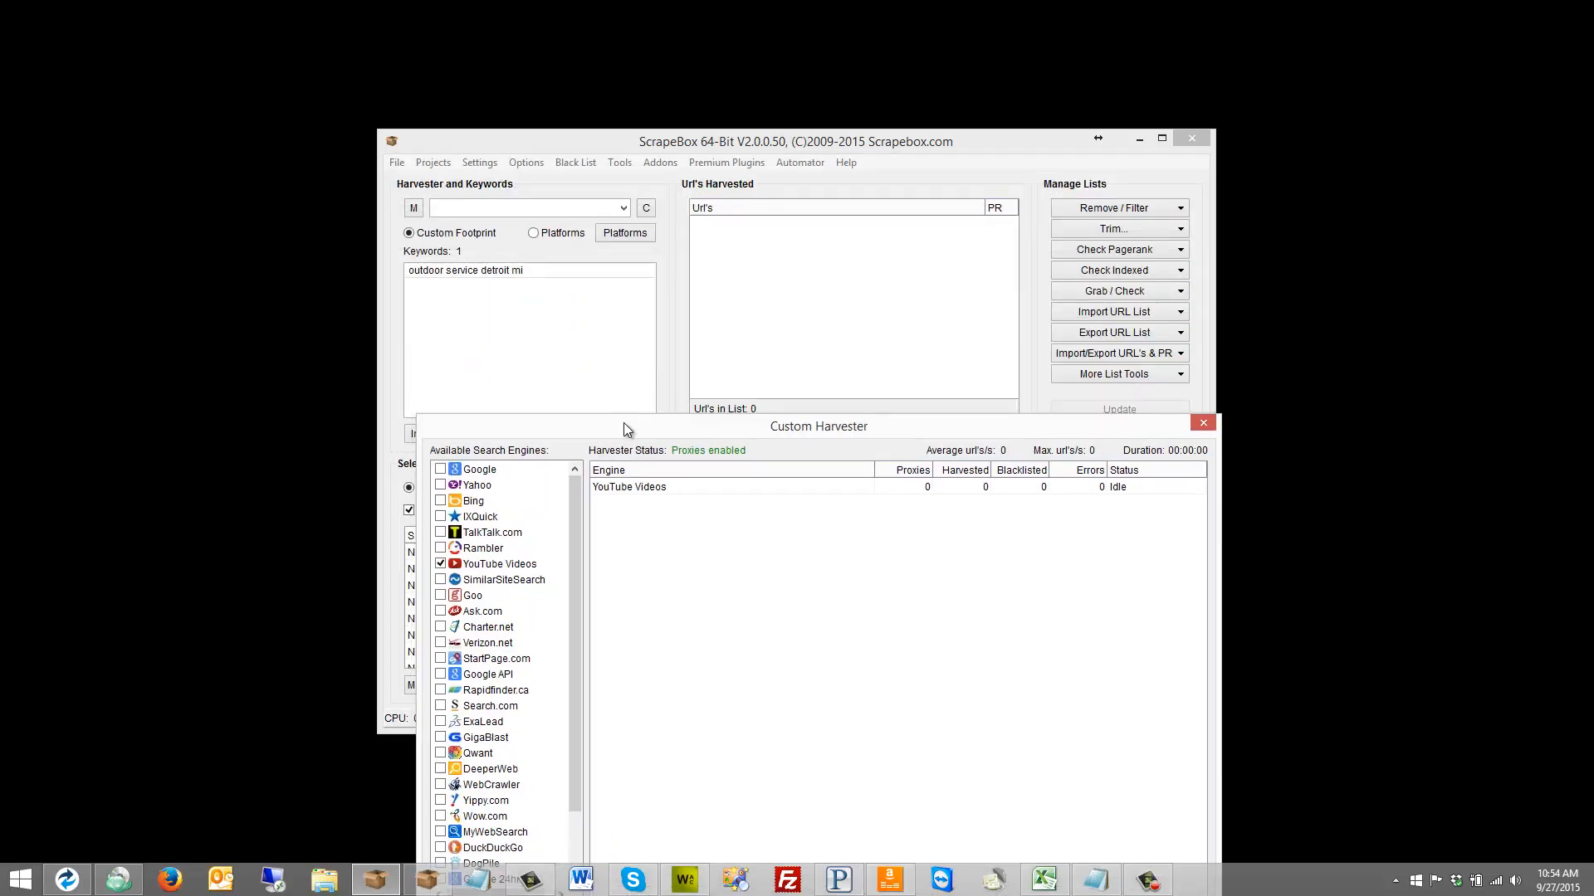
mouse_move(518, 272)
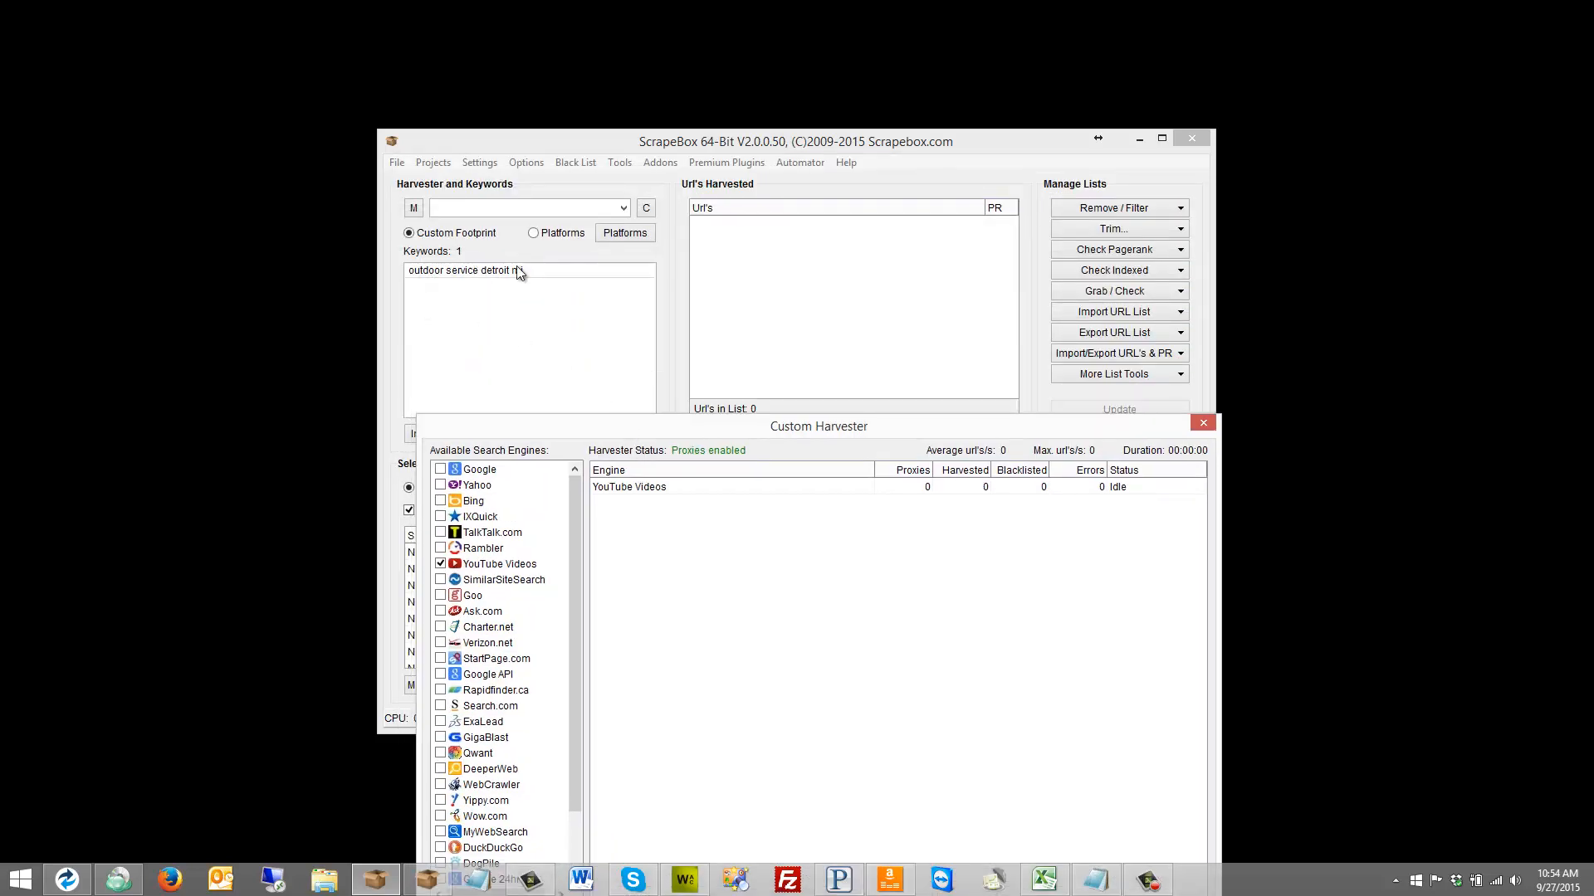
mouse_move(484, 222)
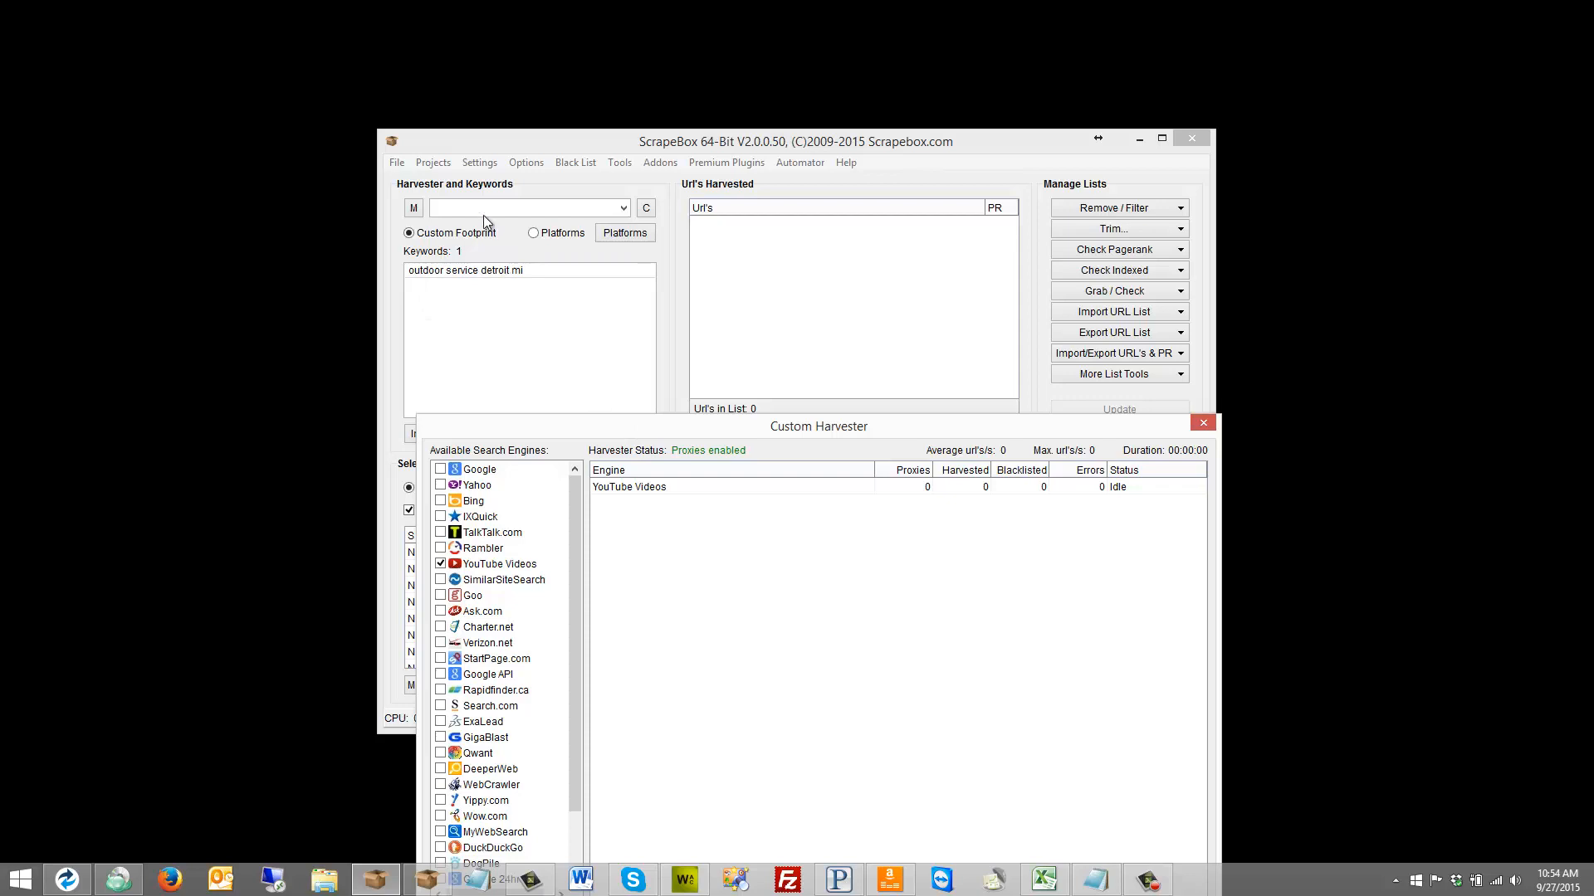
mouse_move(667, 415)
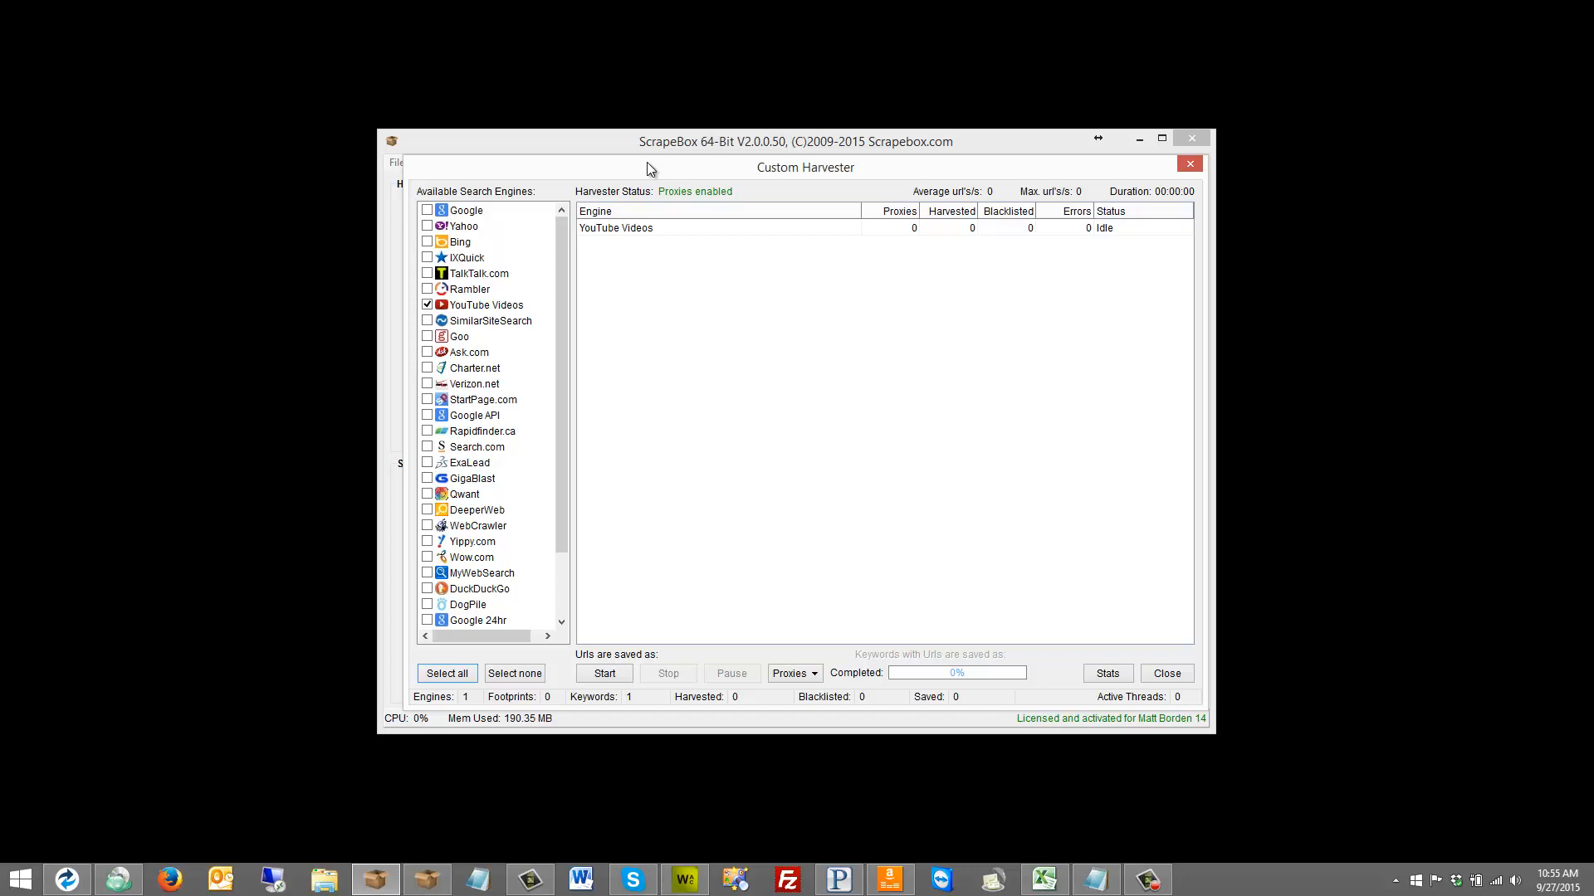
left_click(604, 673)
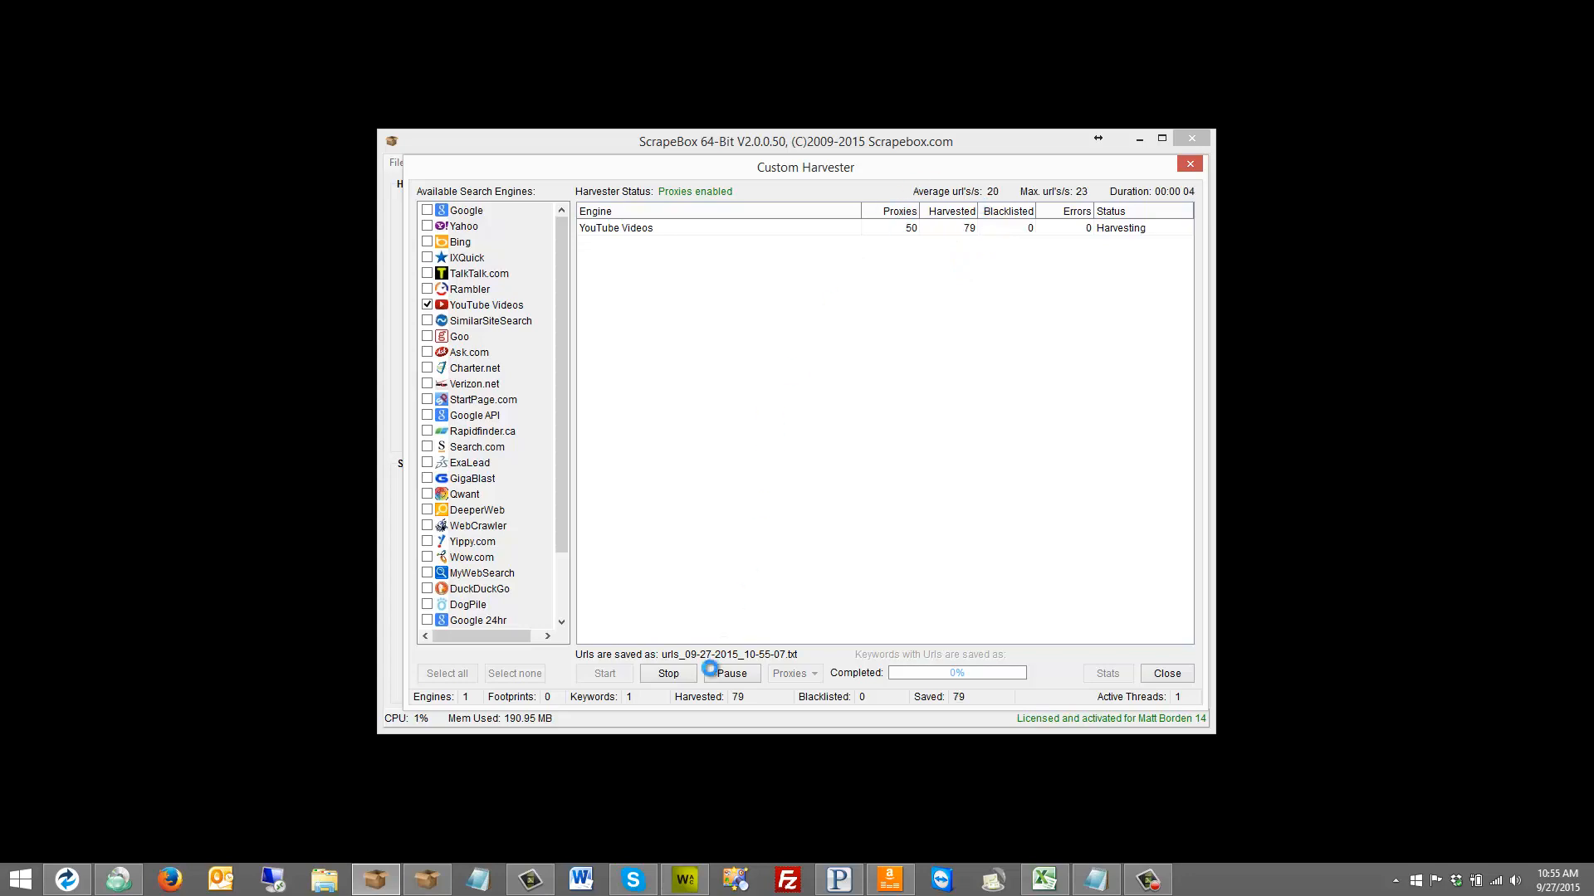
Finish the harvest, exit to the main window with 116 URLs, and show grabbing tools
left_click(1106, 673)
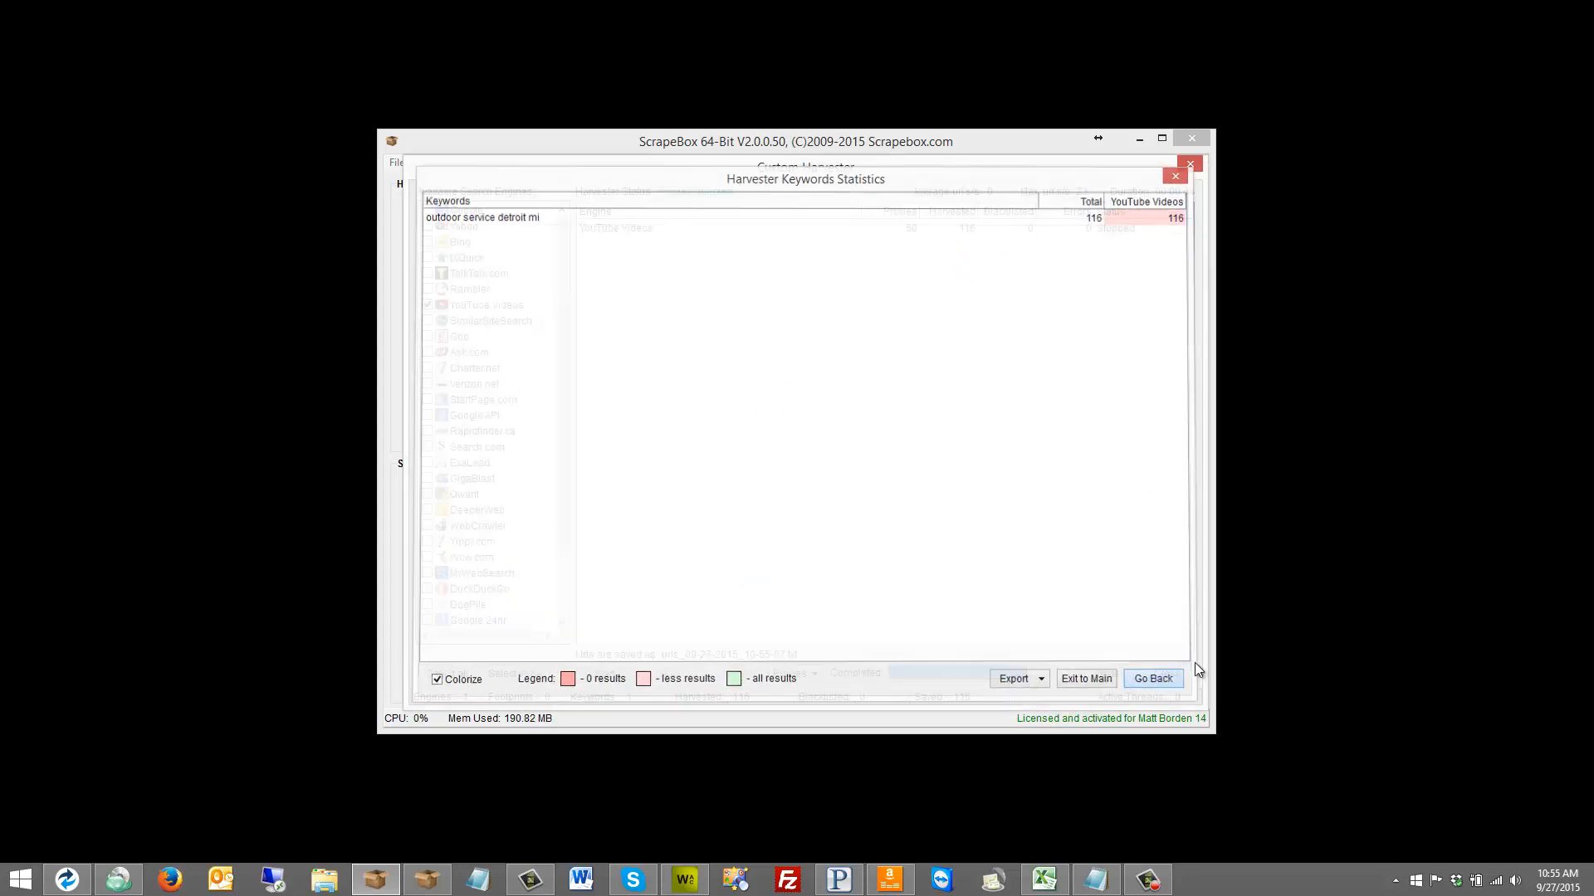
left_click(1151, 678)
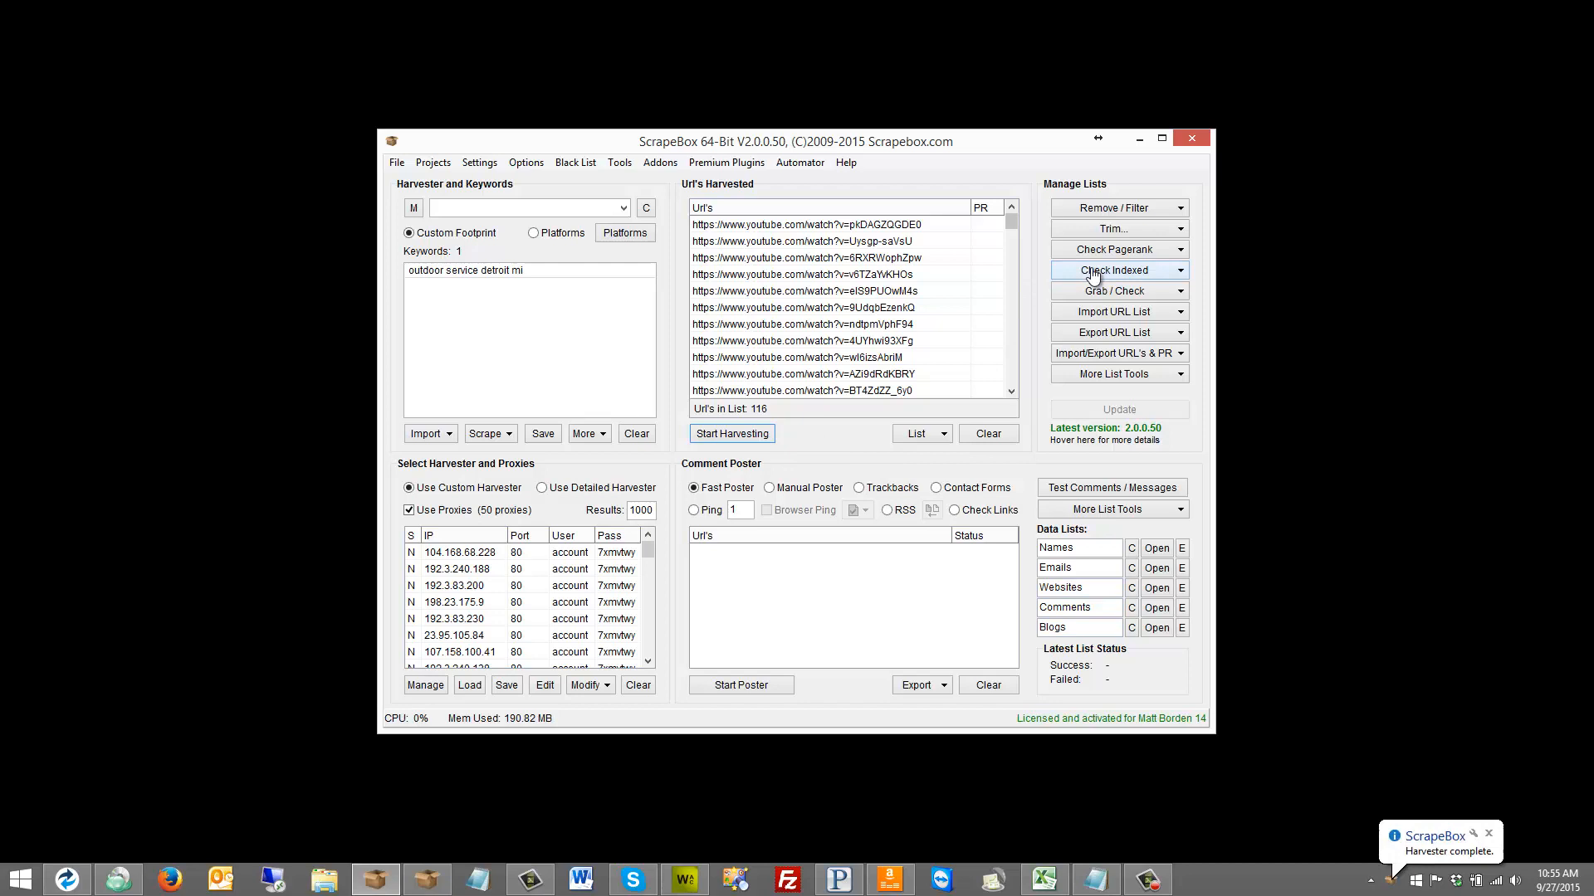
left_click(1115, 290)
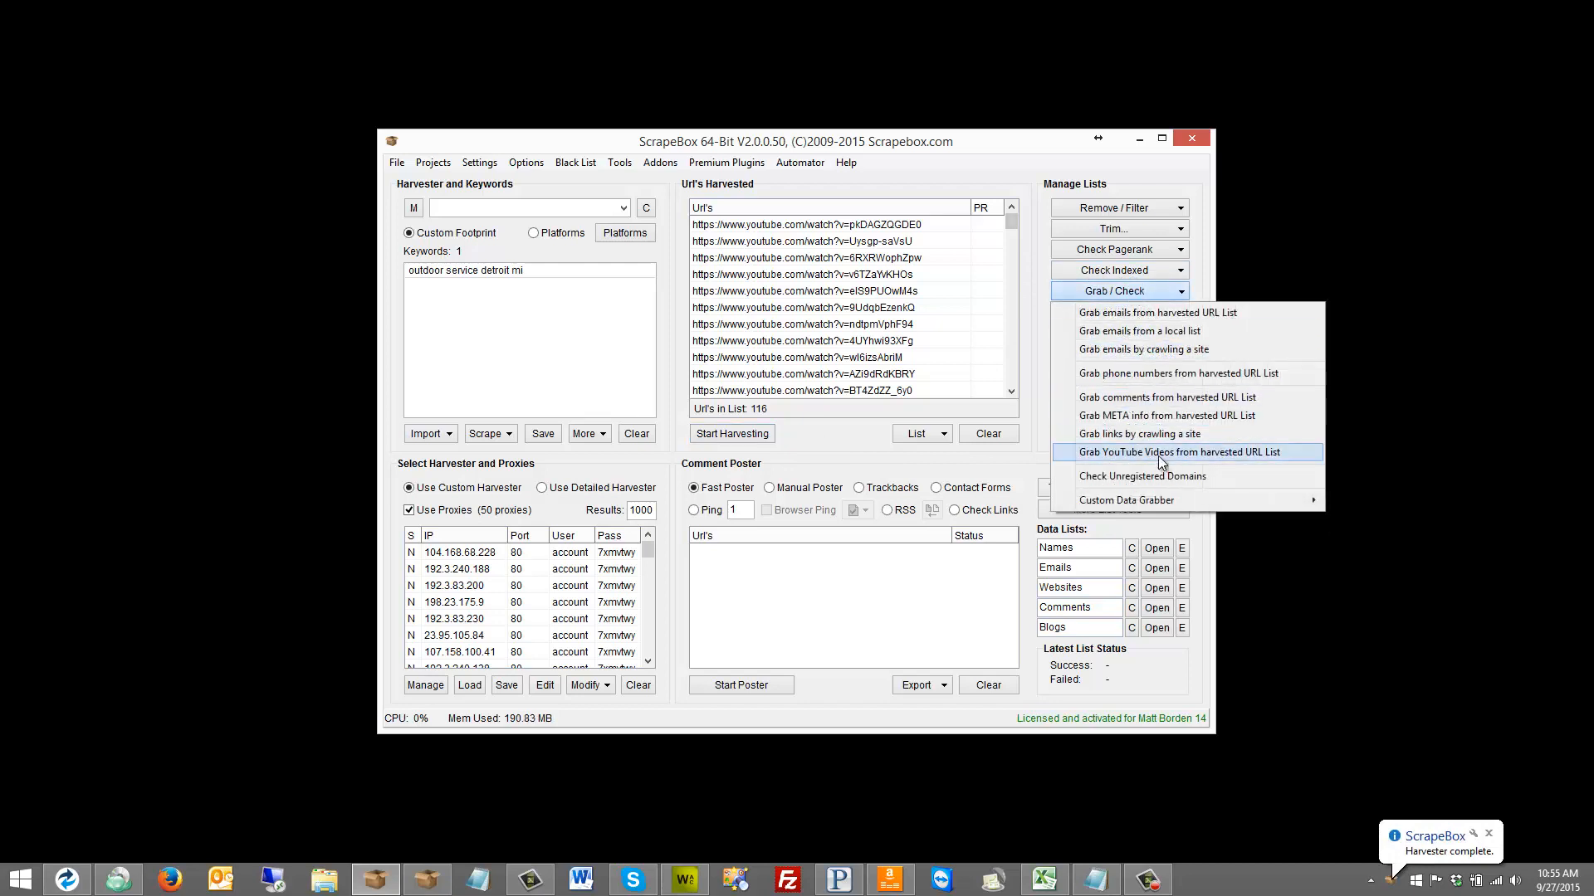
mouse_move(1201, 465)
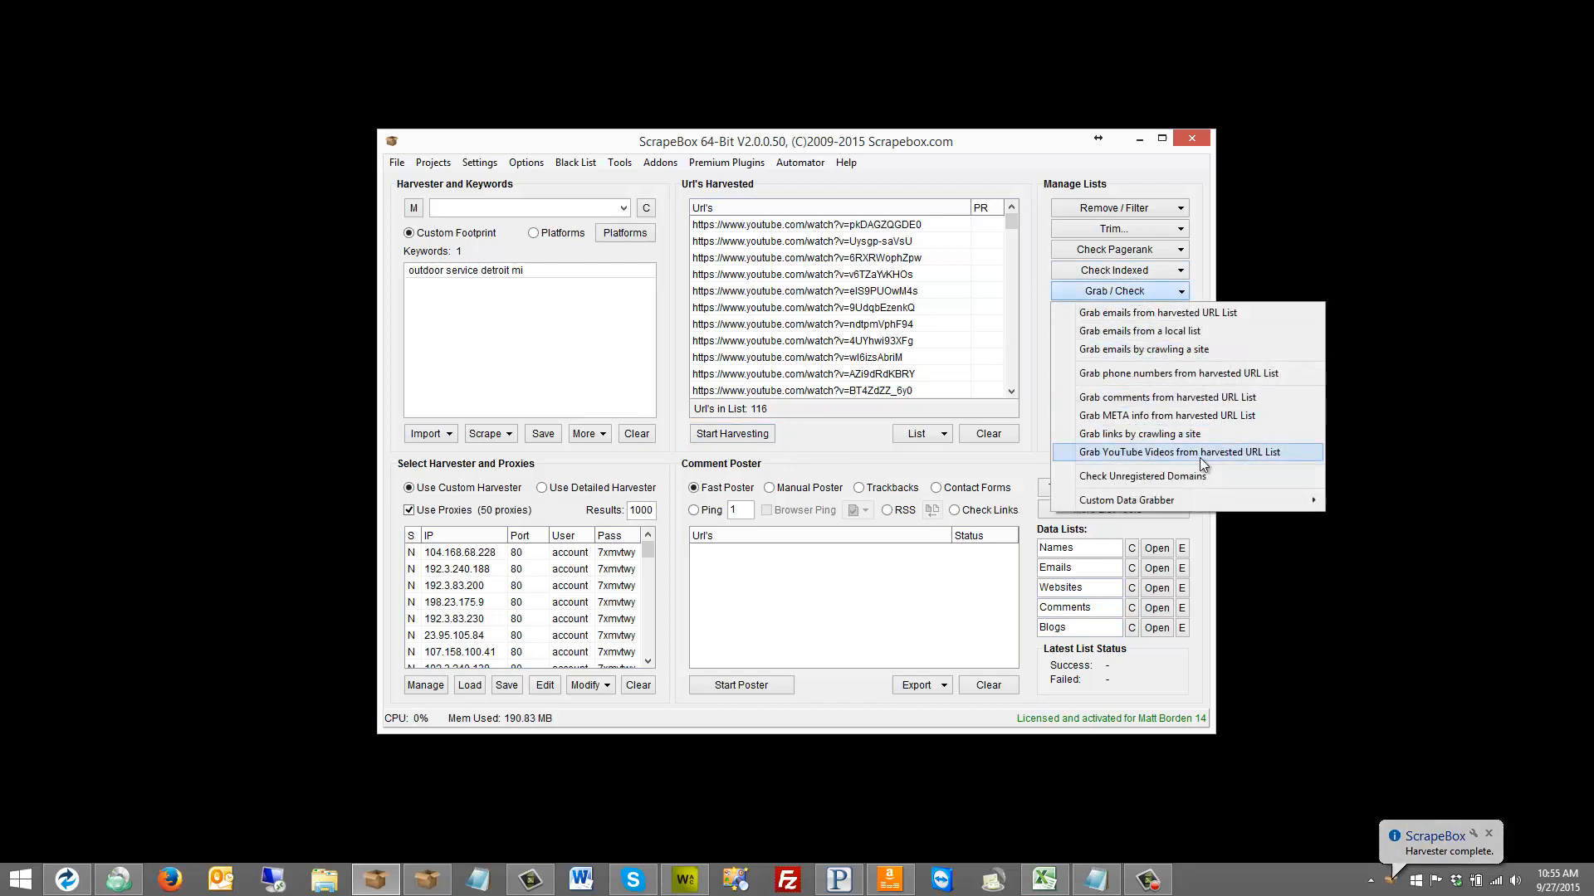
Load all 116 harvested YouTube URLs into the YouTube Grabber
left_click(1173, 452)
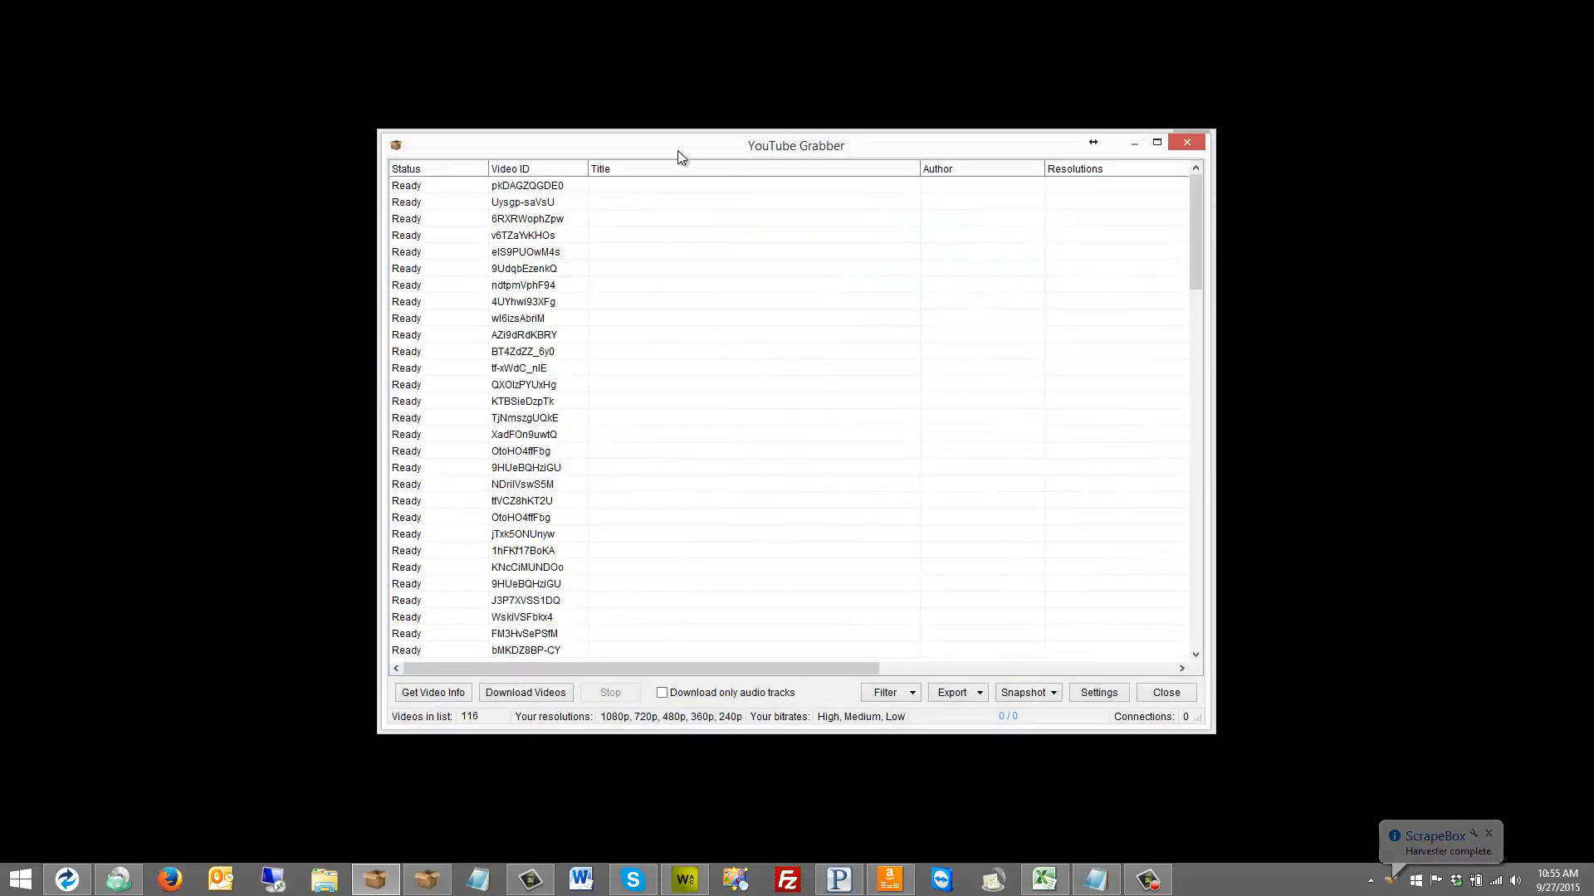
mouse_move(425, 668)
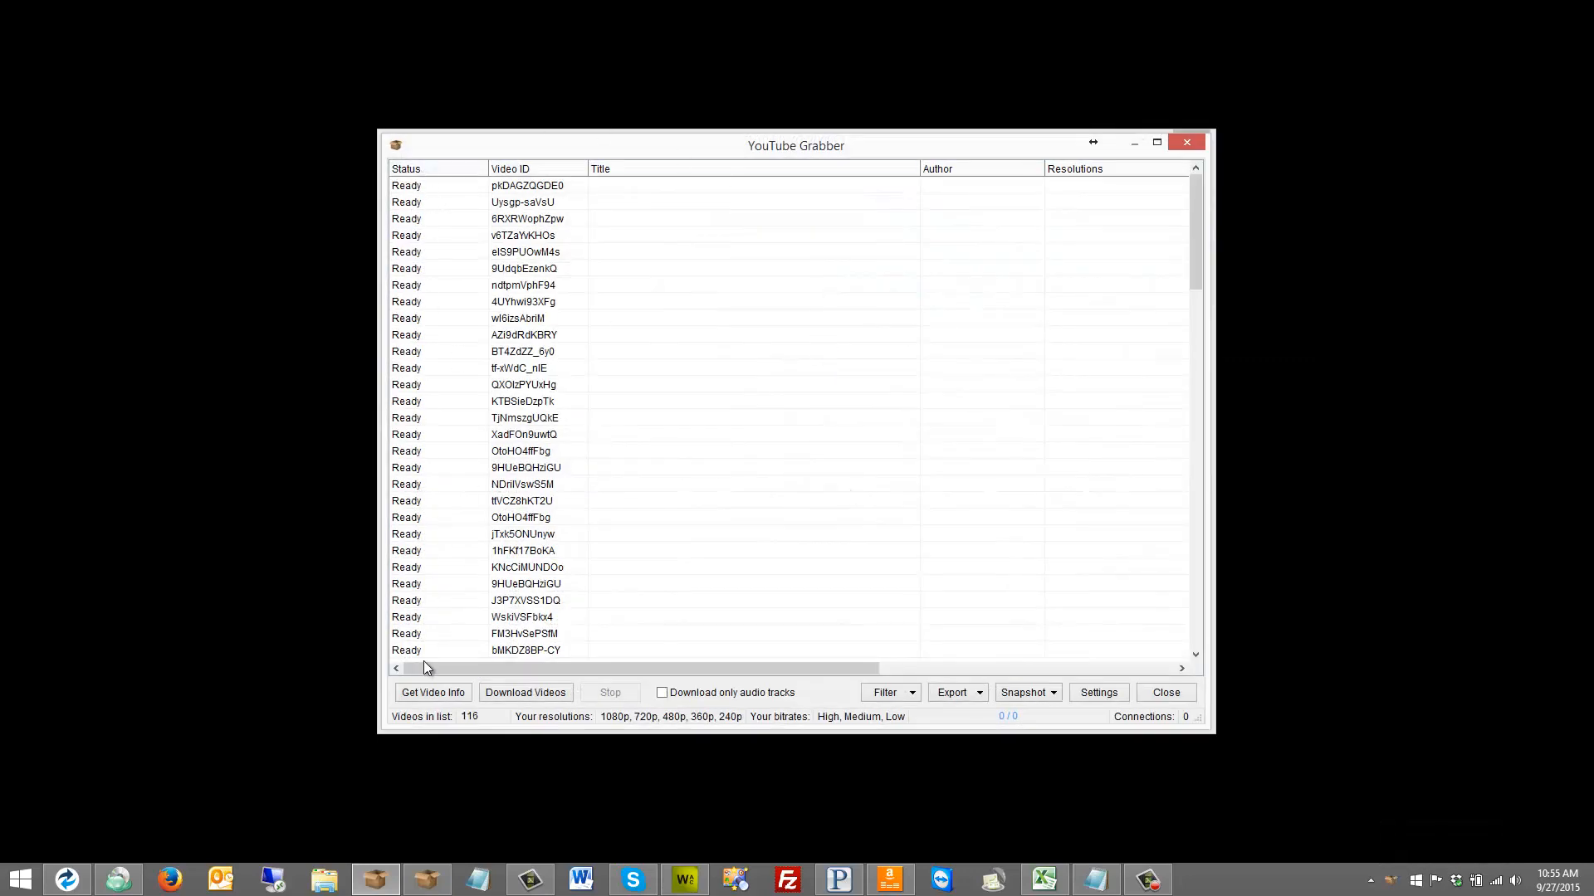
mouse_move(533, 596)
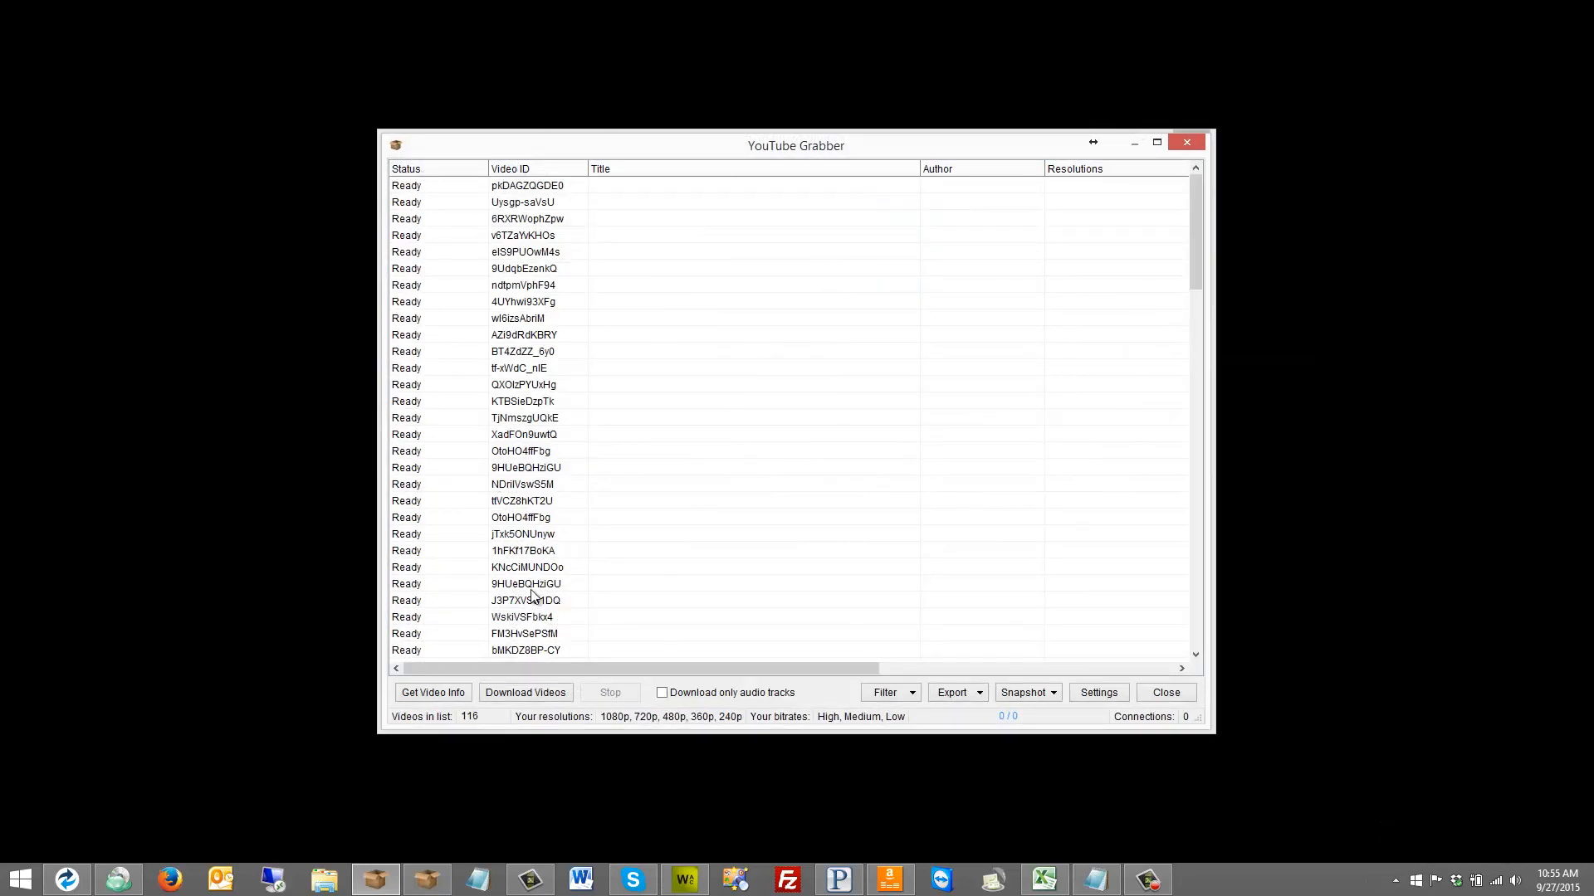
mouse_move(606, 530)
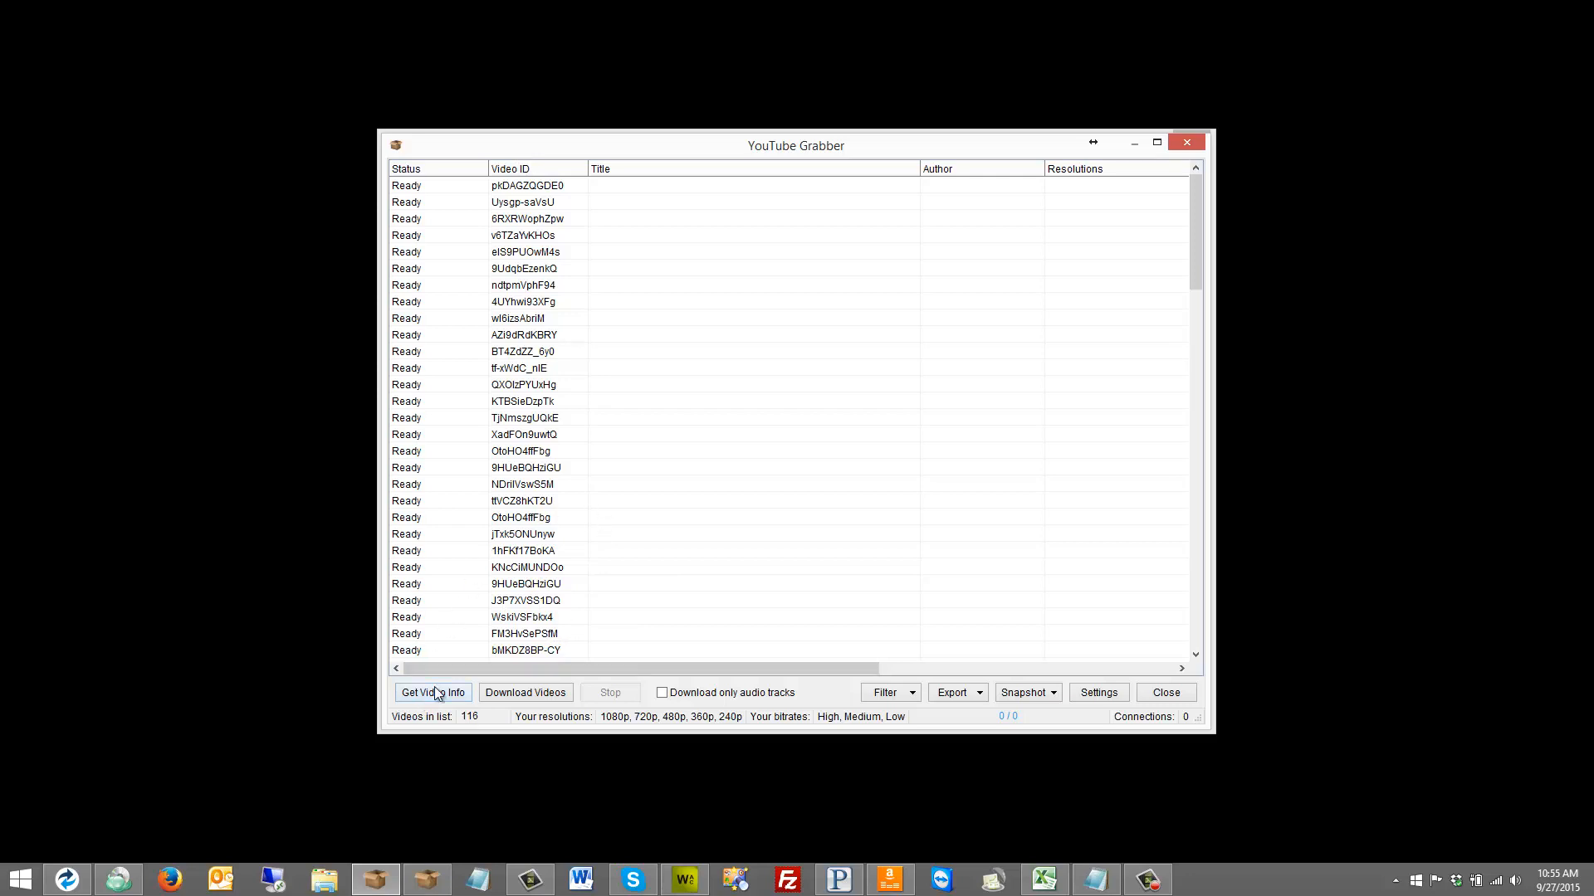
mouse_move(562, 676)
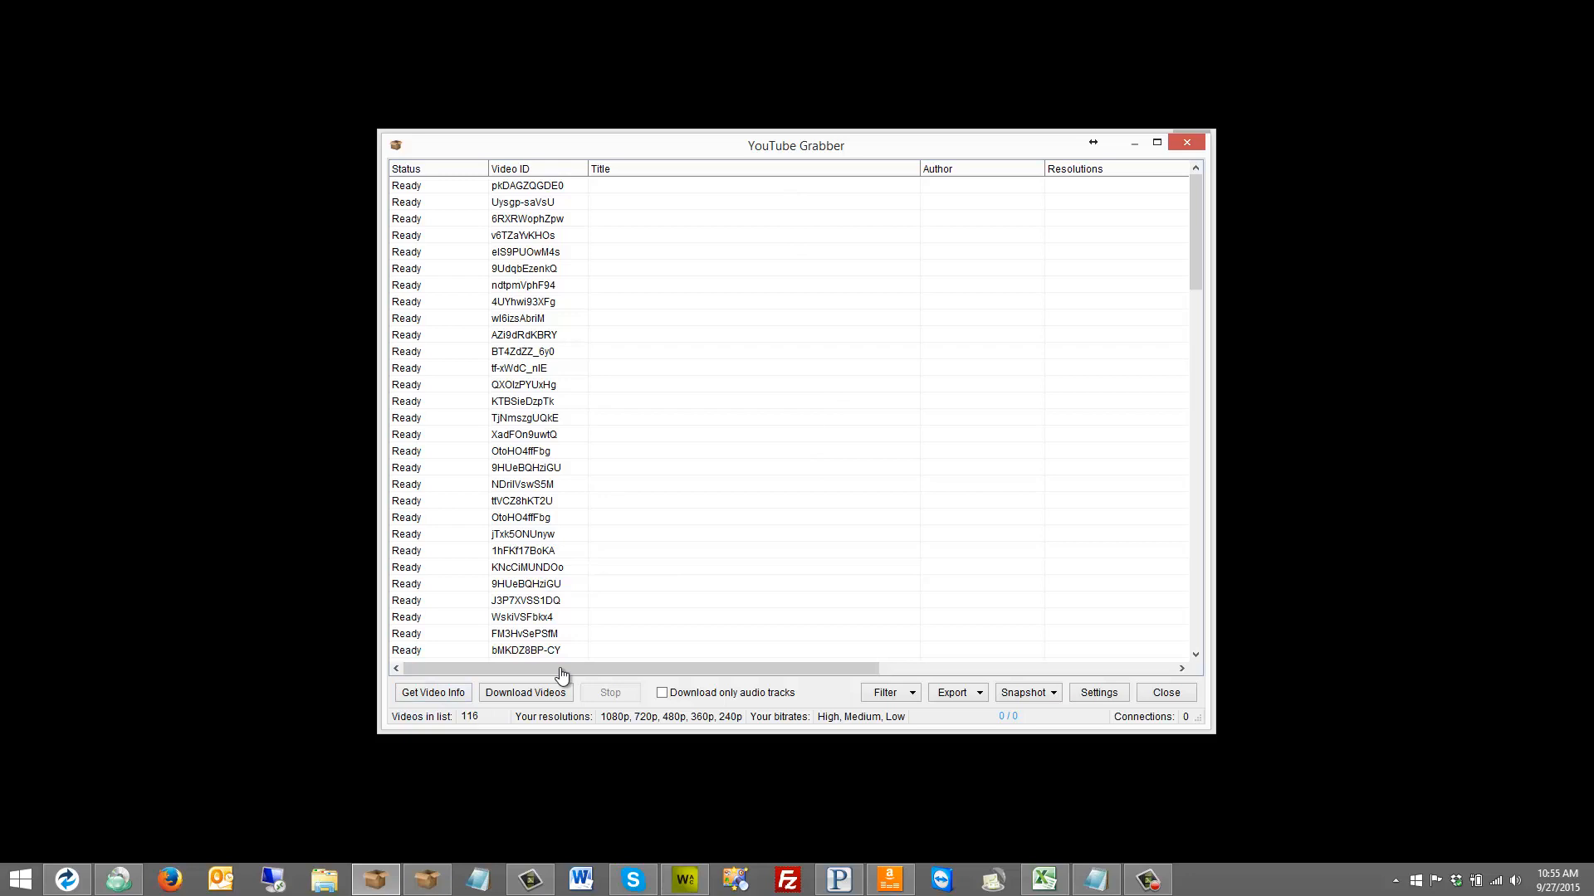
mouse_move(557, 699)
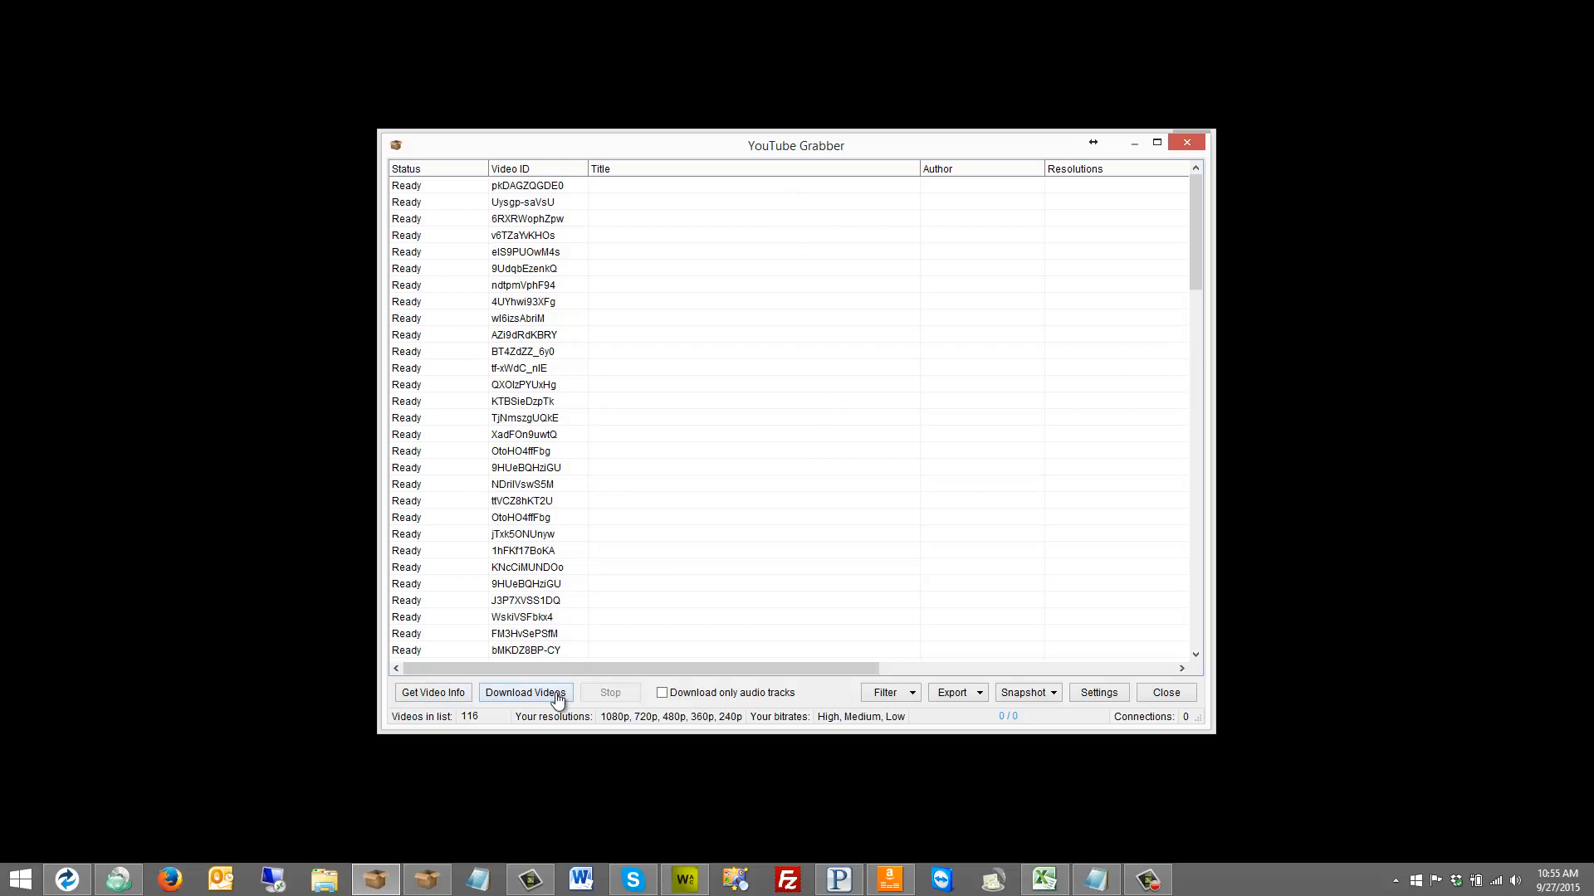
mouse_move(705, 701)
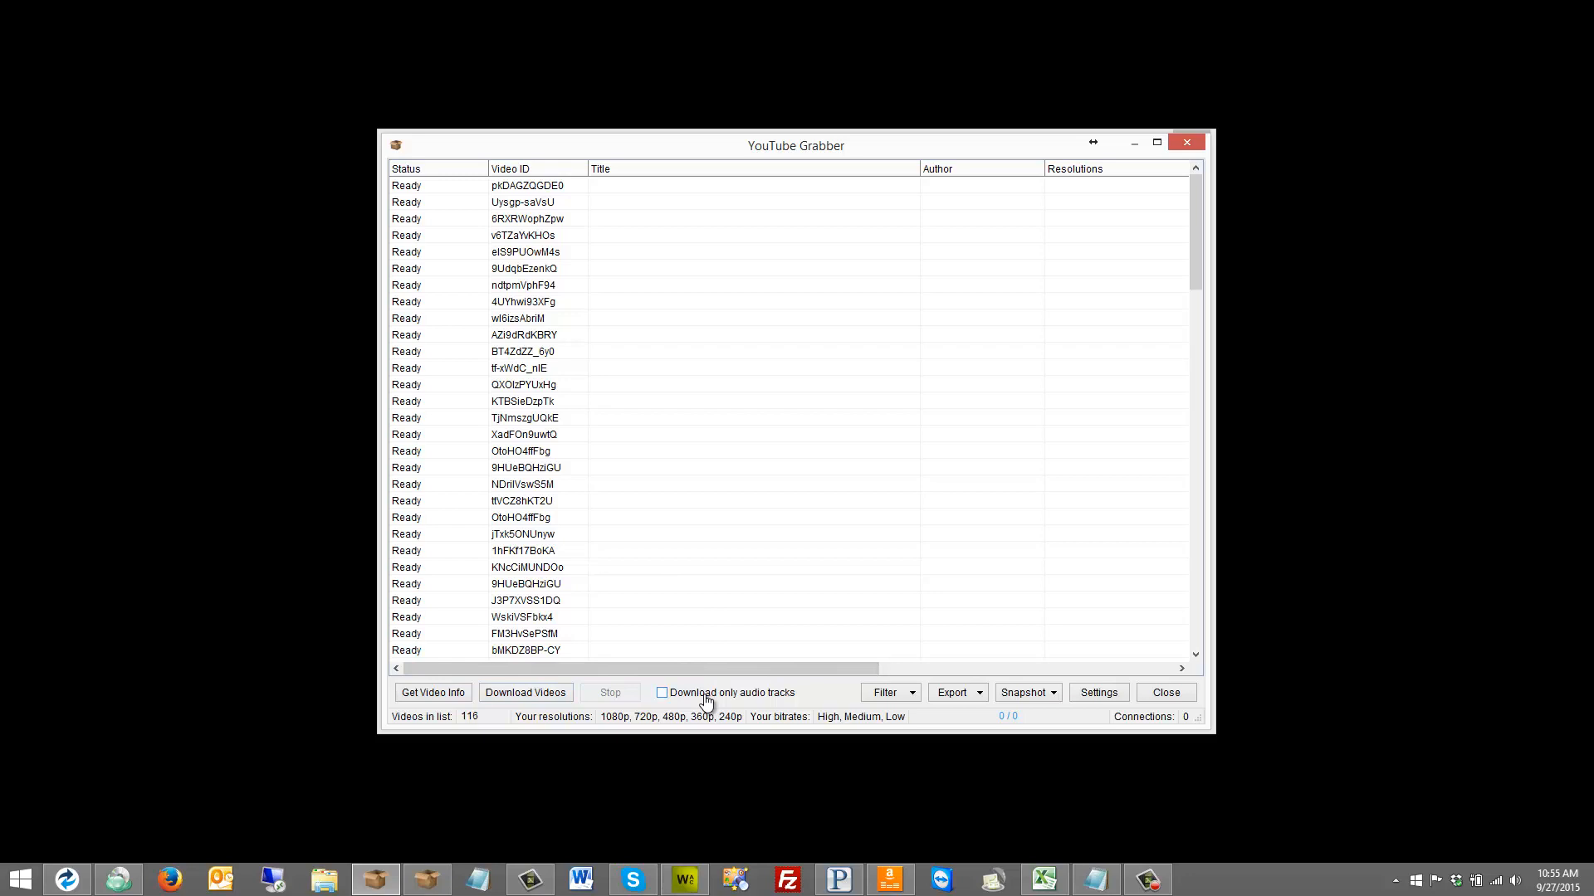
mouse_move(864, 702)
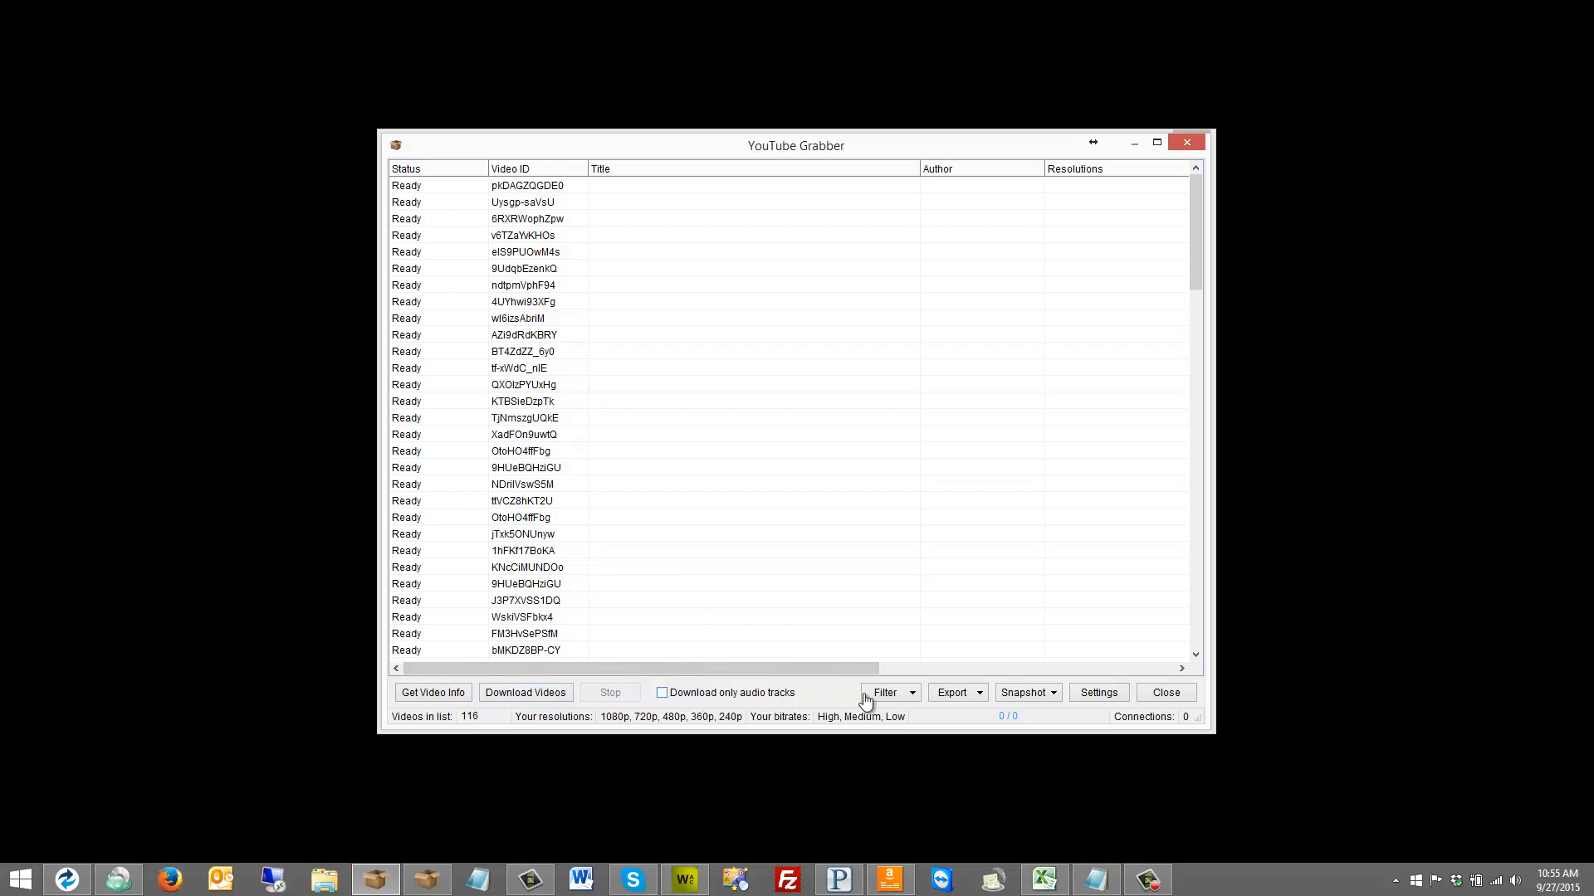
mouse_move(955, 700)
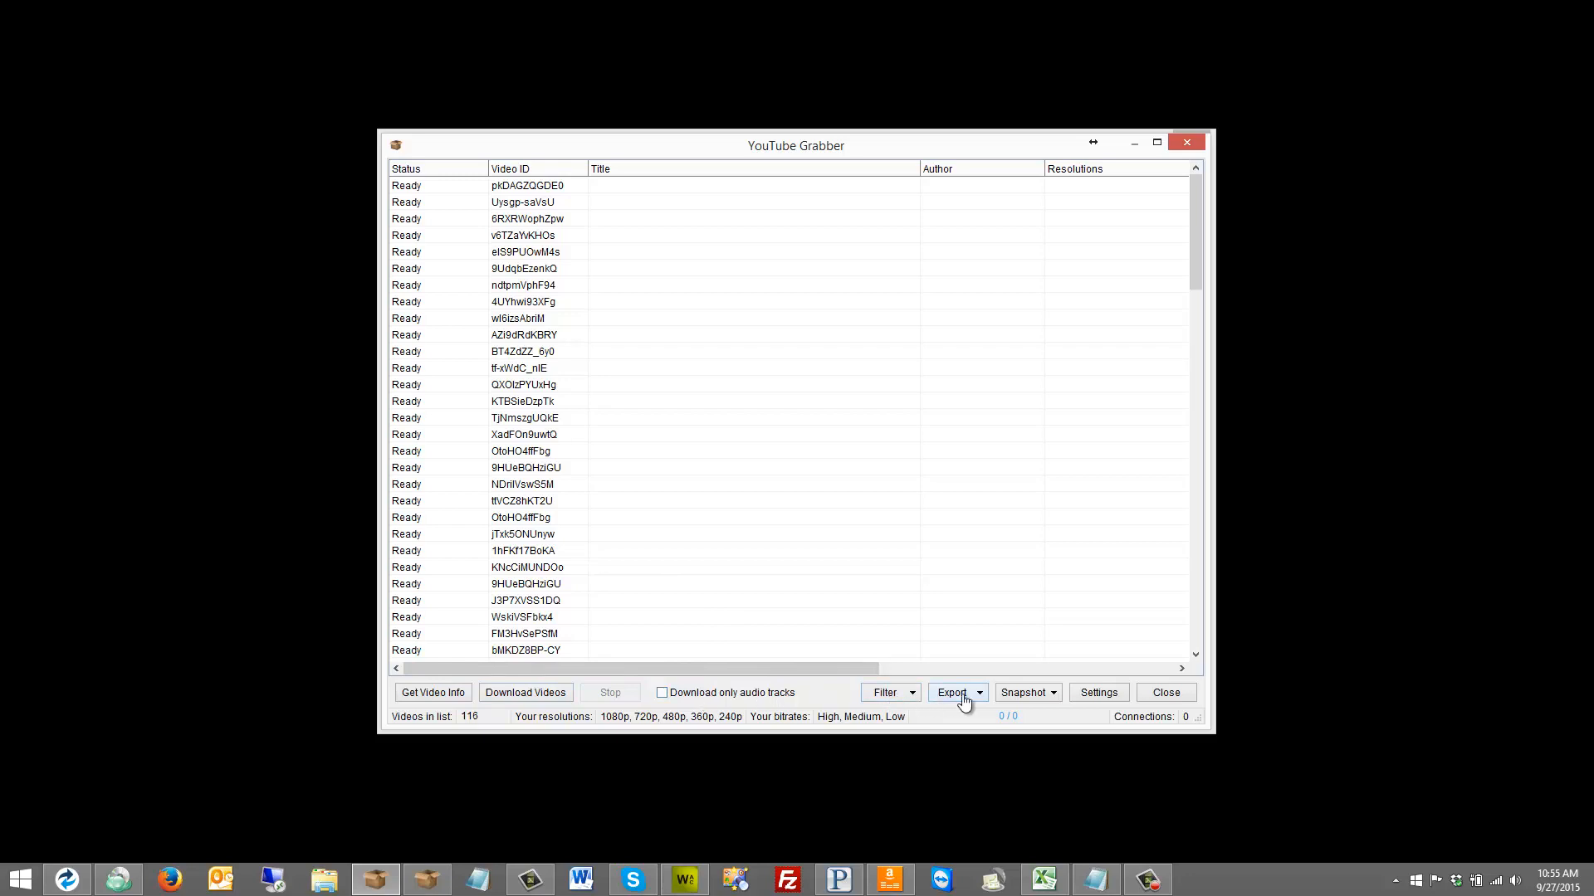
mouse_move(1045, 699)
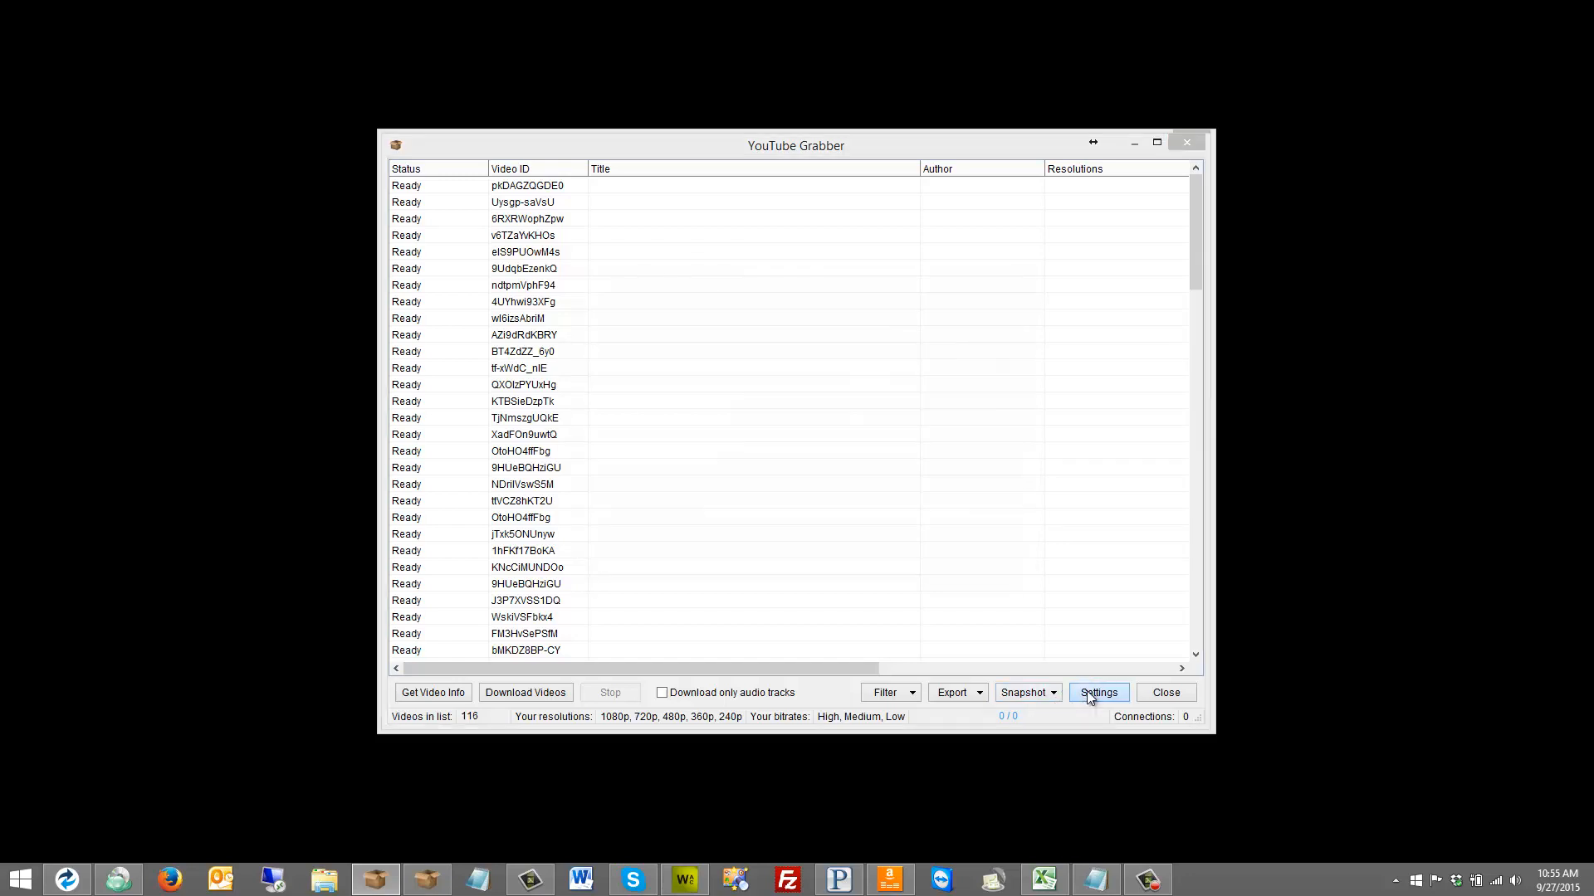
Apply grabber settings: 20 info, 16 download connections, all qualities, Downloads folder
left_click(1097, 692)
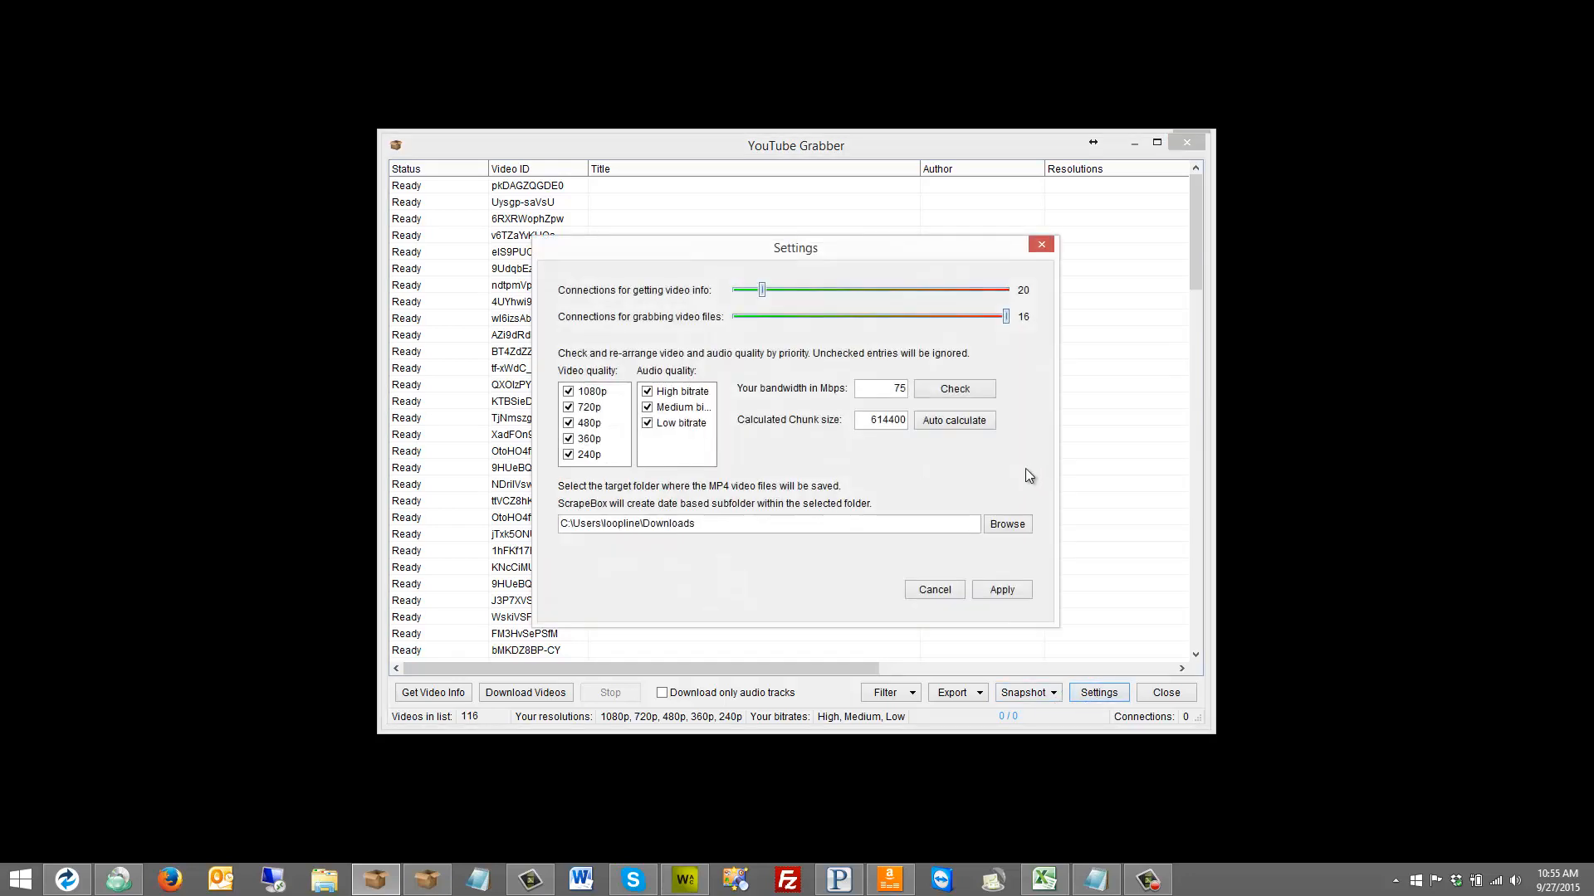
mouse_move(1067, 452)
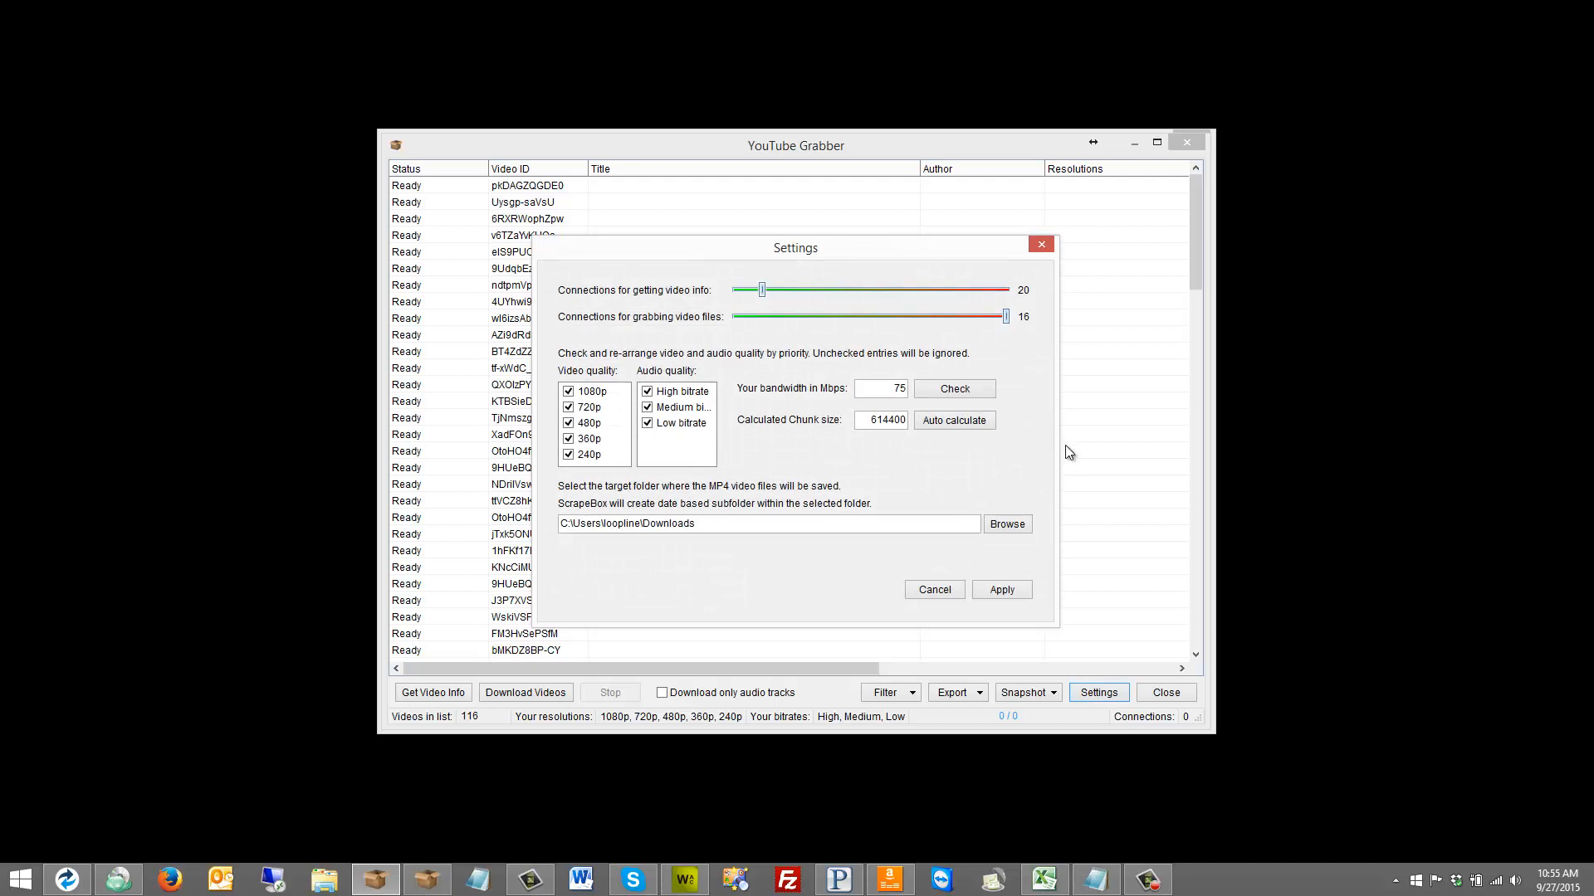
mouse_move(1032, 445)
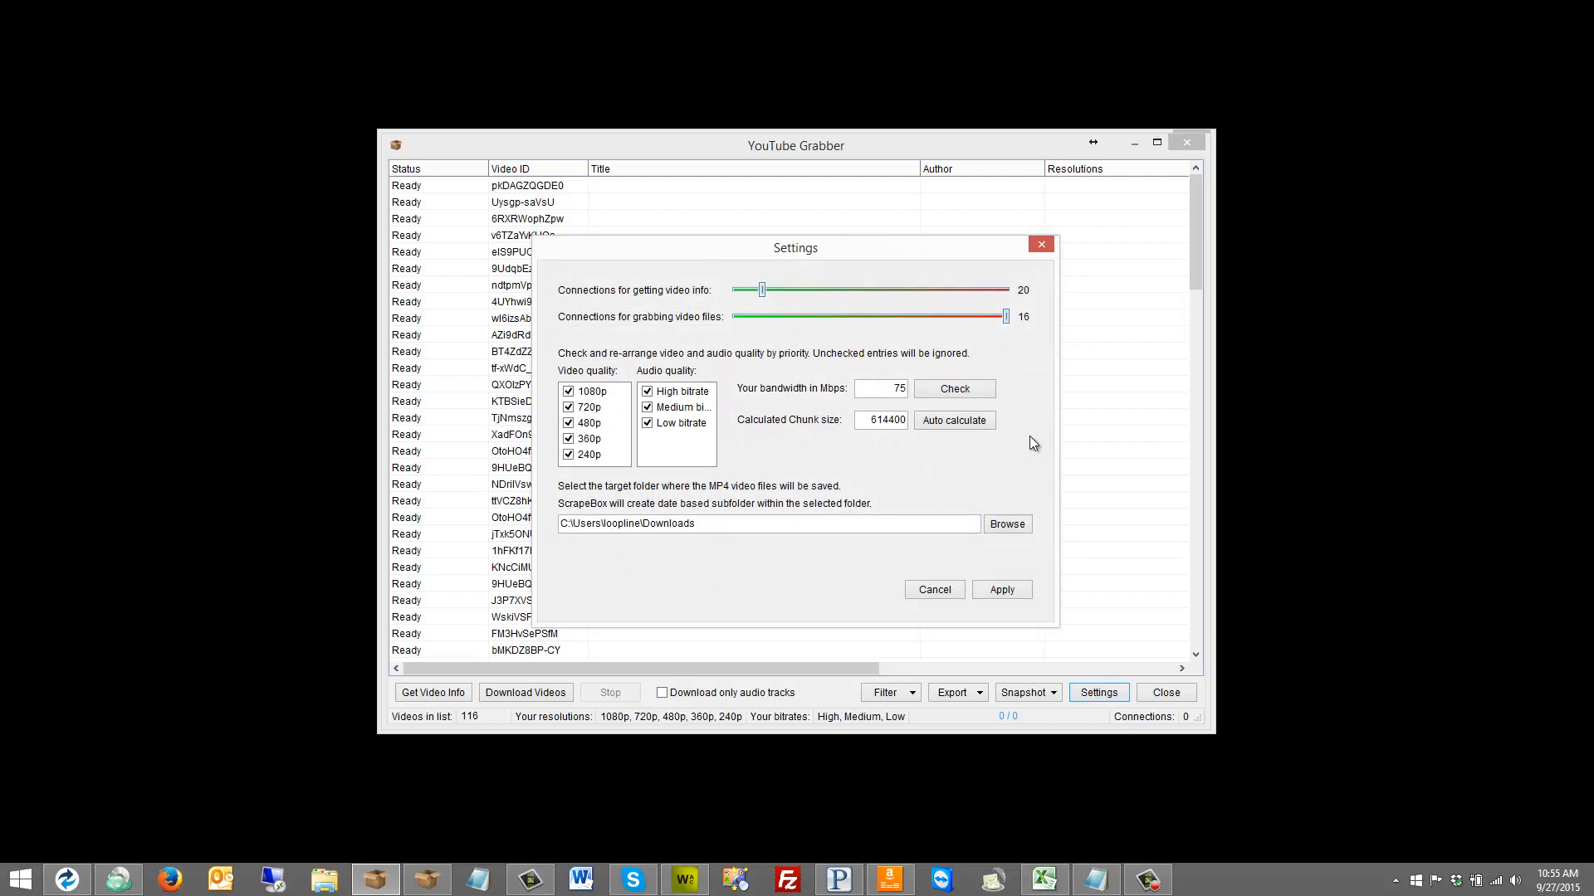
mouse_move(974, 463)
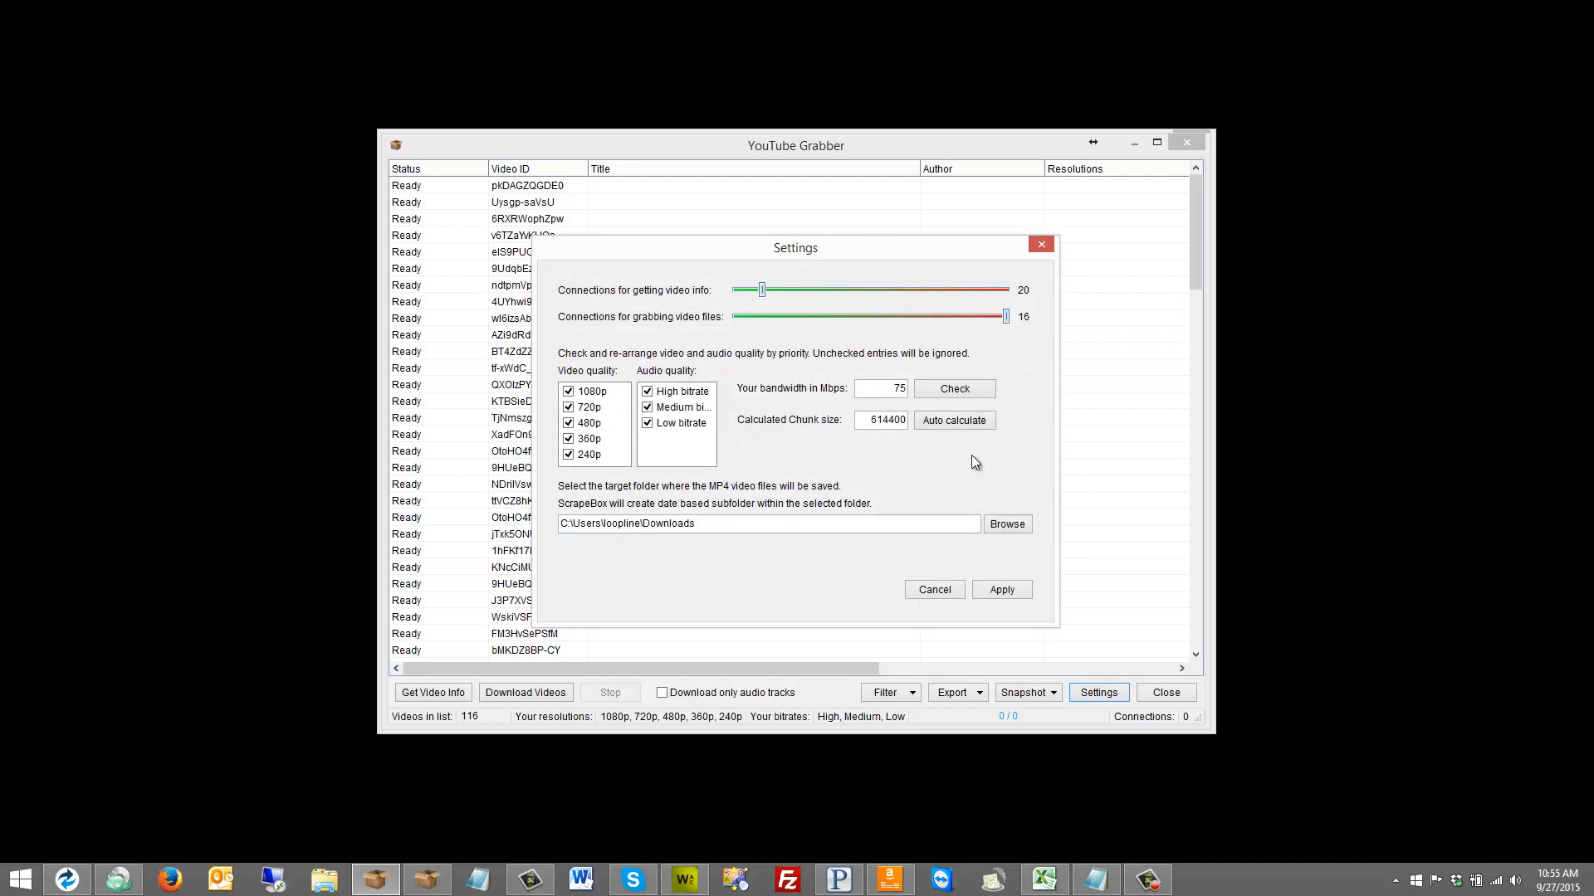
mouse_move(529, 473)
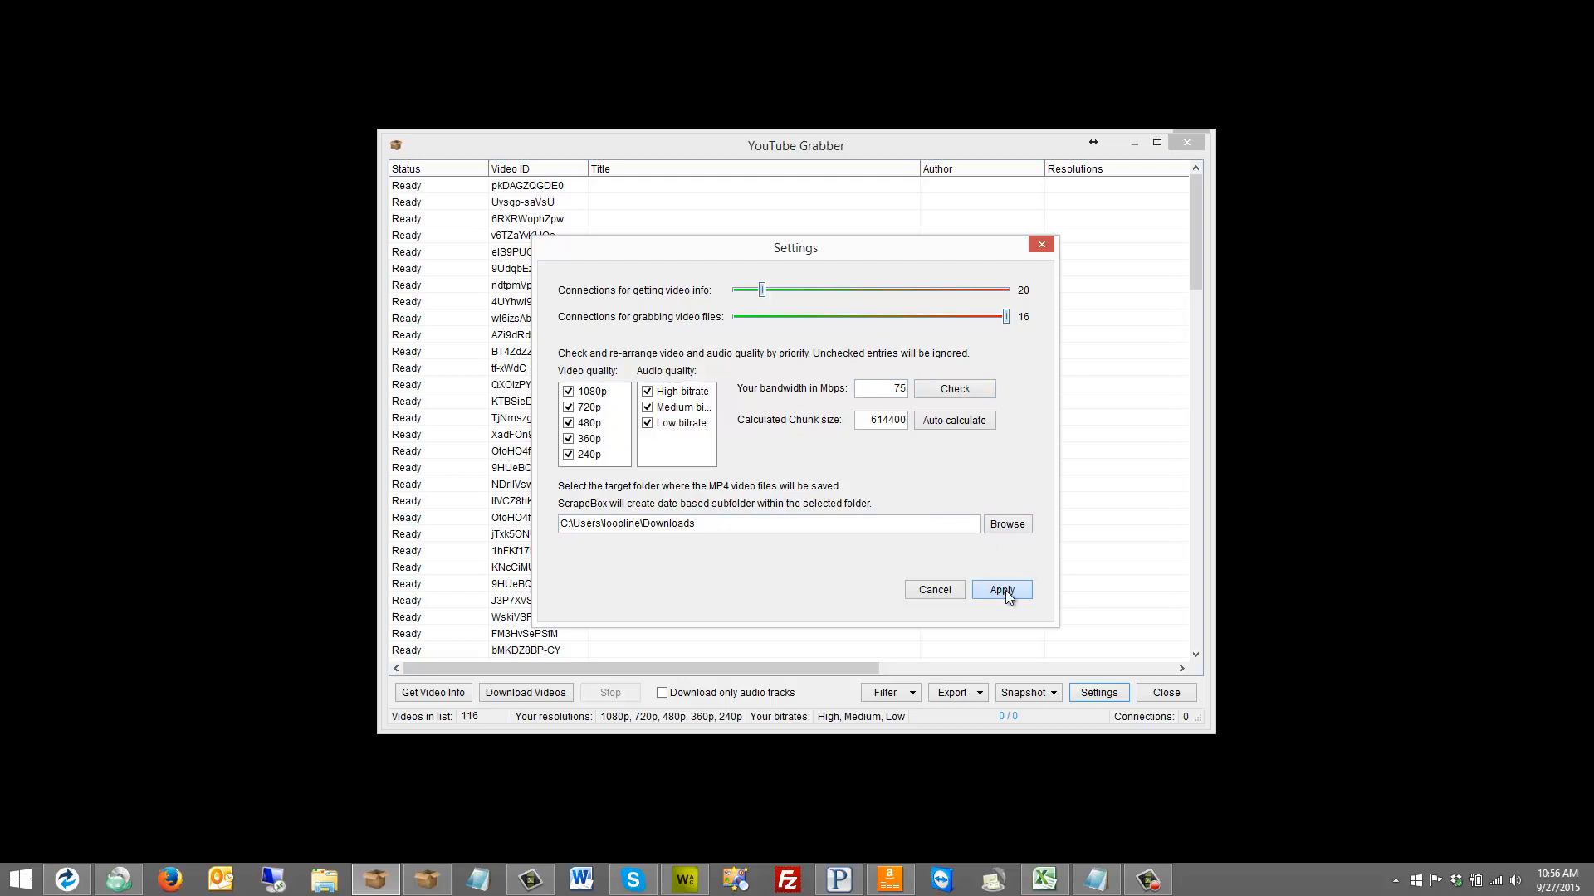
left_click(1000, 589)
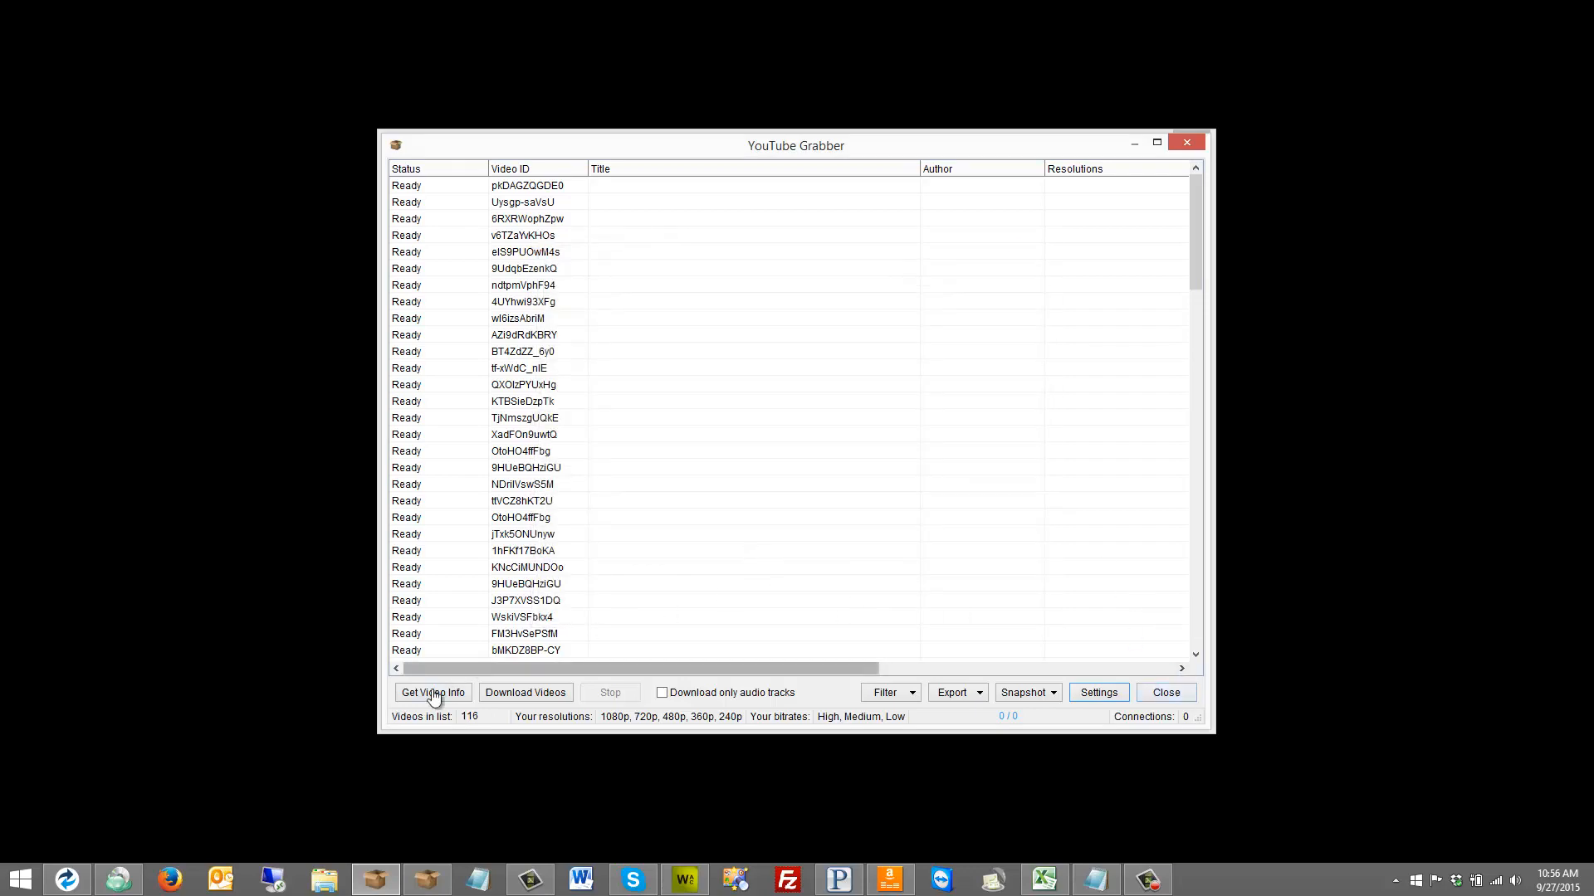
Fetch titles, authors and resolutions for all 116 listed videos
left_click(432, 692)
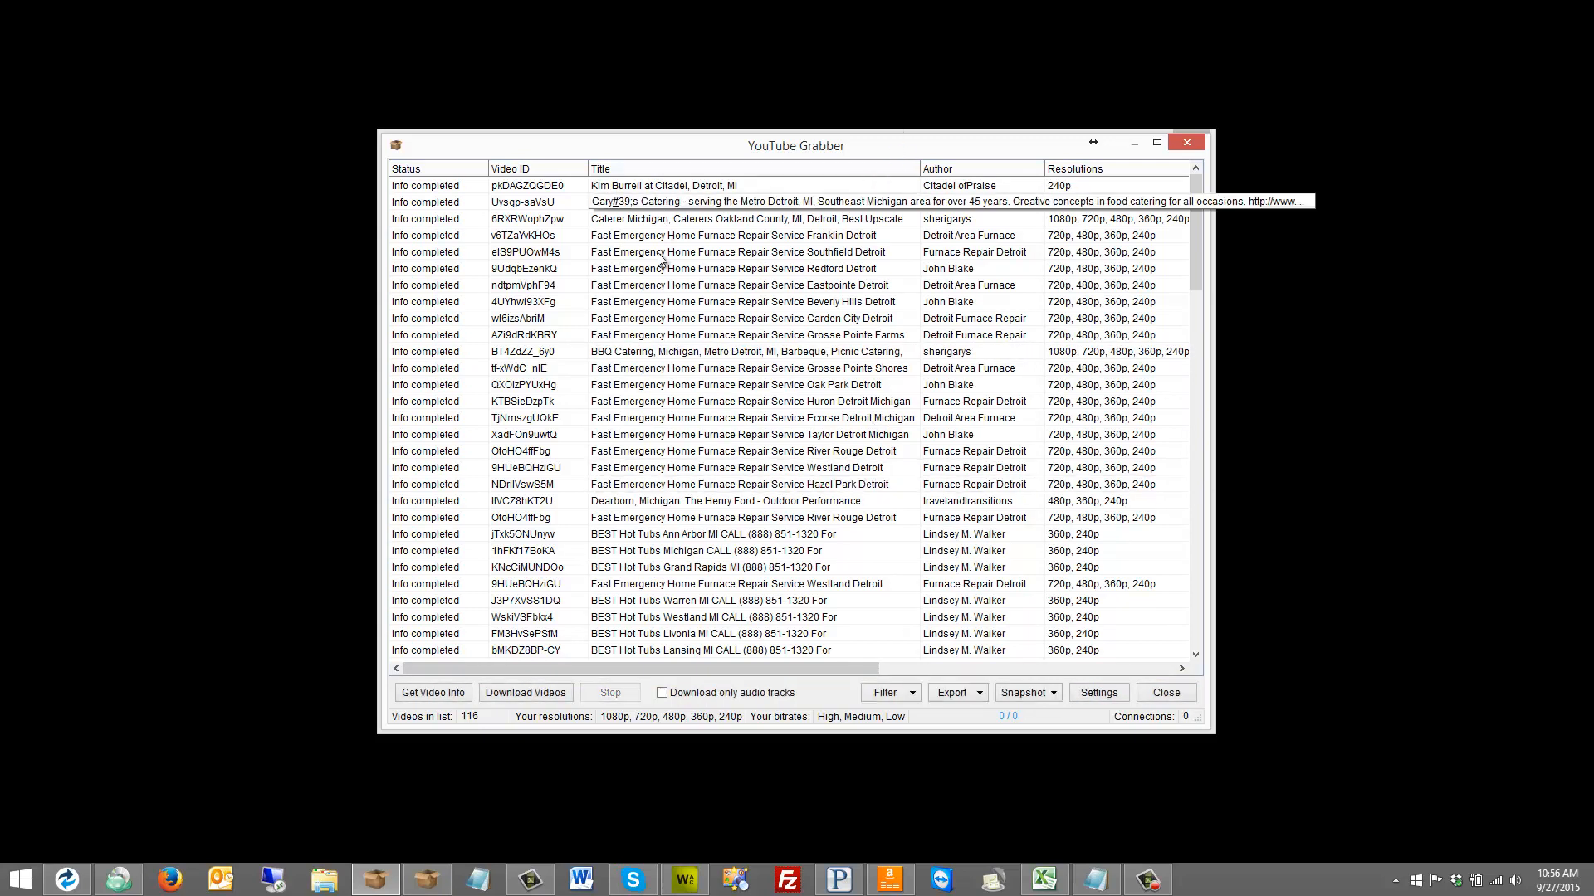
mouse_move(705, 384)
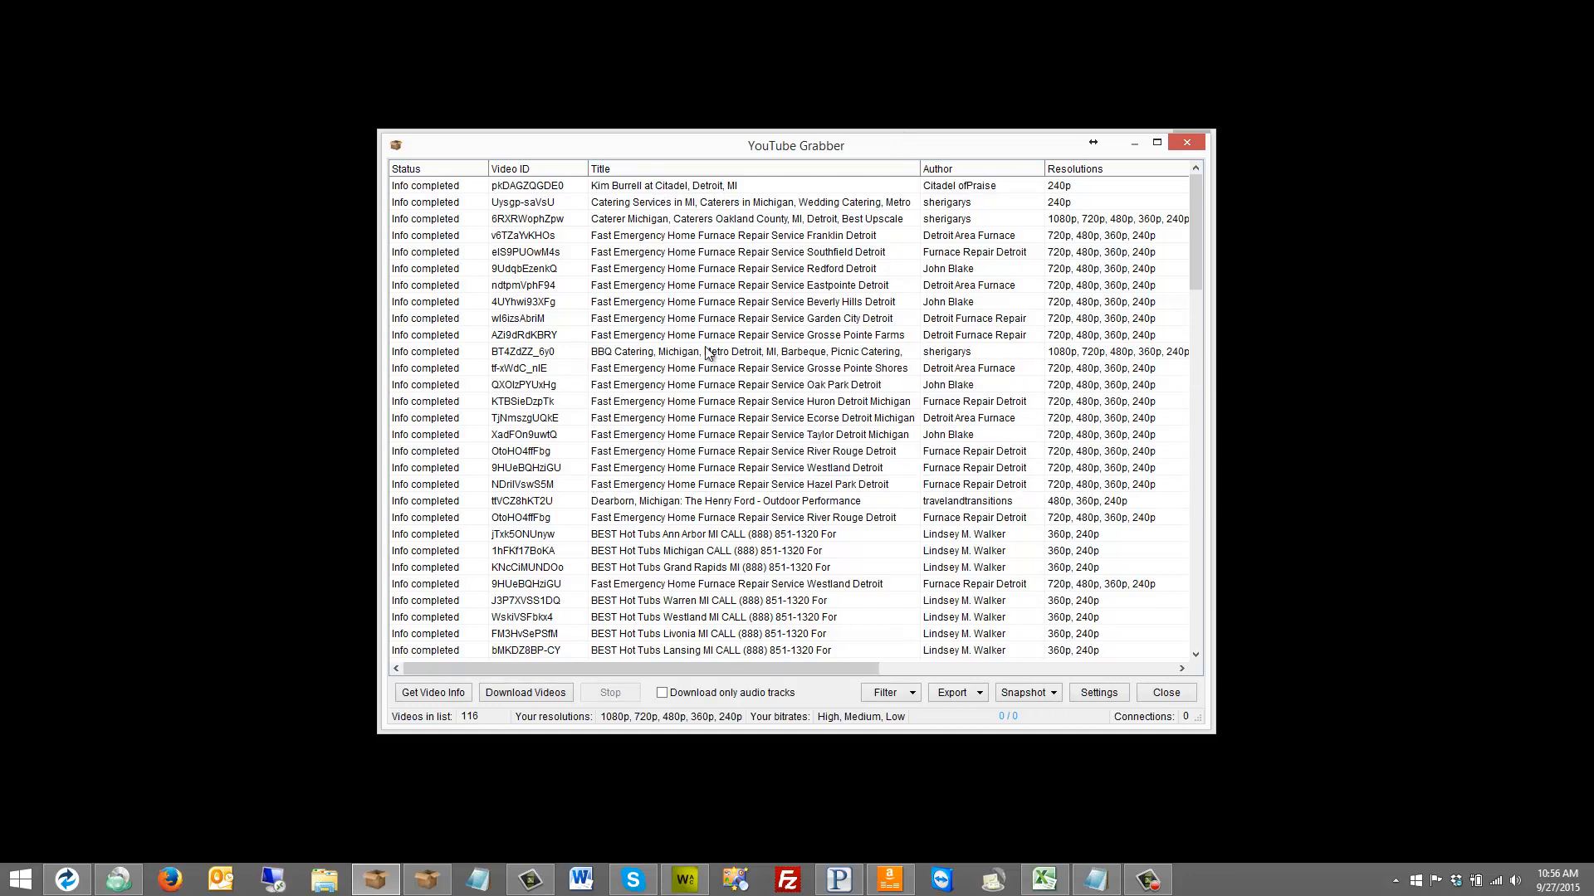
Widen the YouTube Grabber to show columns through genre and scroll down the video list
left_click(732, 268)
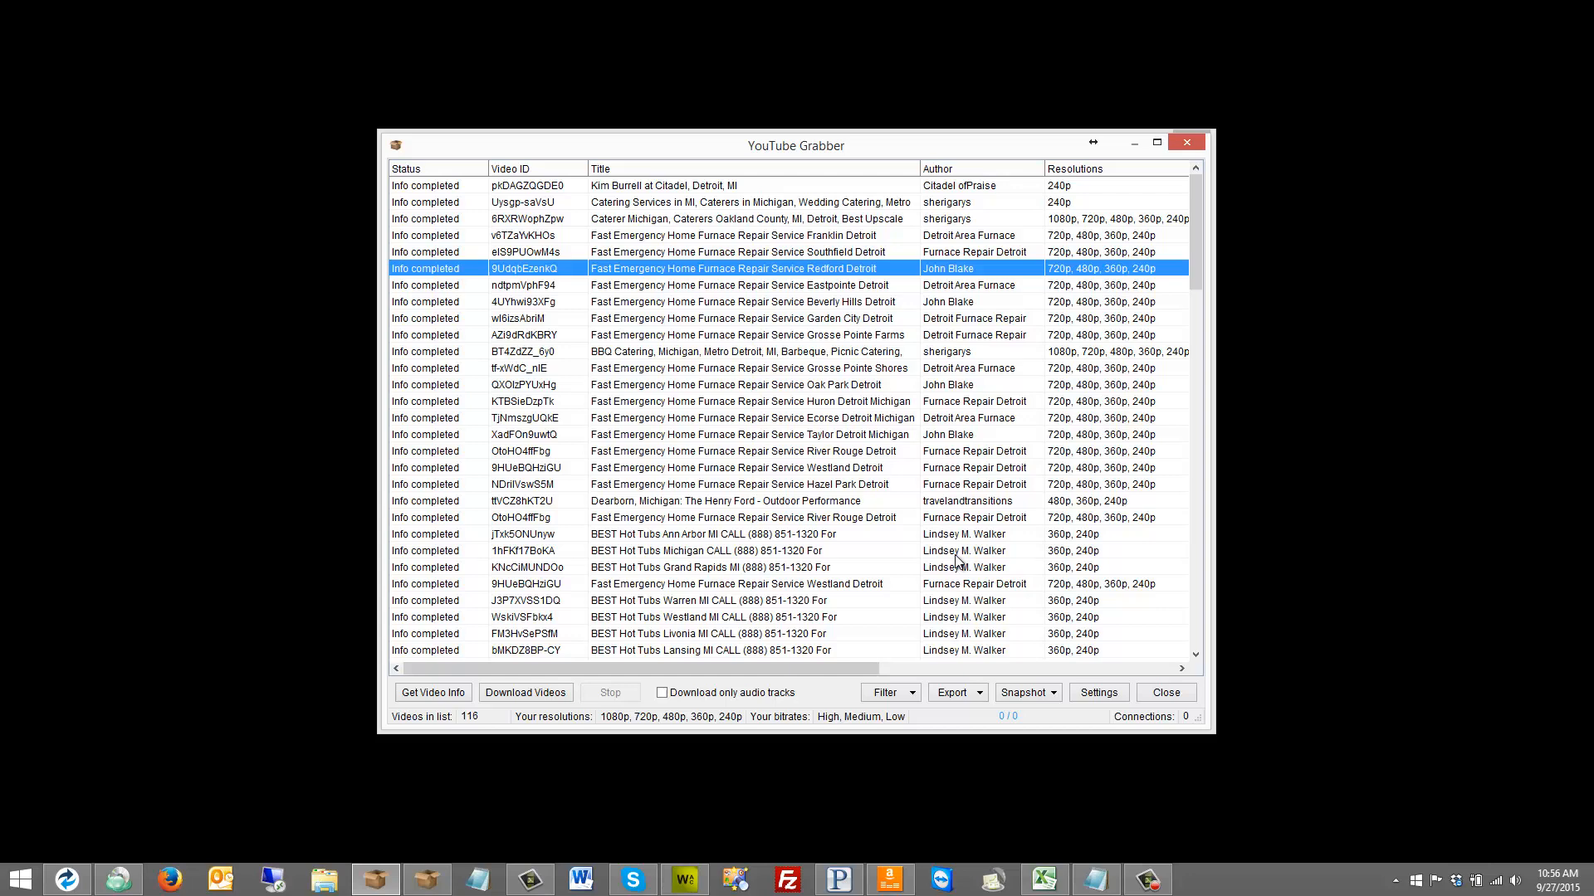
mouse_move(1085, 559)
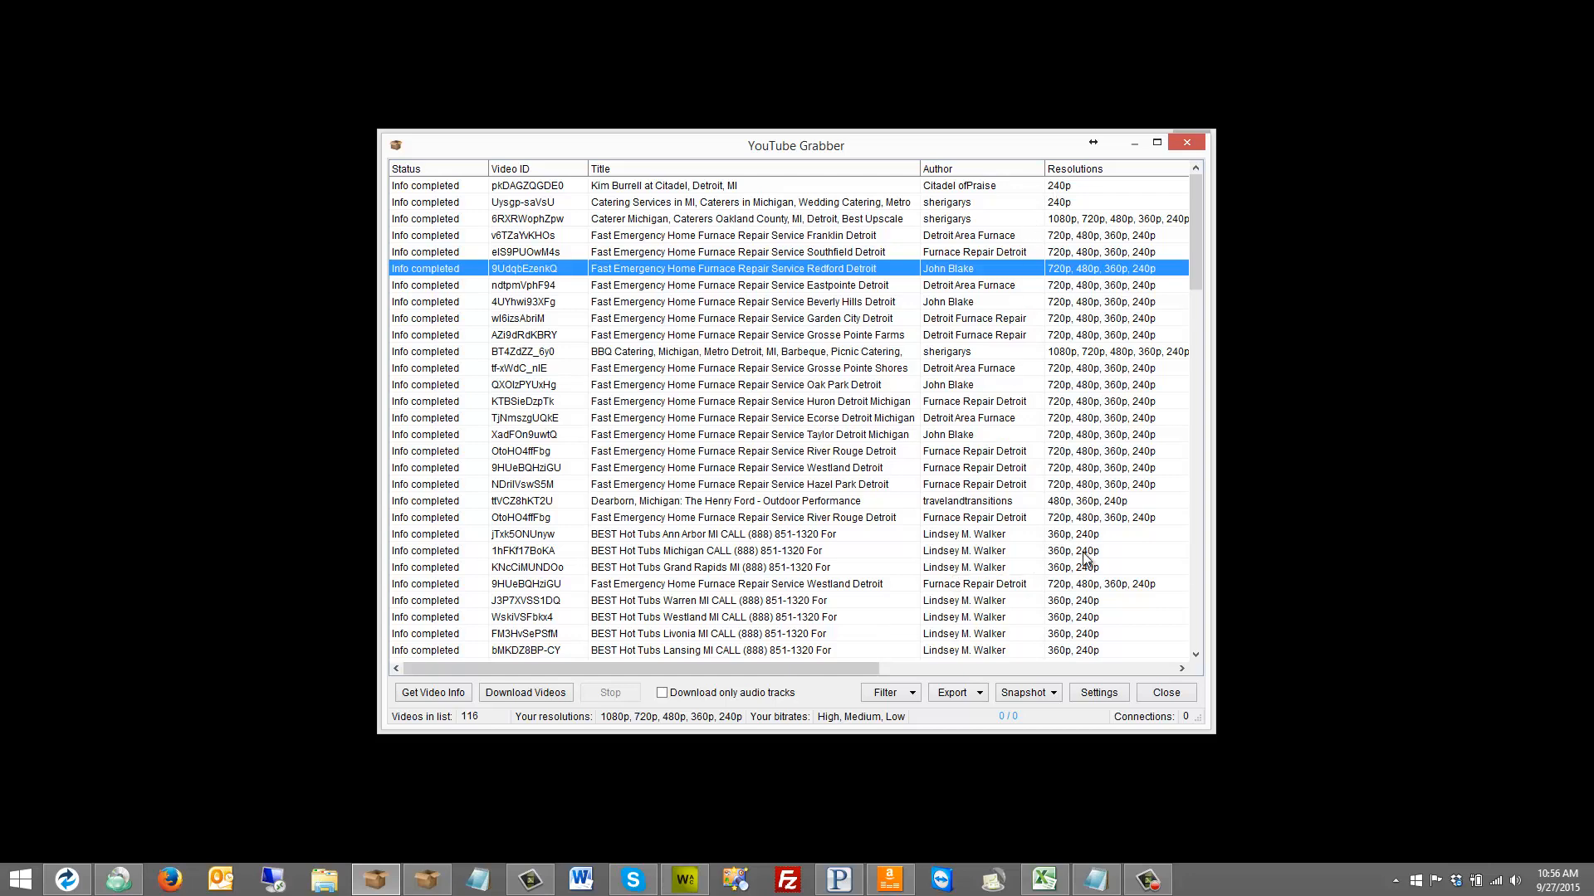
scroll("right", 3)
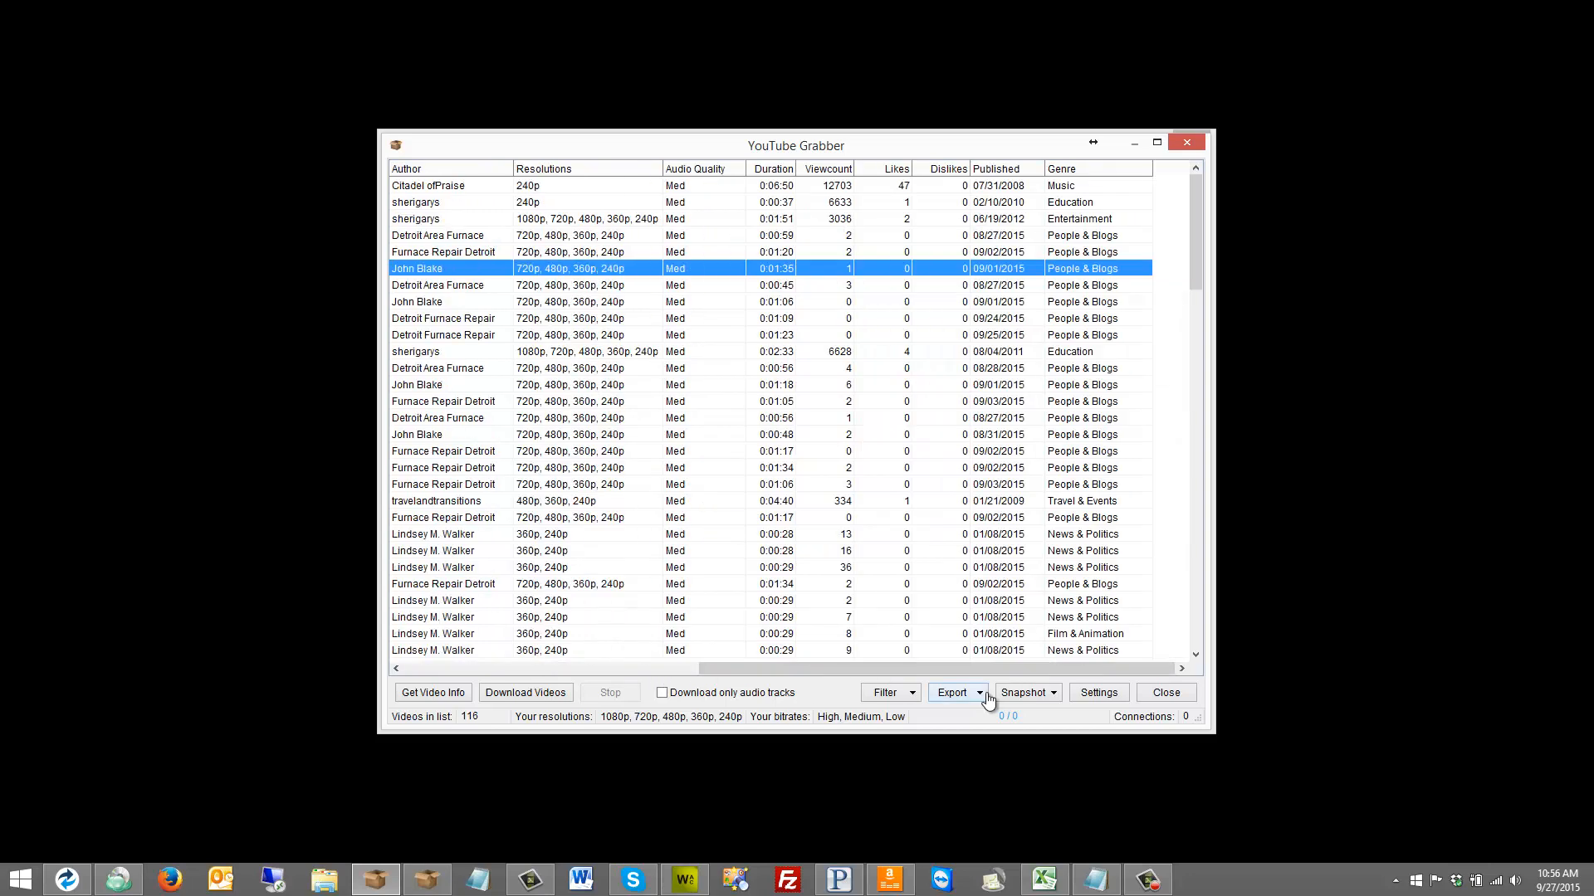
mouse_move(1205, 592)
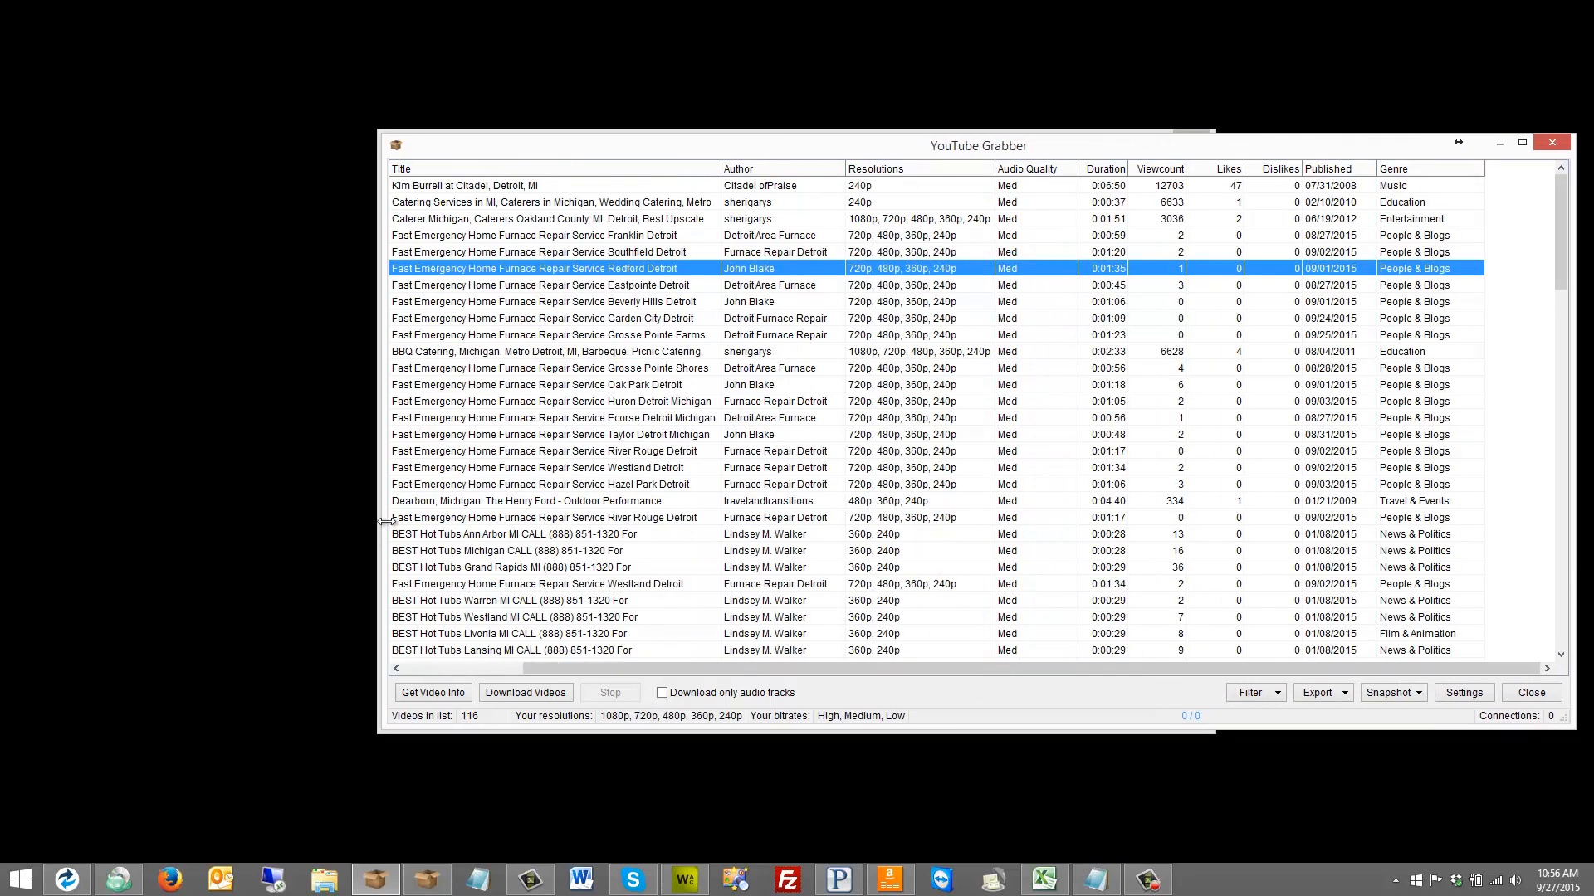
left_click(431, 692)
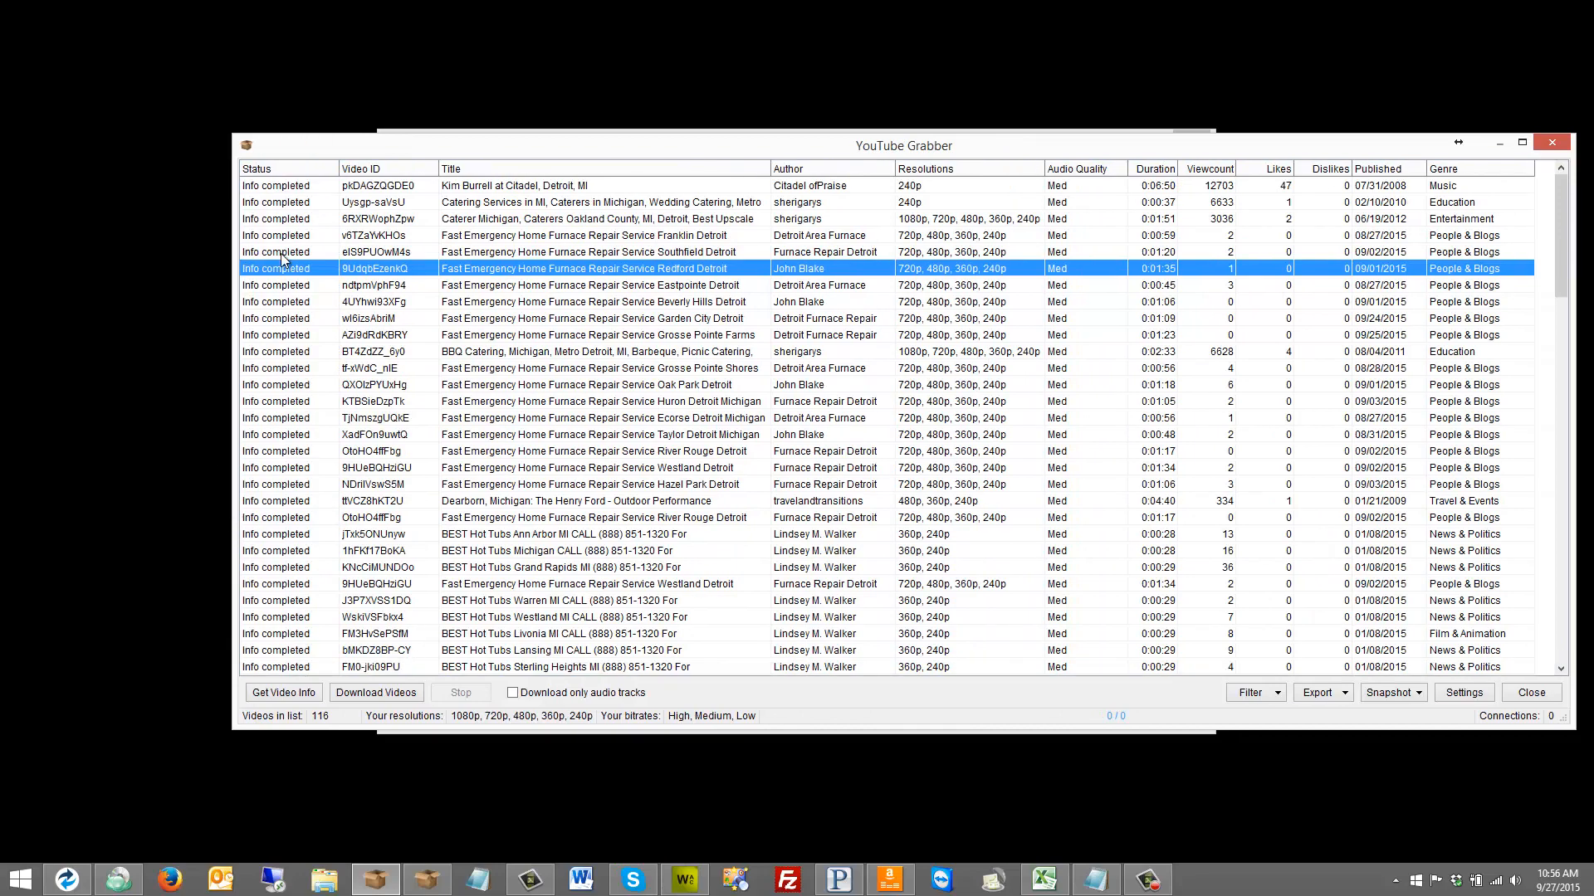
scroll("down", 3)
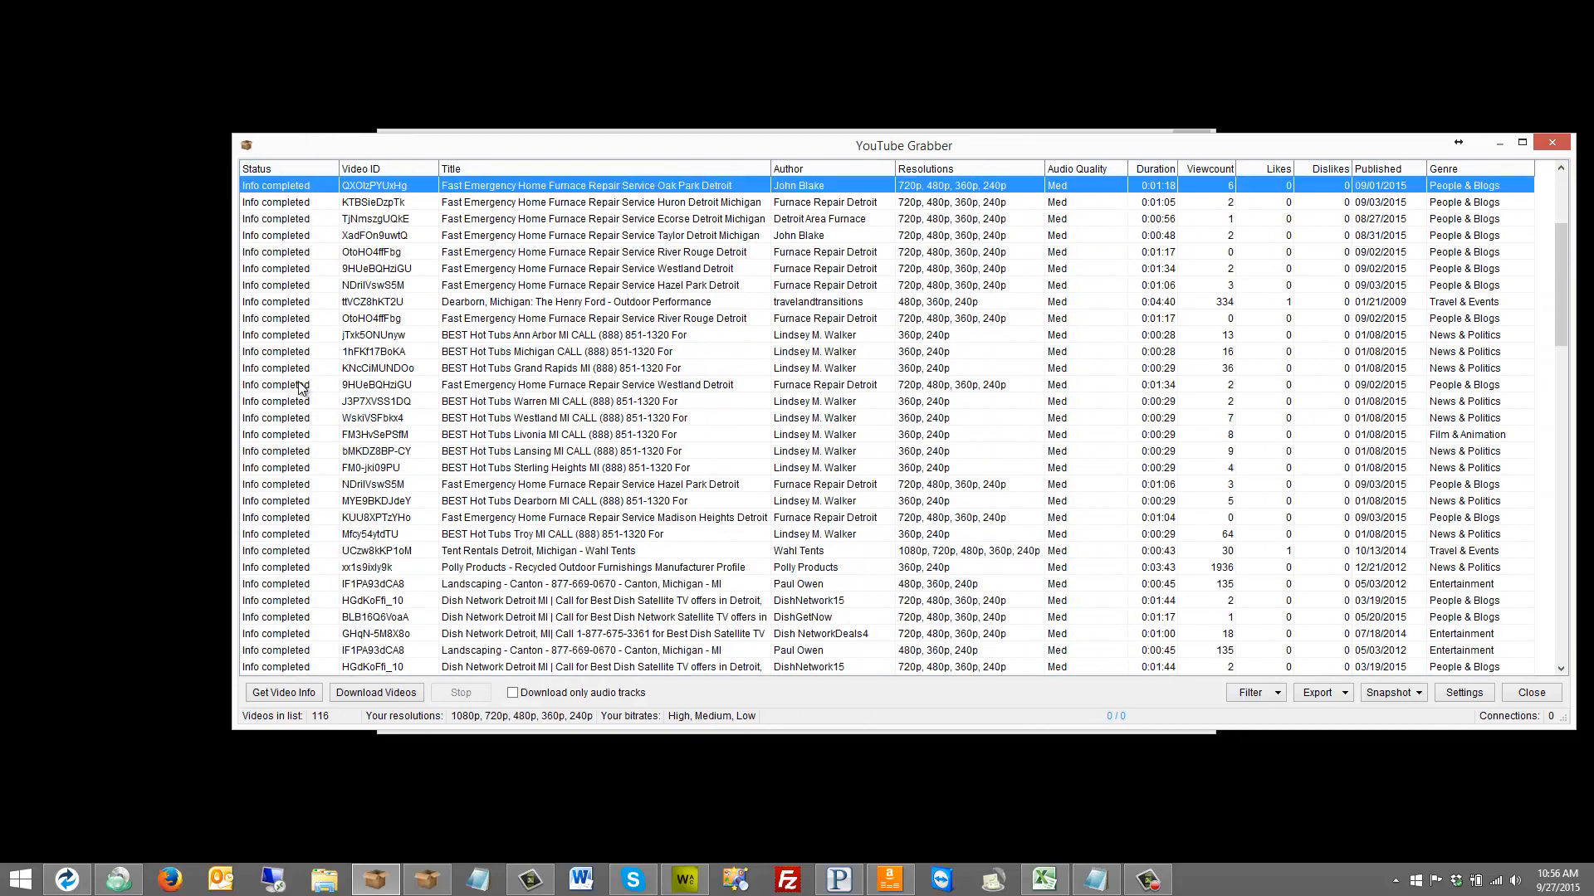
mouse_move(321, 465)
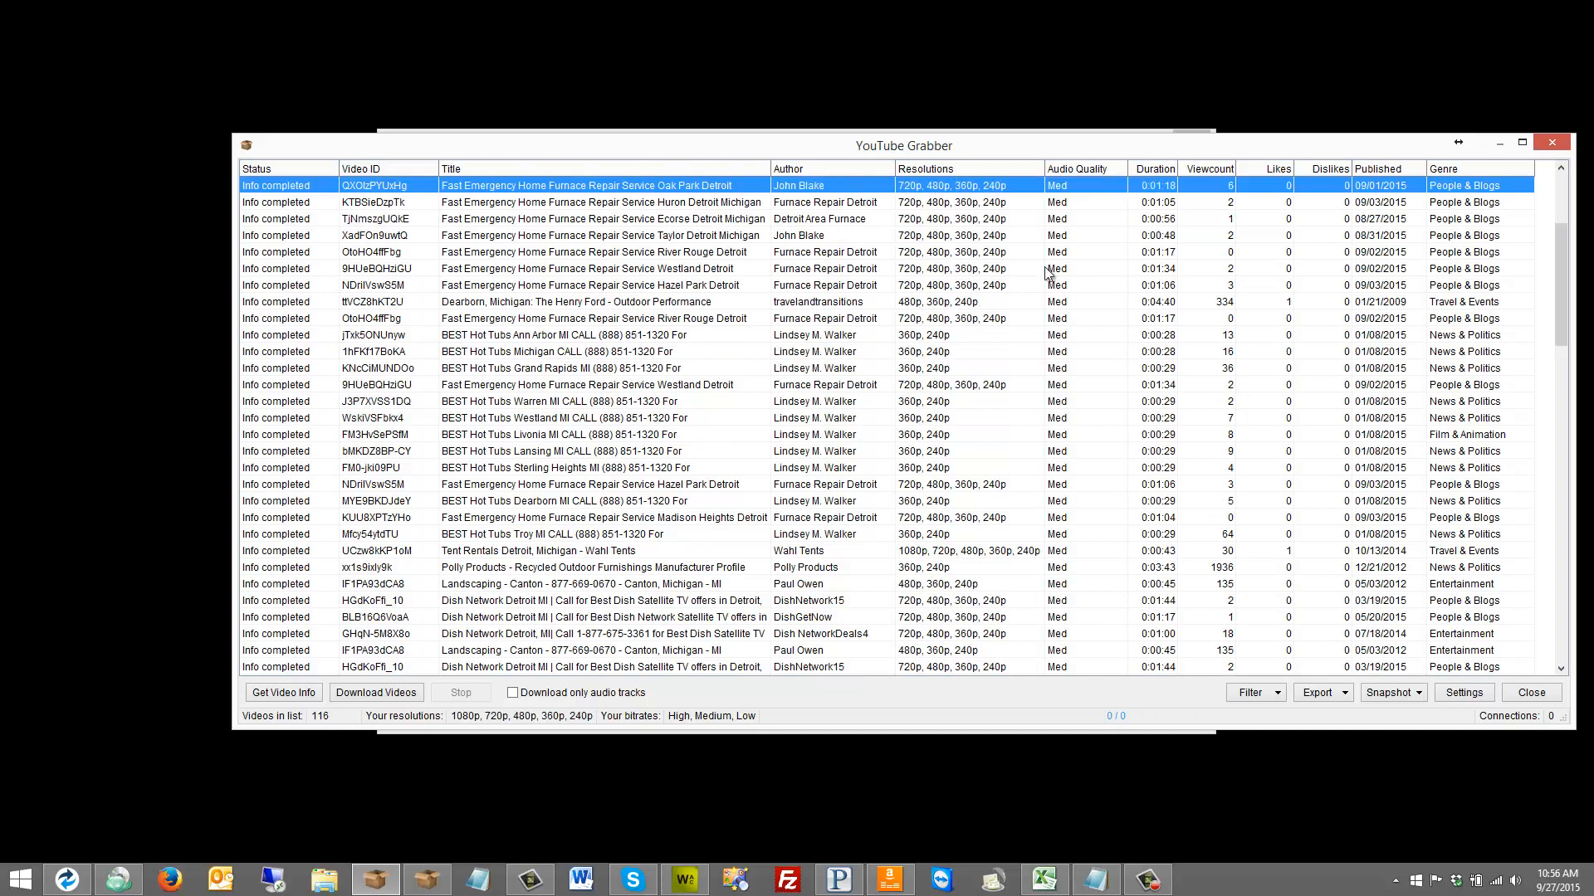
mouse_move(1230, 181)
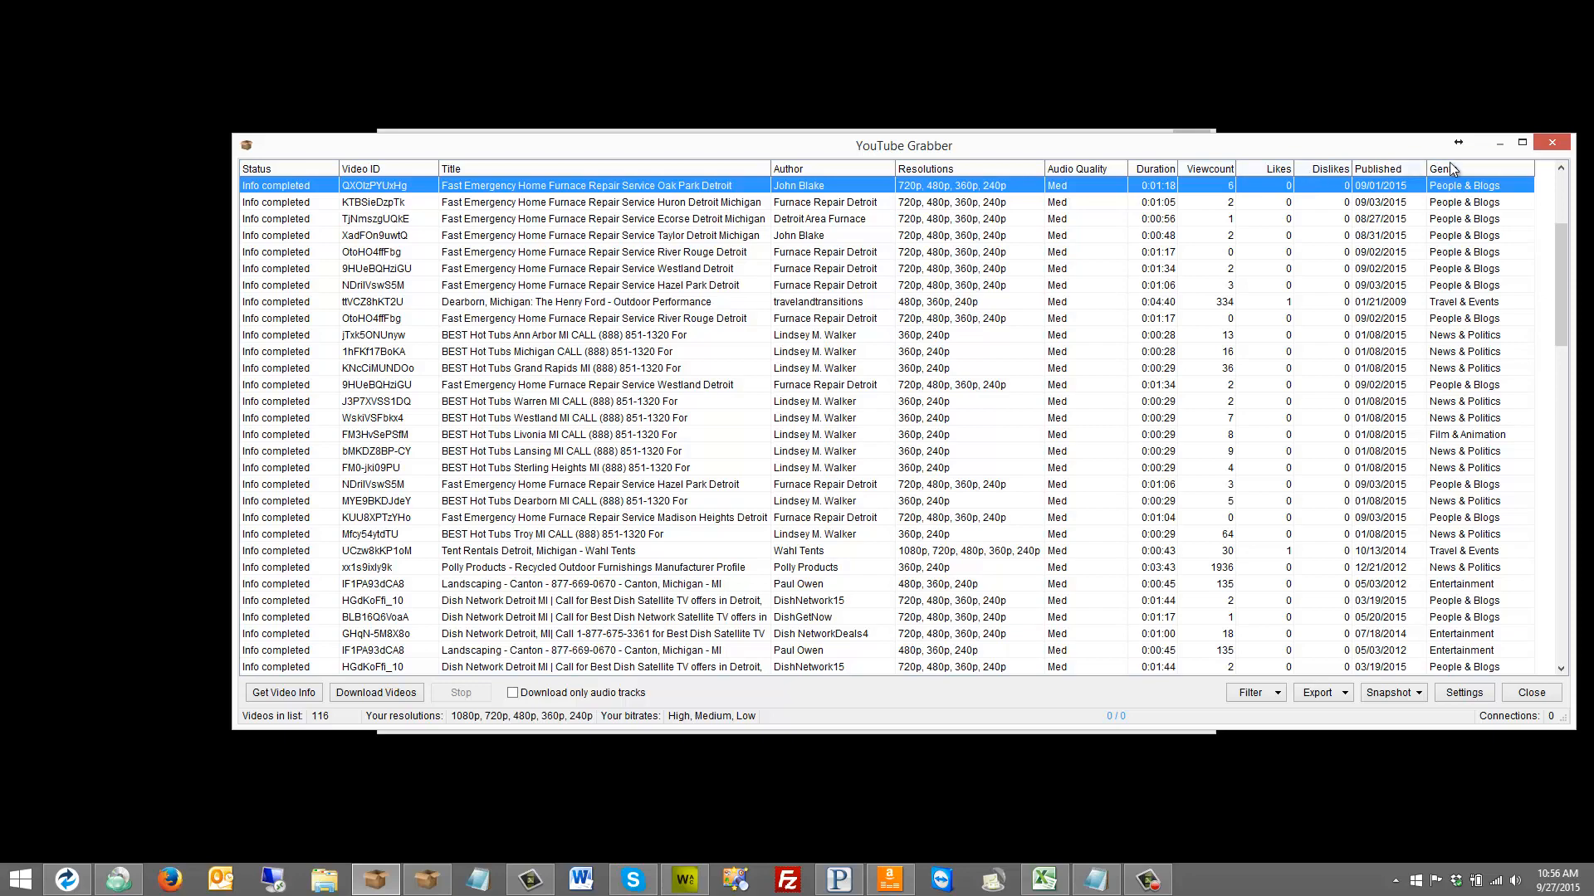
scroll("down", 3)
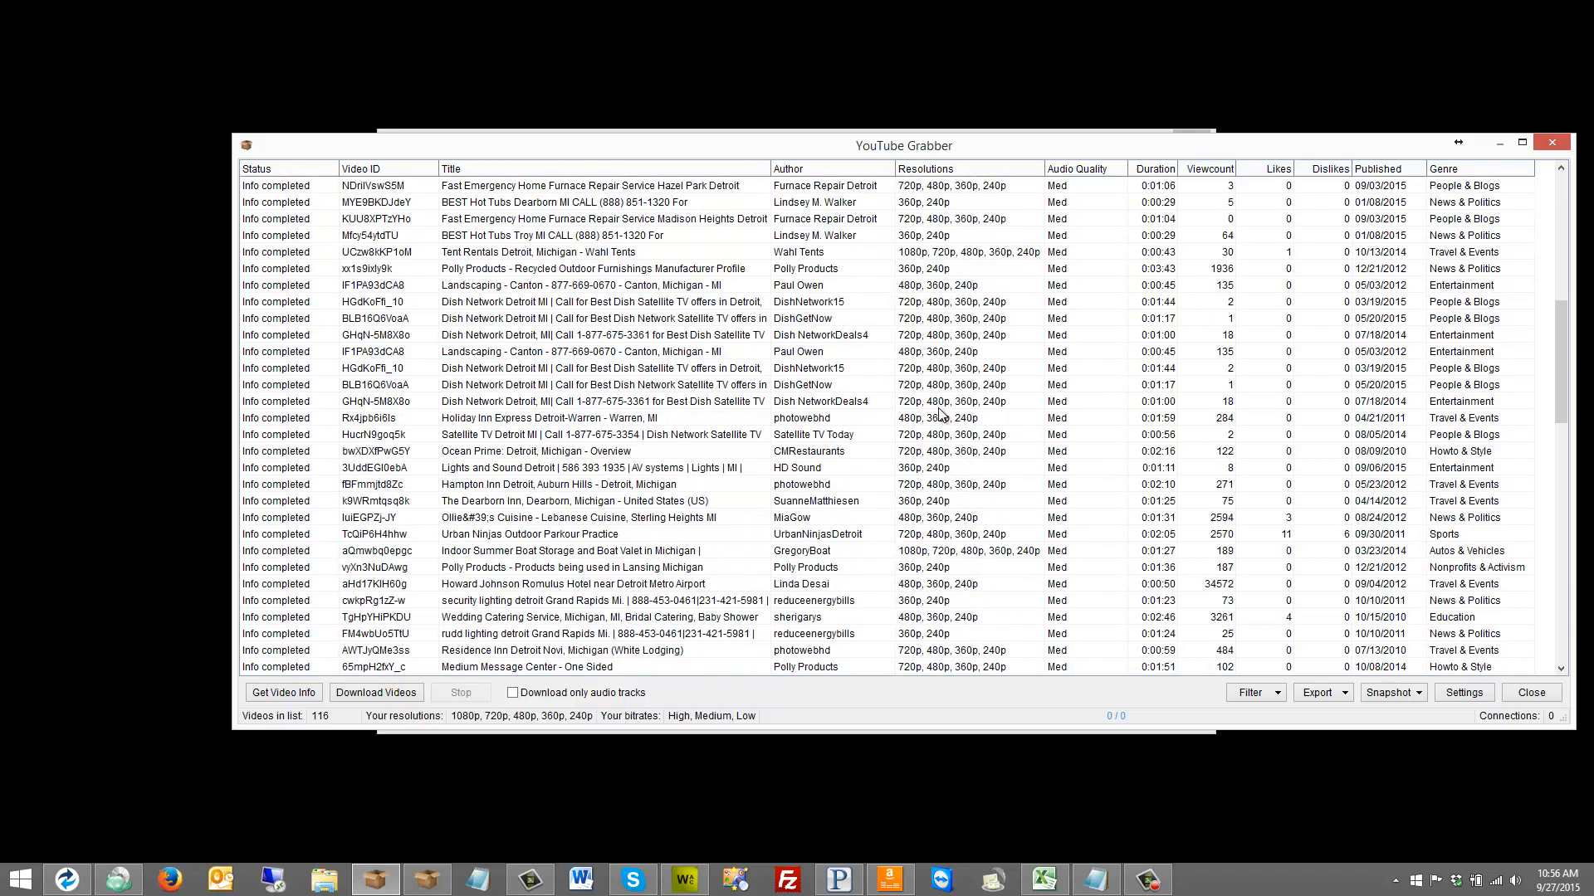
scroll("down", 3)
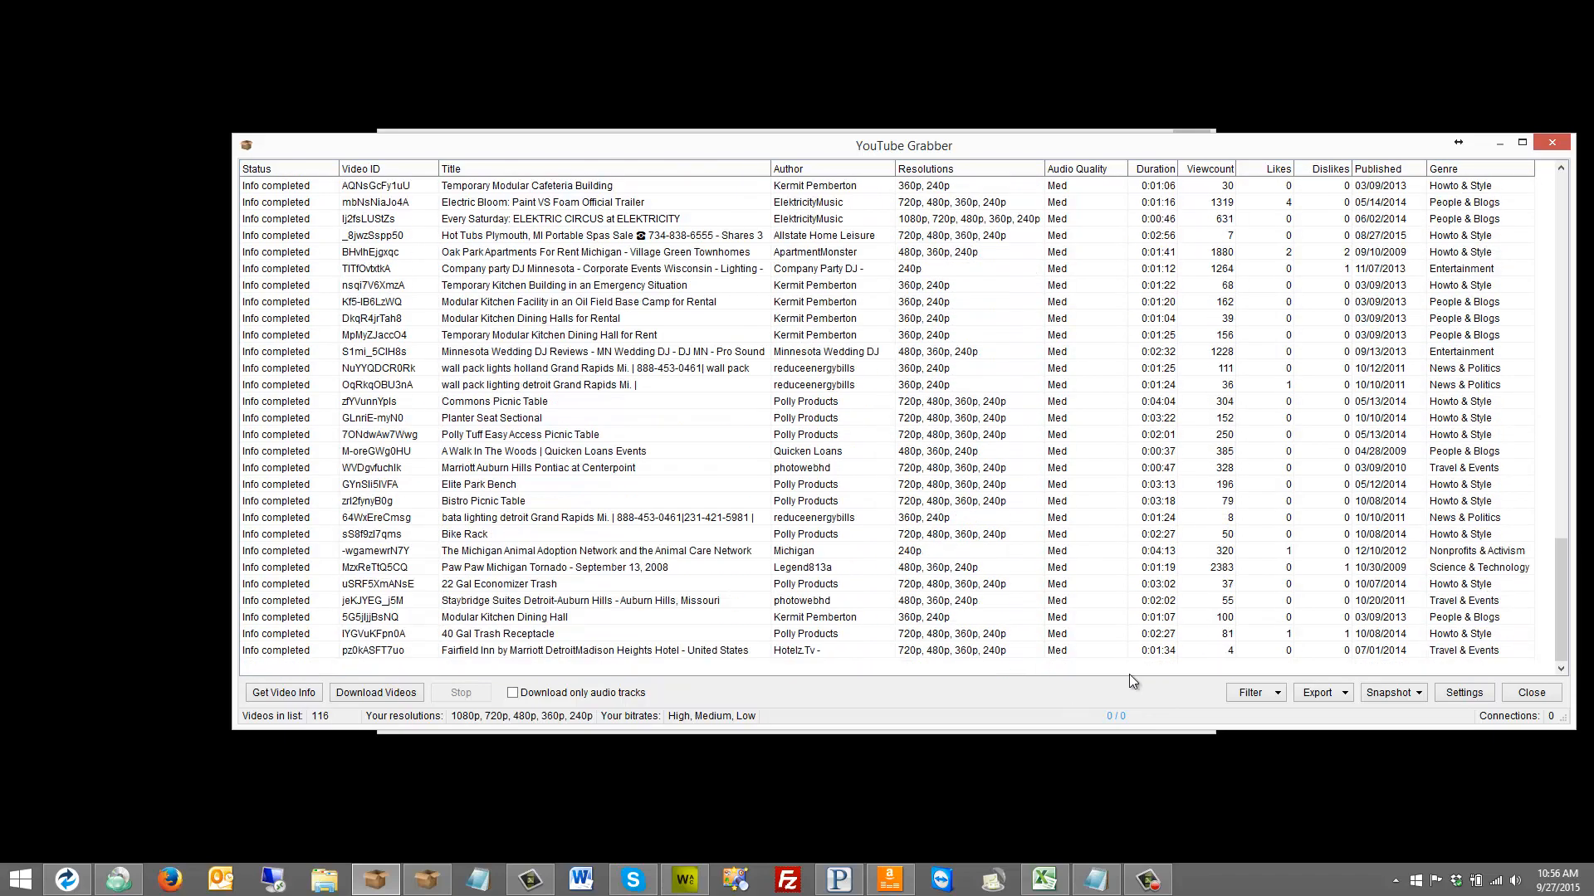
left_click(1253, 693)
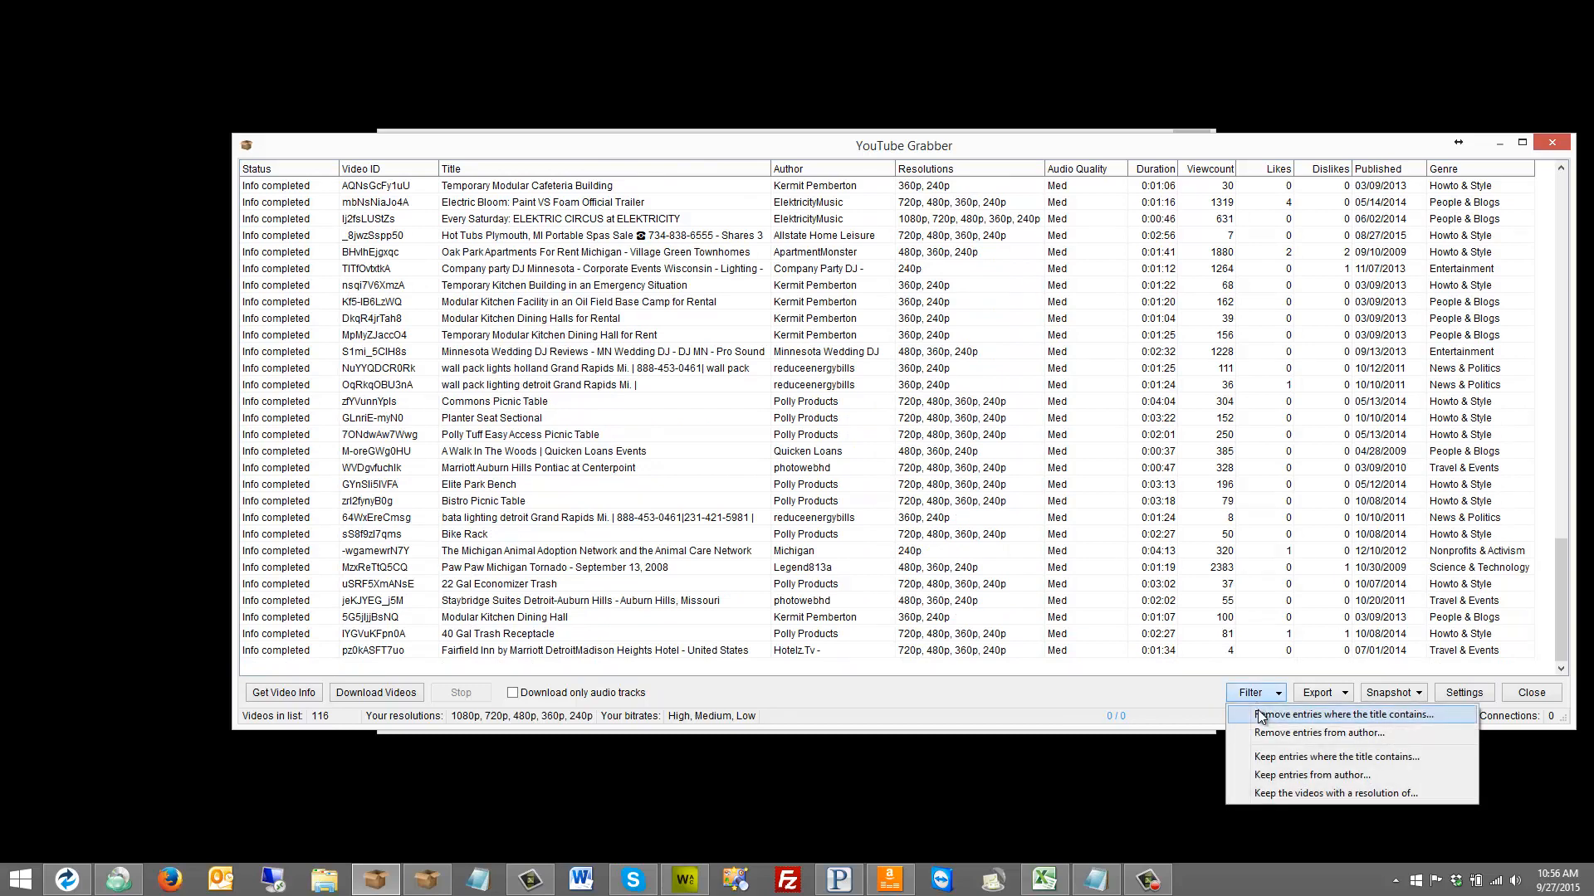
mouse_move(1262, 751)
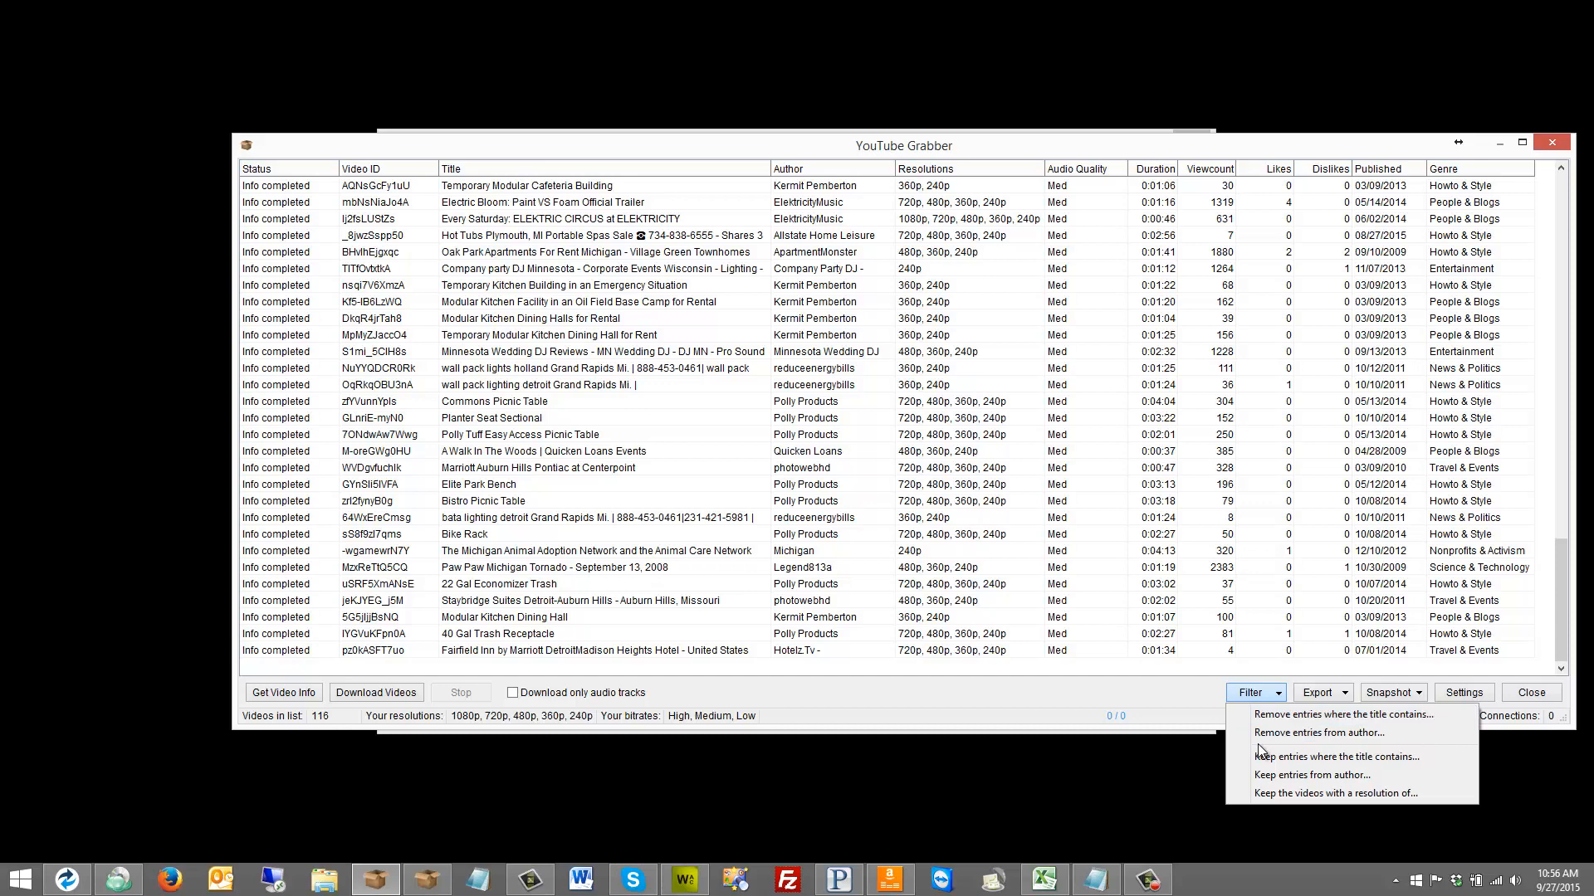
mouse_move(1317, 733)
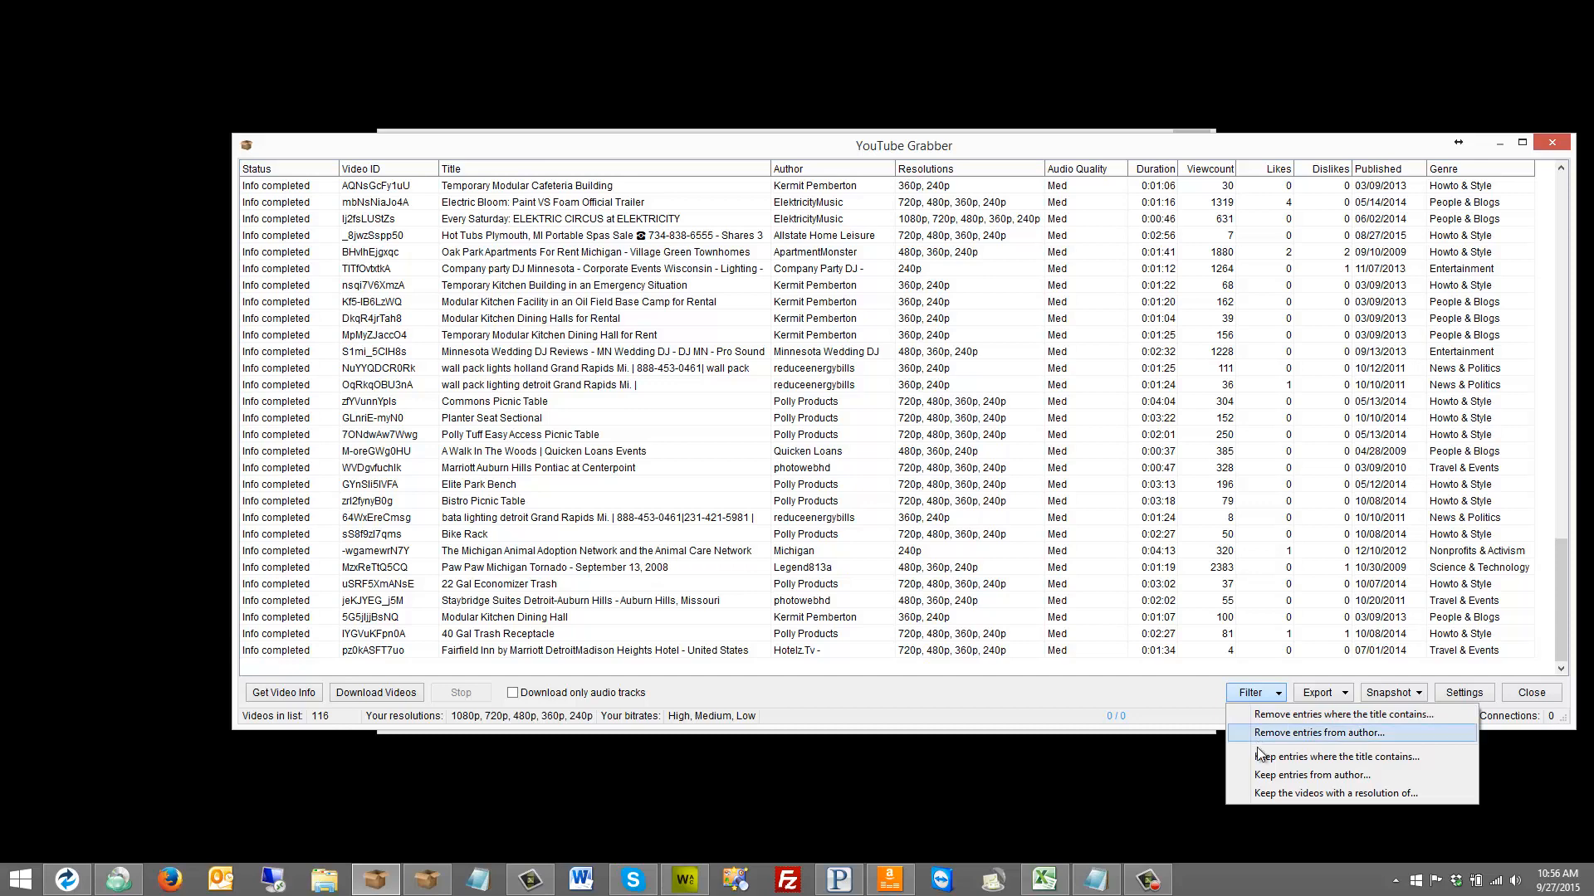
mouse_move(1340, 724)
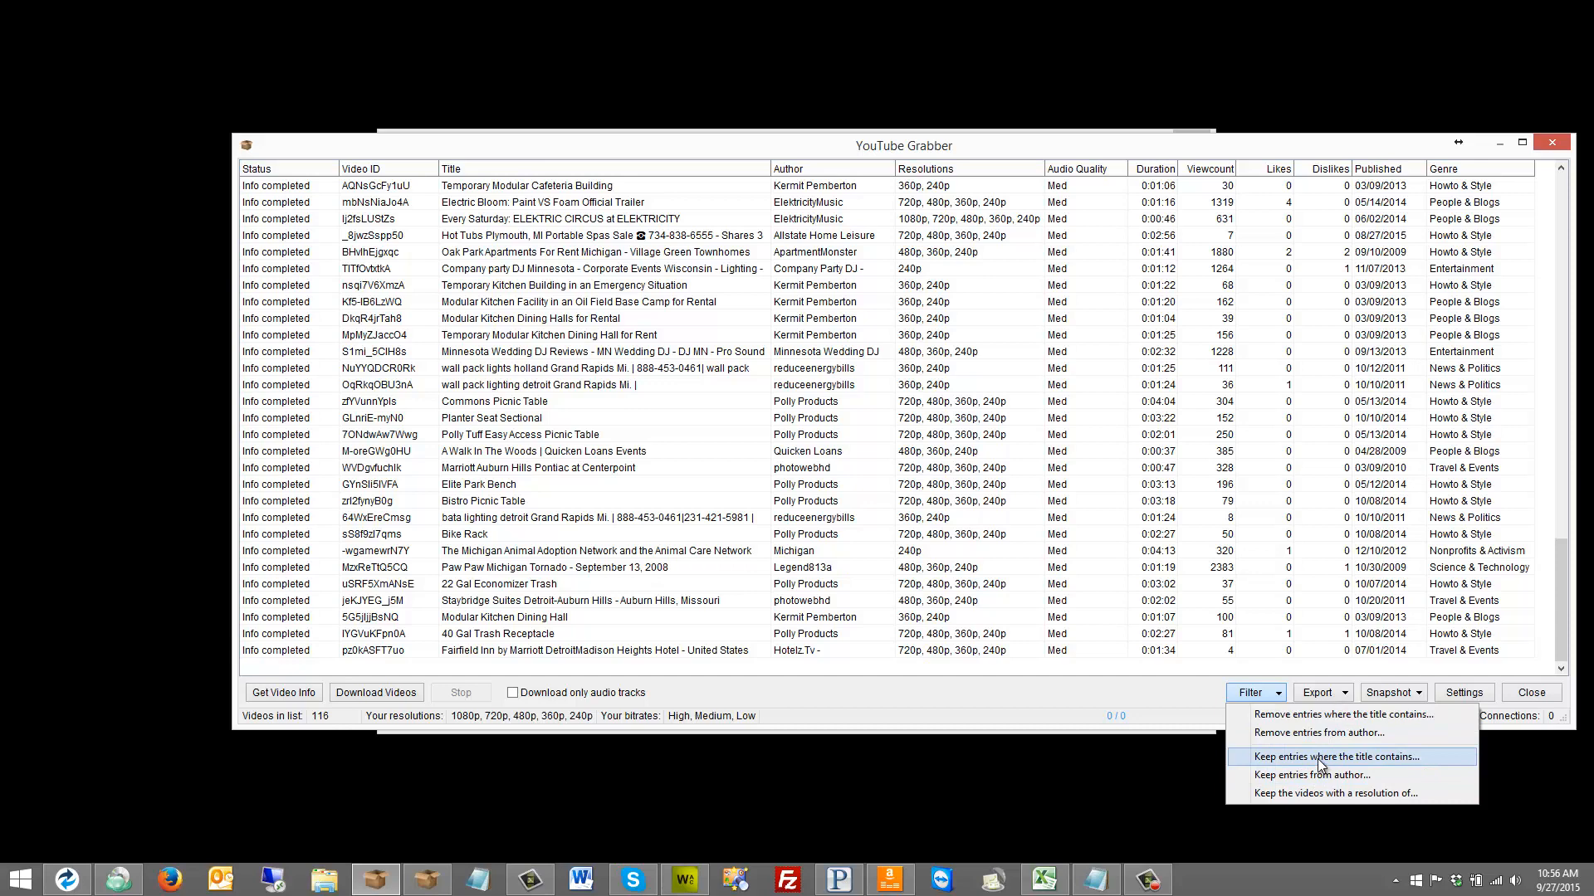
mouse_move(1333, 793)
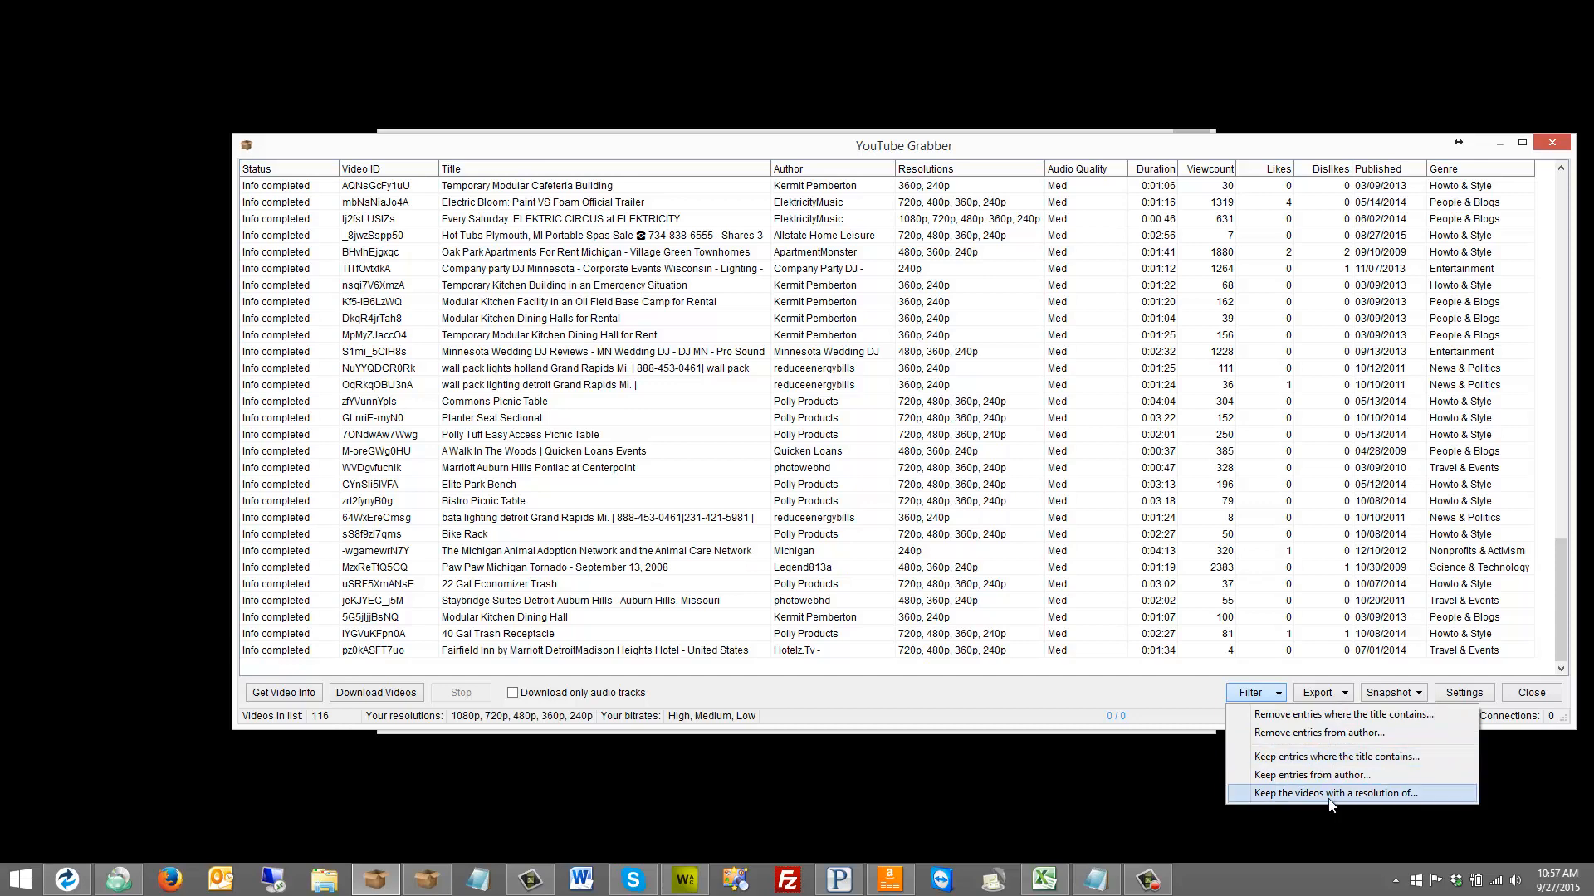
left_click(1332, 793)
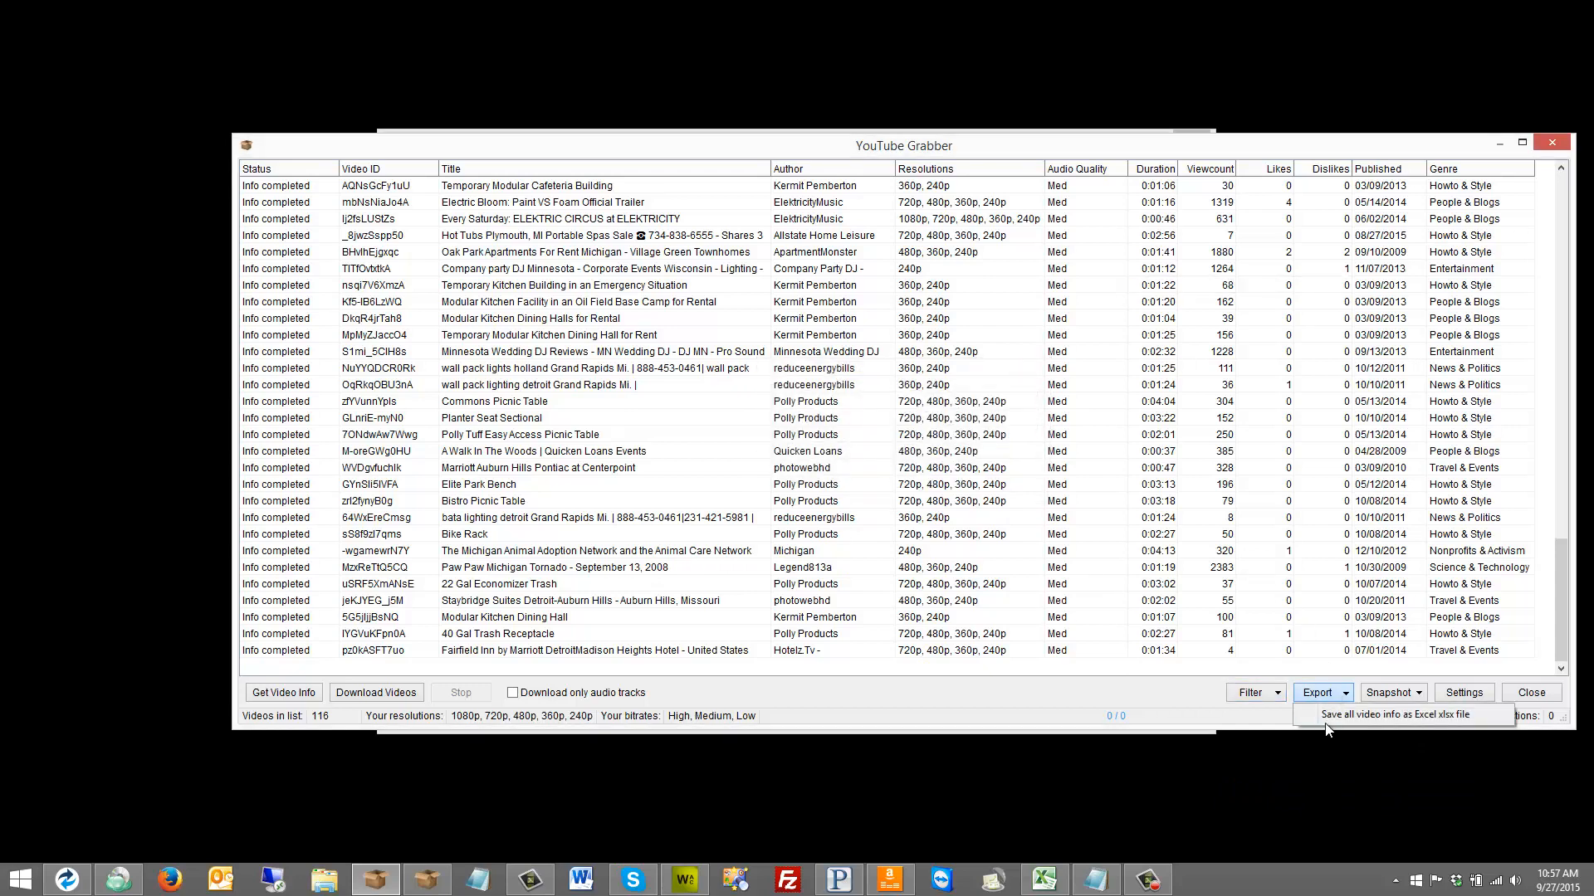
mouse_move(1390, 691)
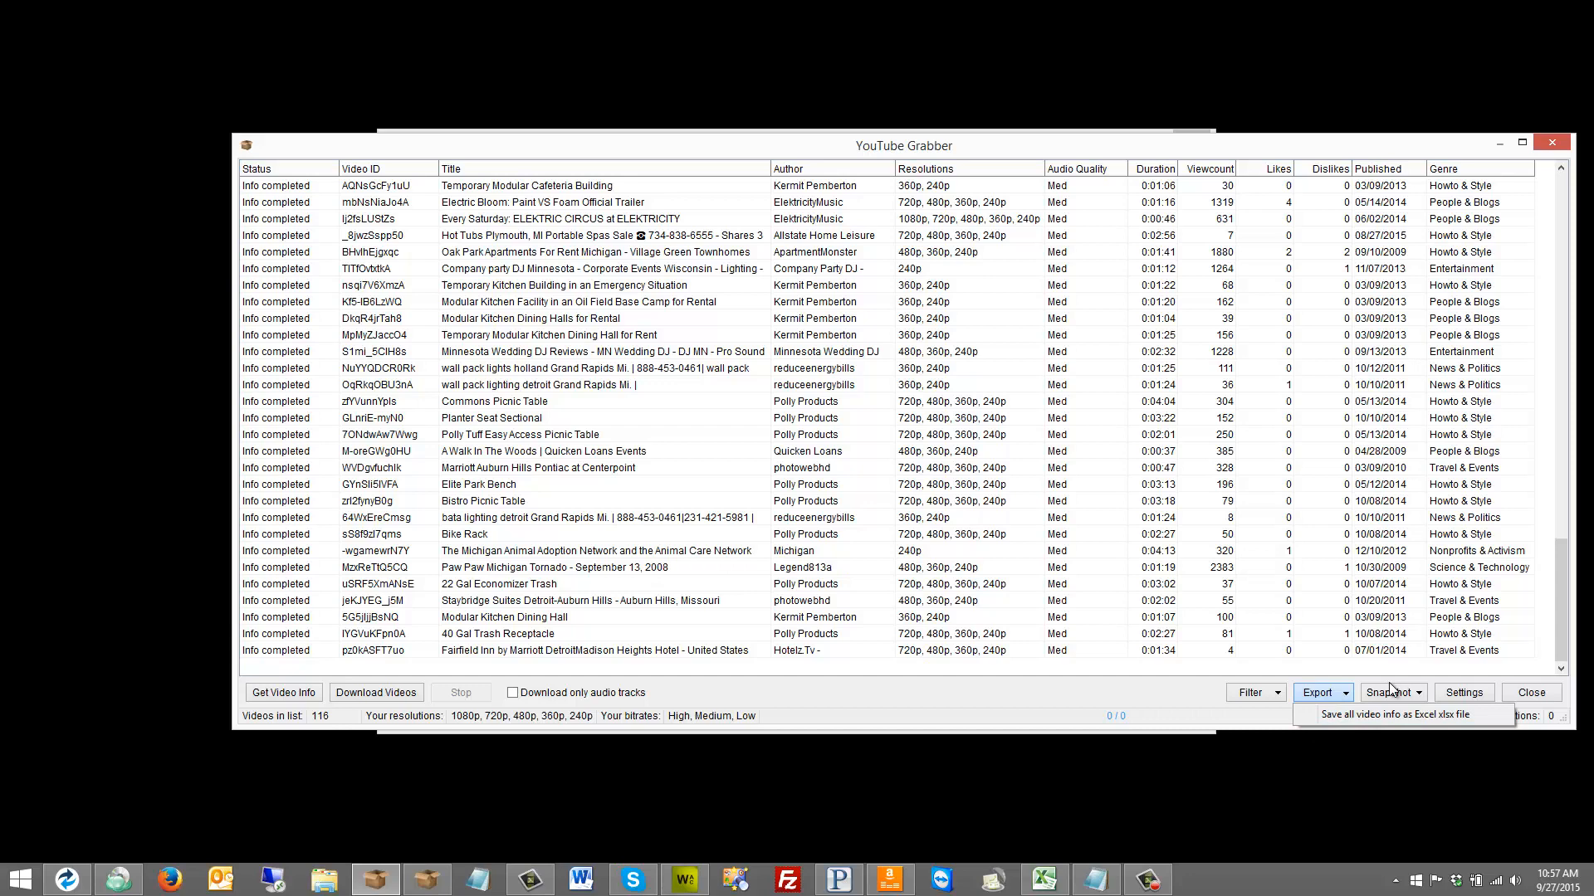
left_click(1388, 692)
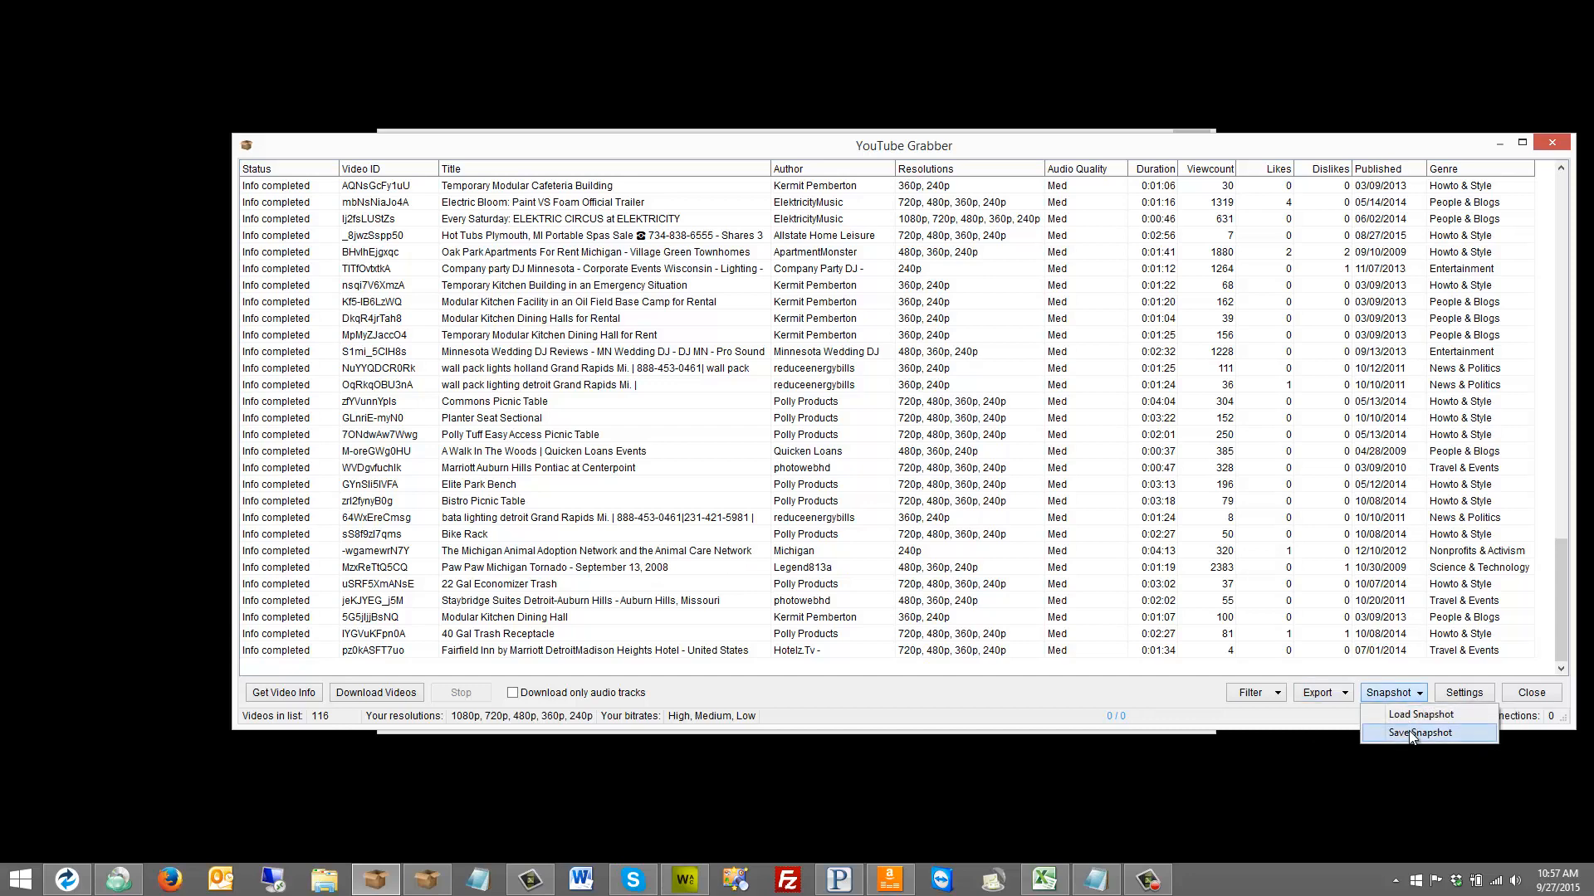
mouse_move(632, 644)
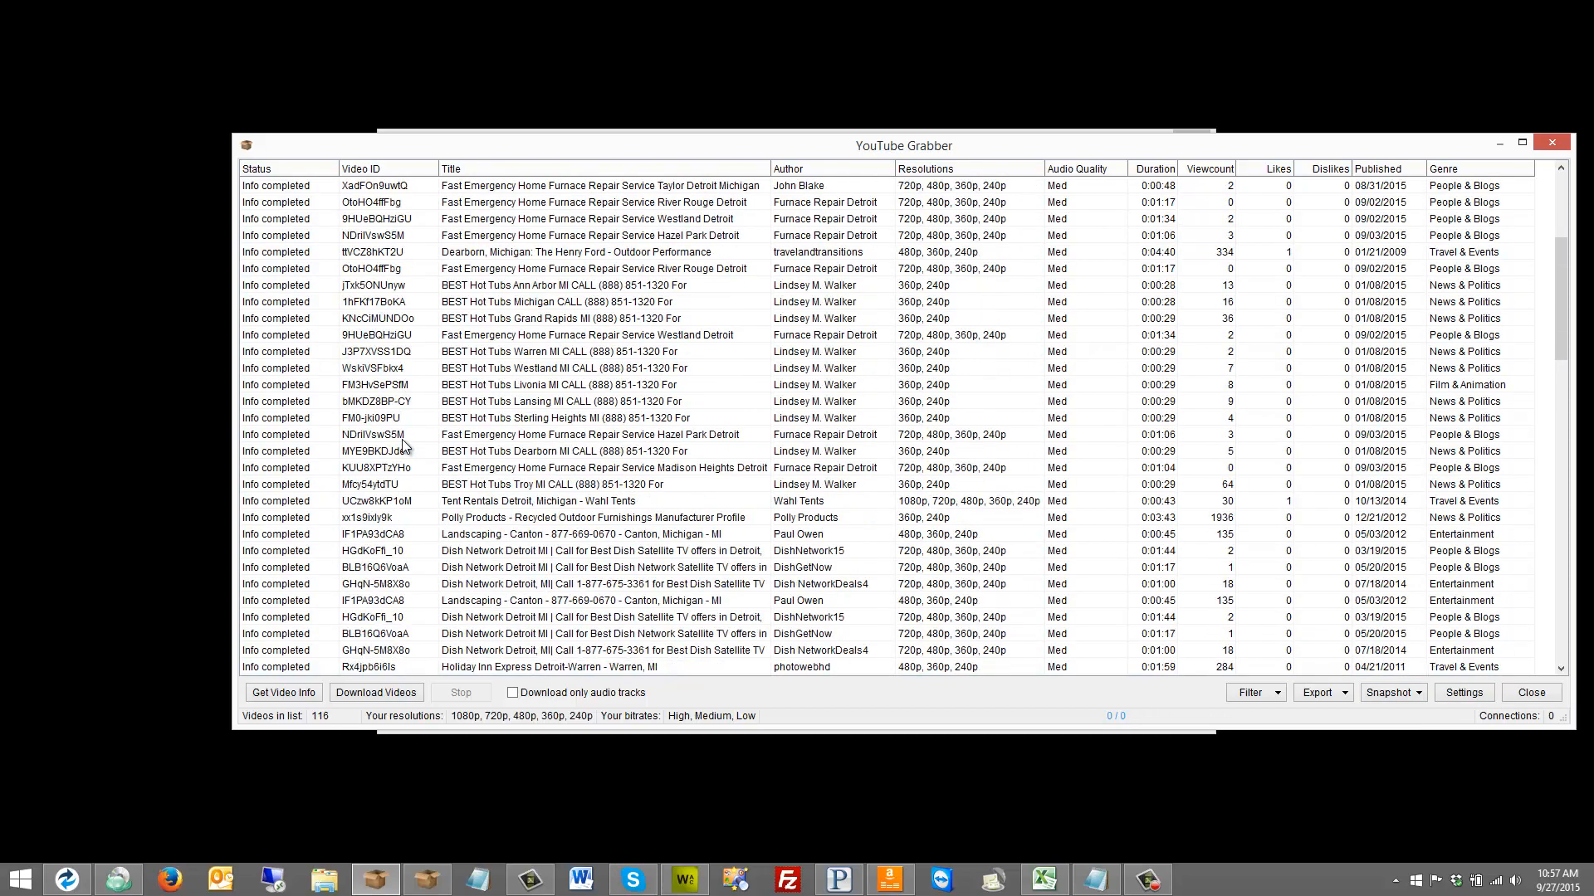
scroll("up", 3)
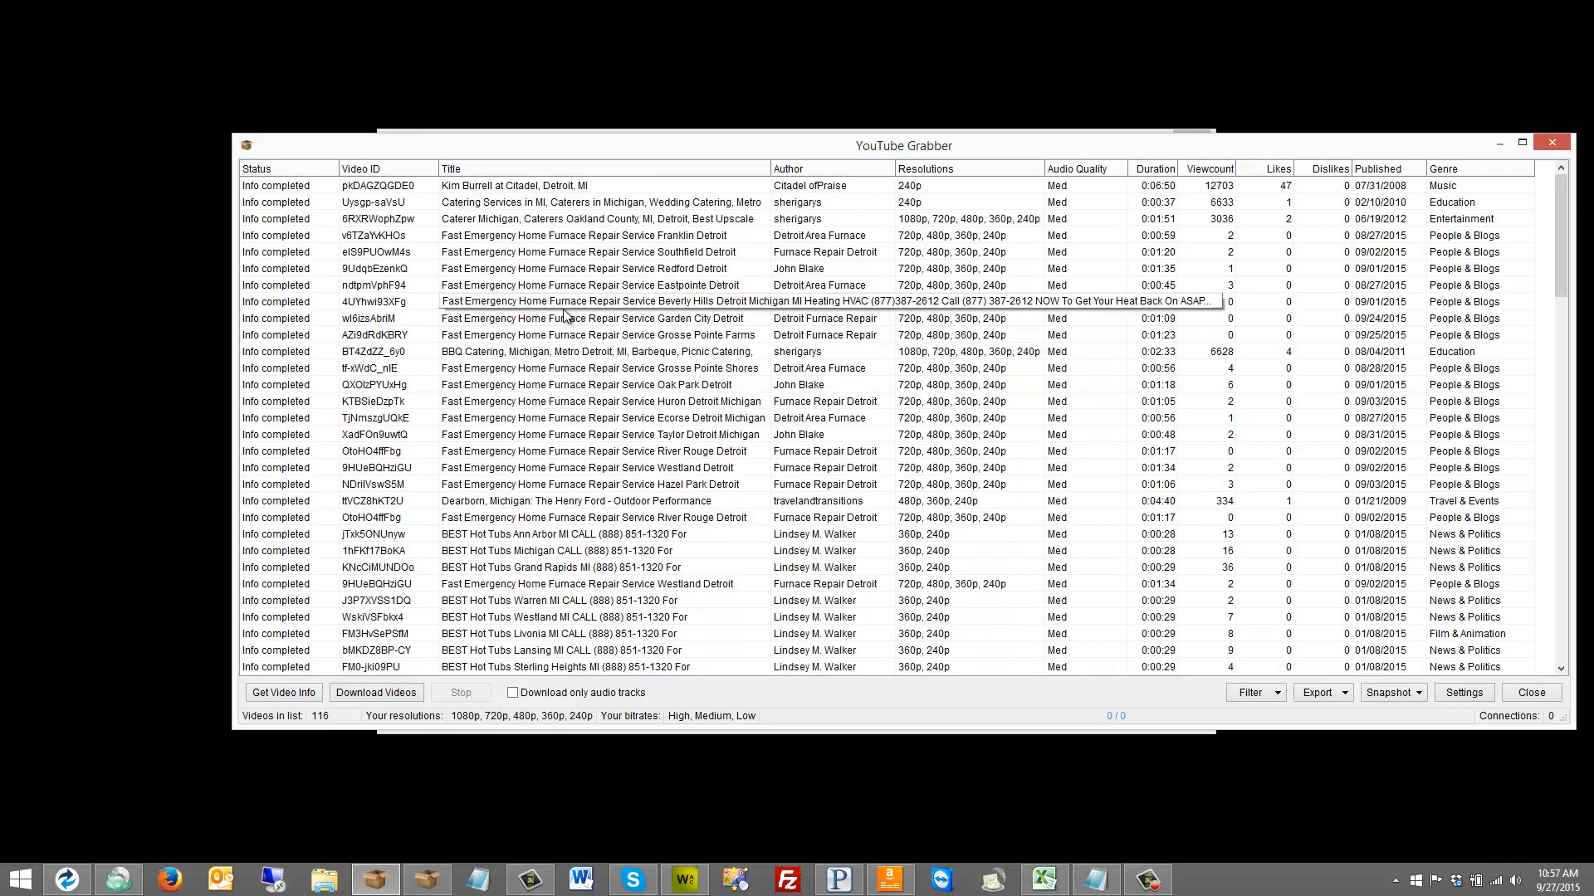
left_click(1390, 692)
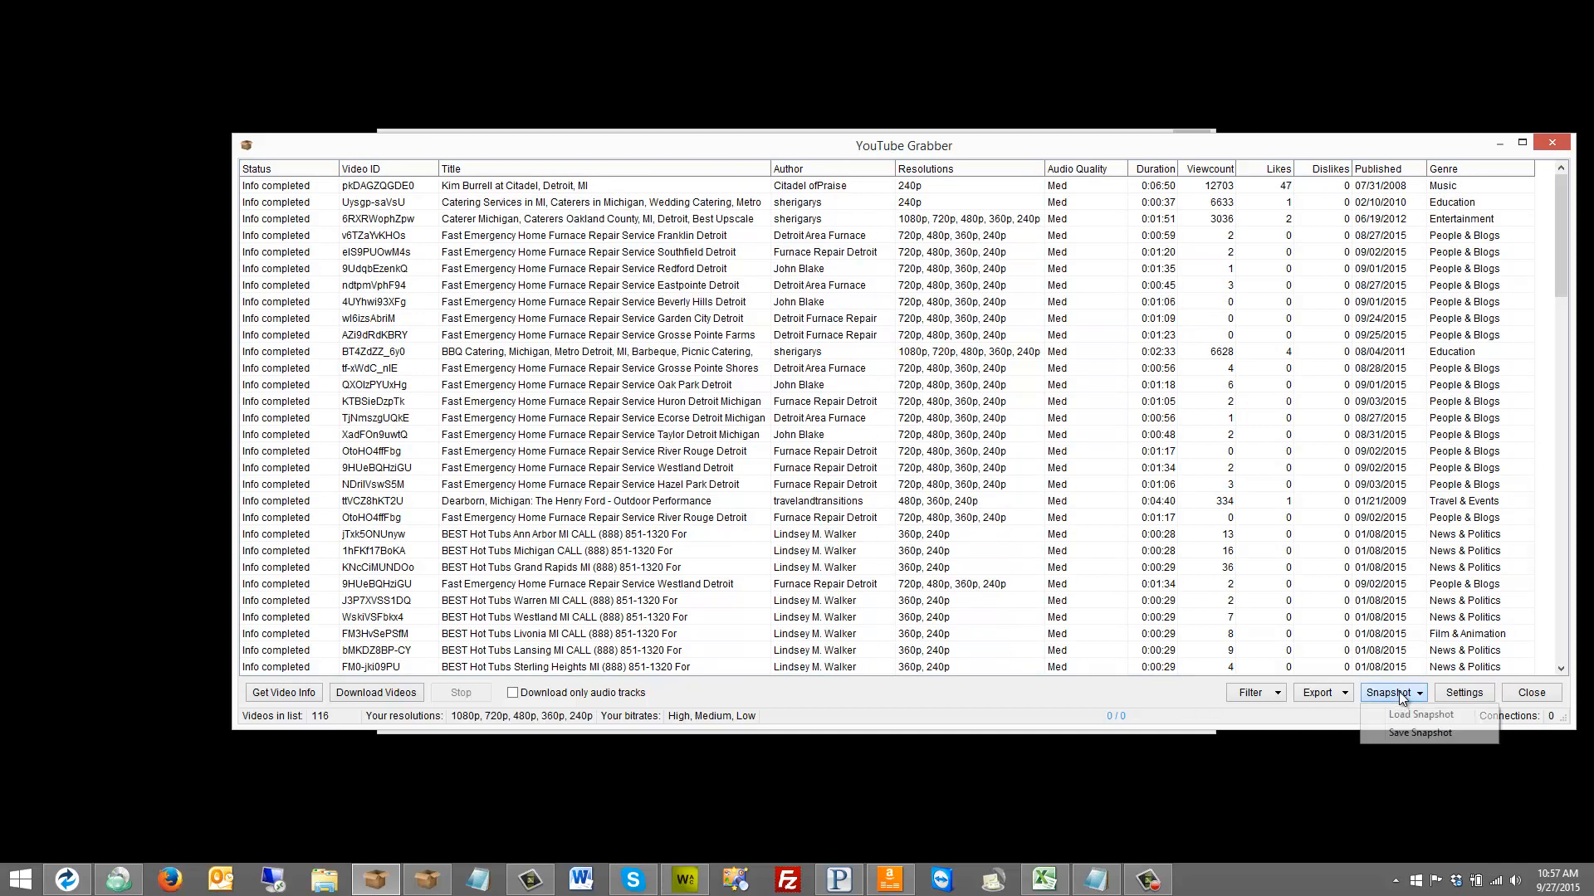
mouse_move(1408, 671)
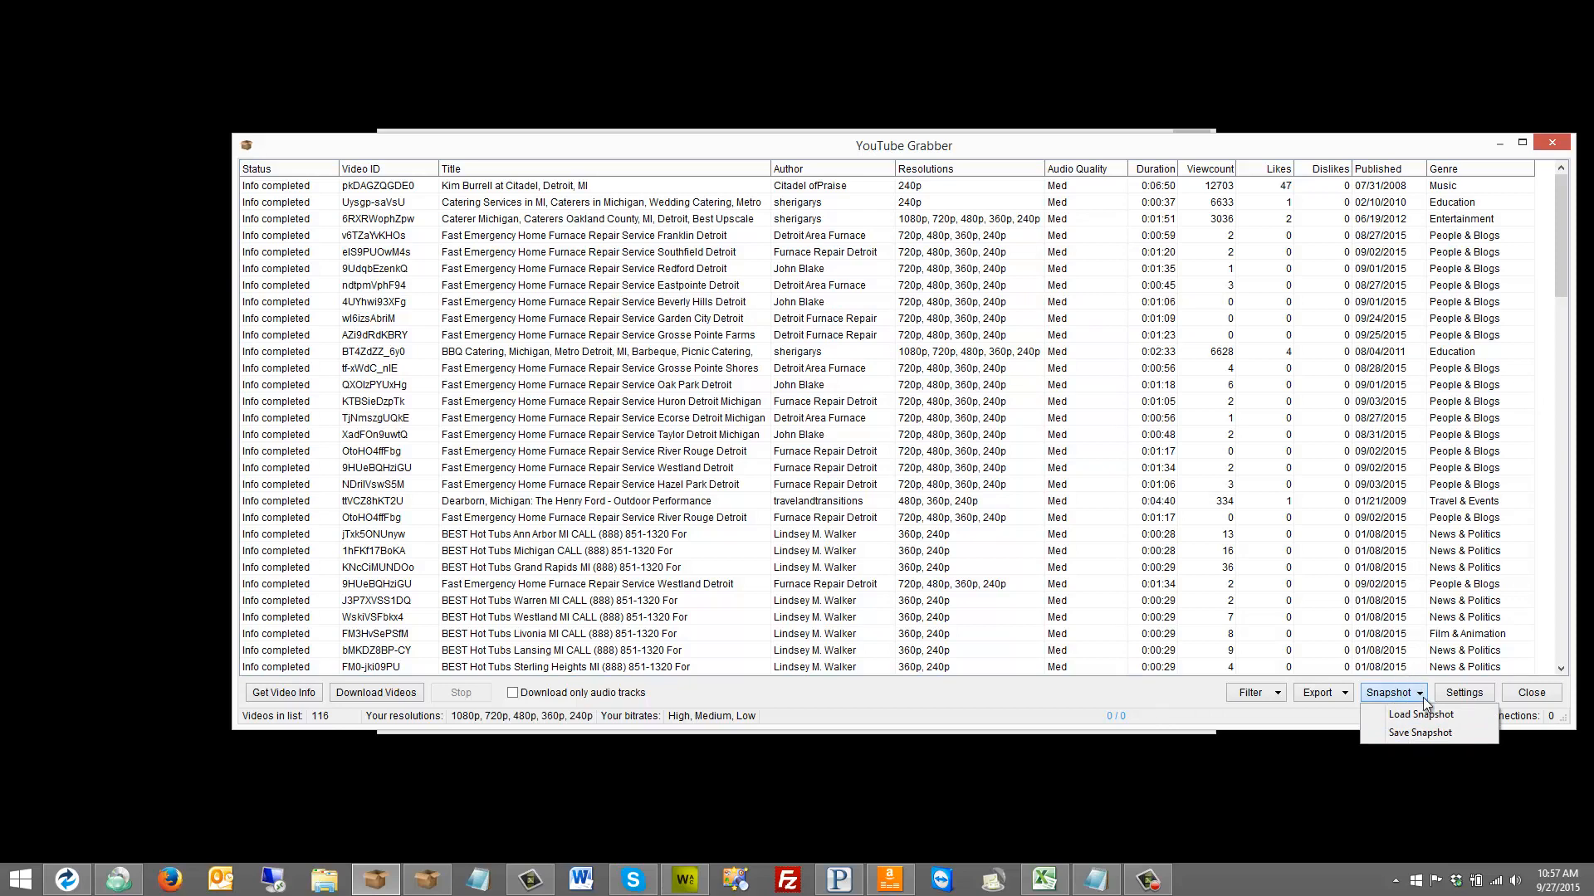
mouse_move(1217, 597)
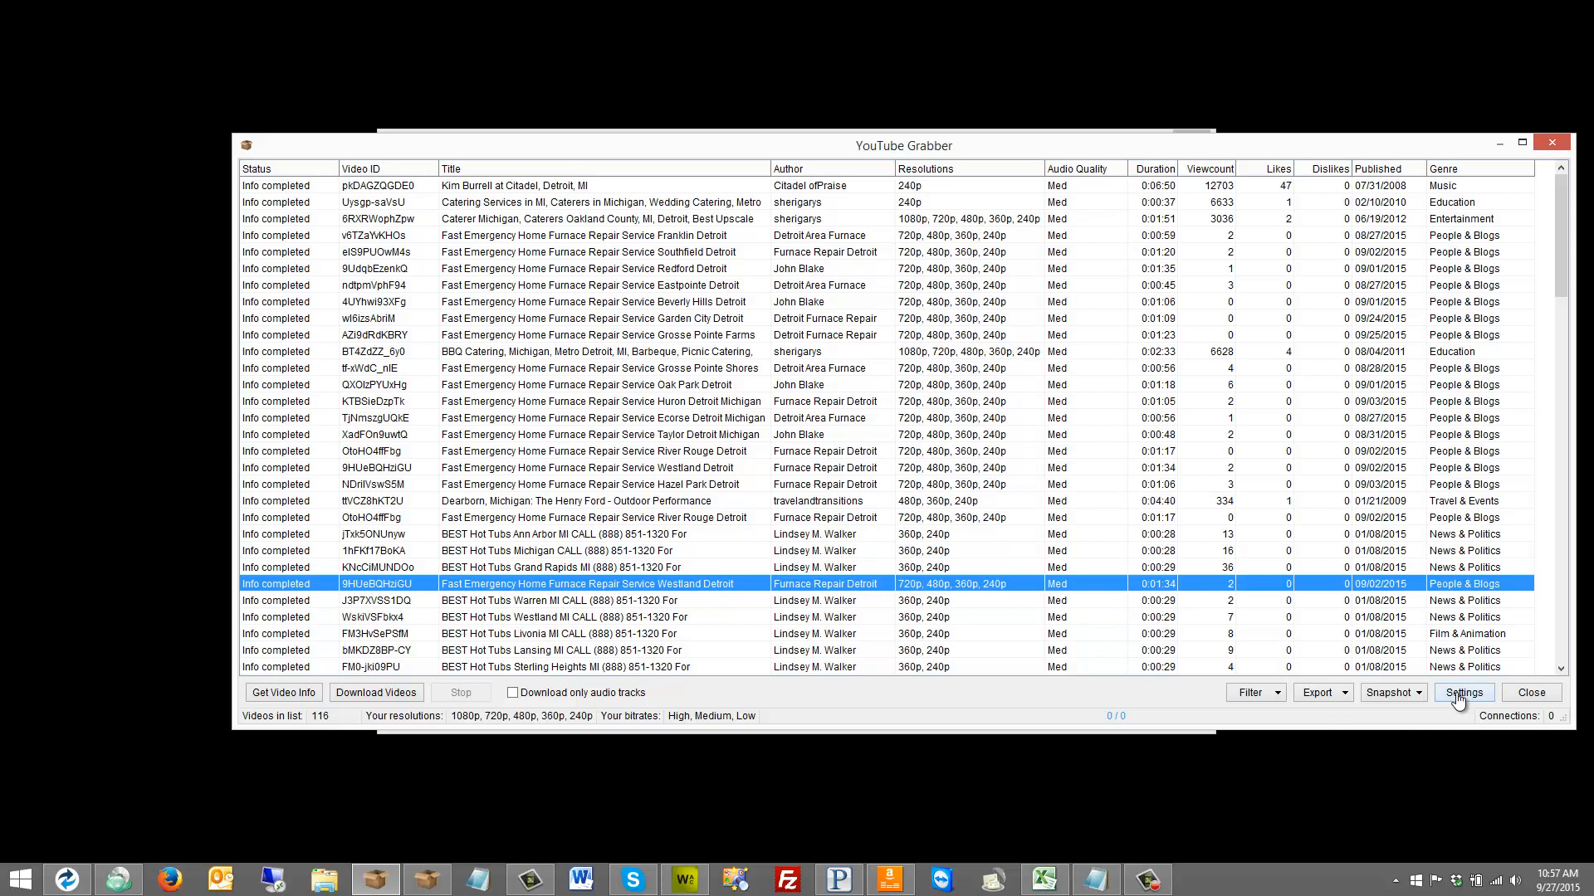
left_click(1462, 693)
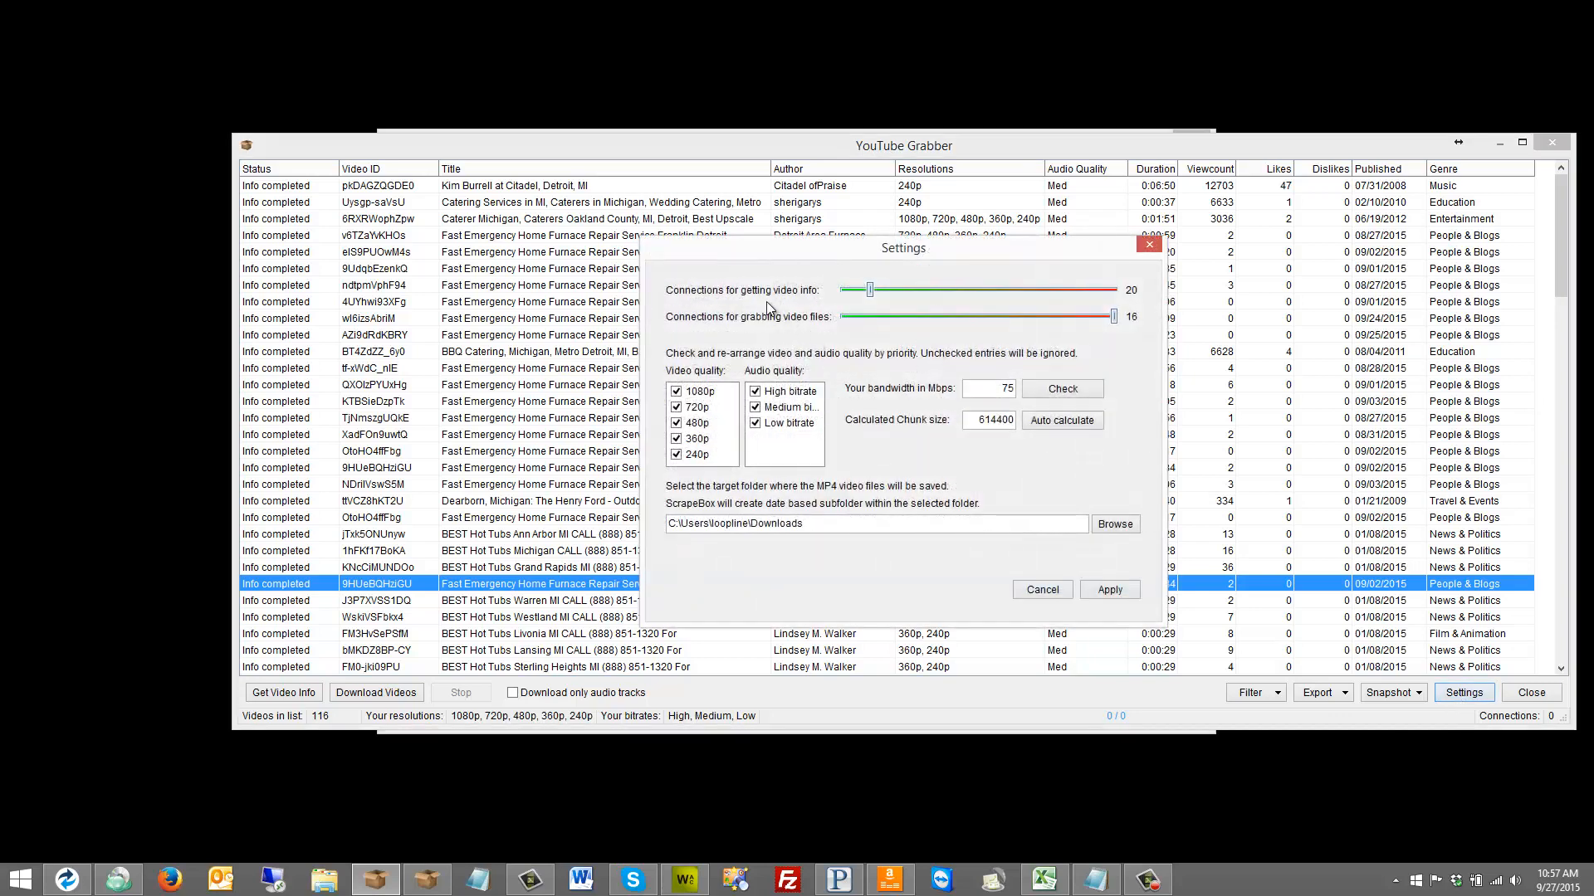
mouse_move(1141, 302)
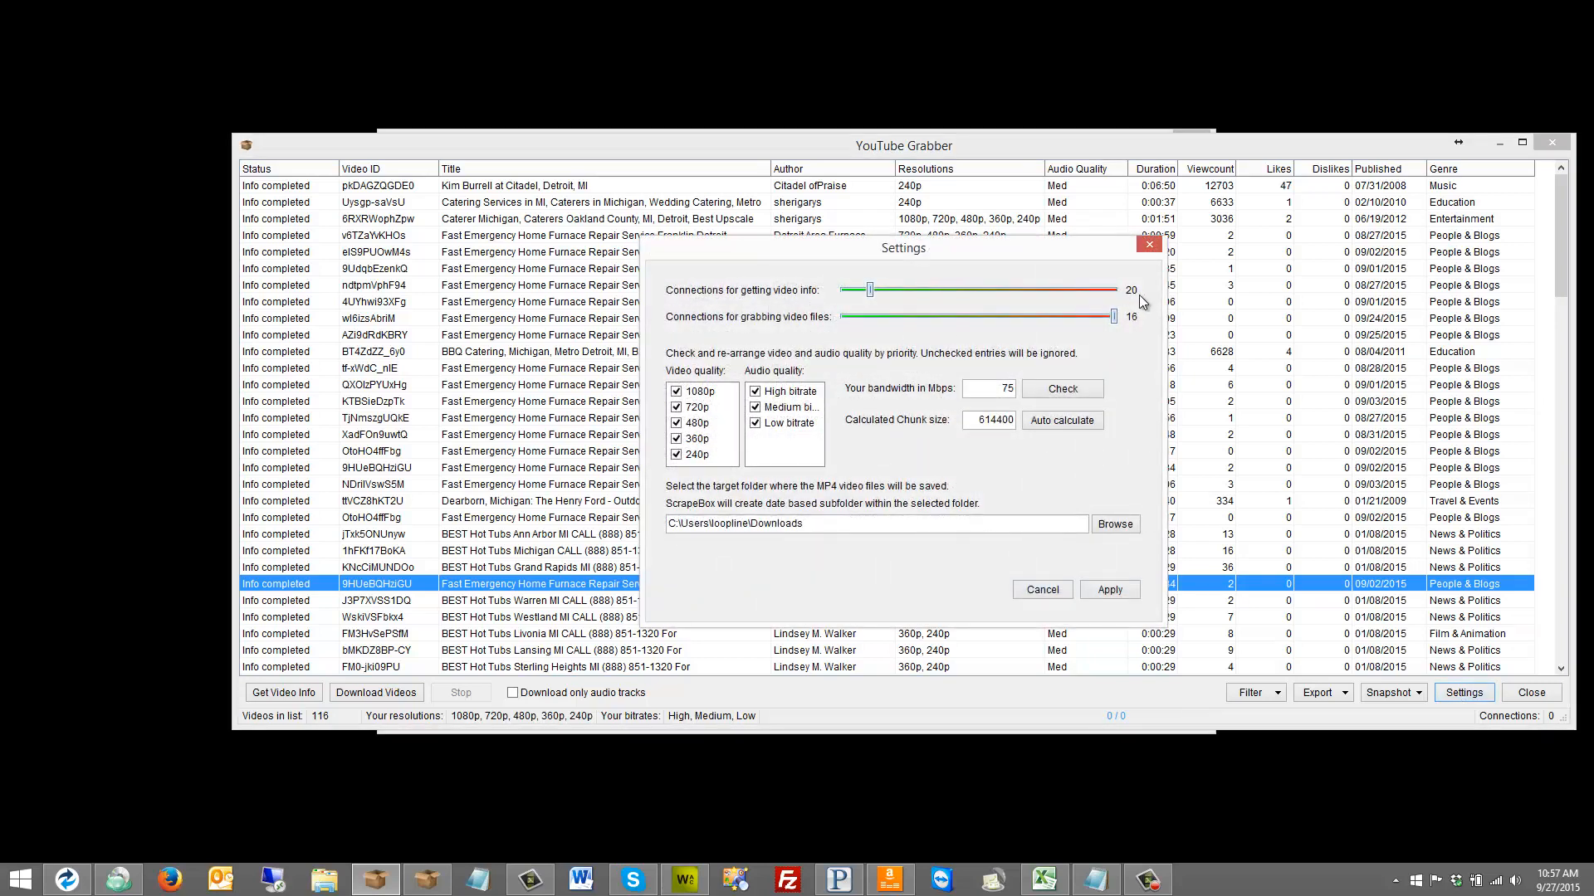
mouse_move(642, 164)
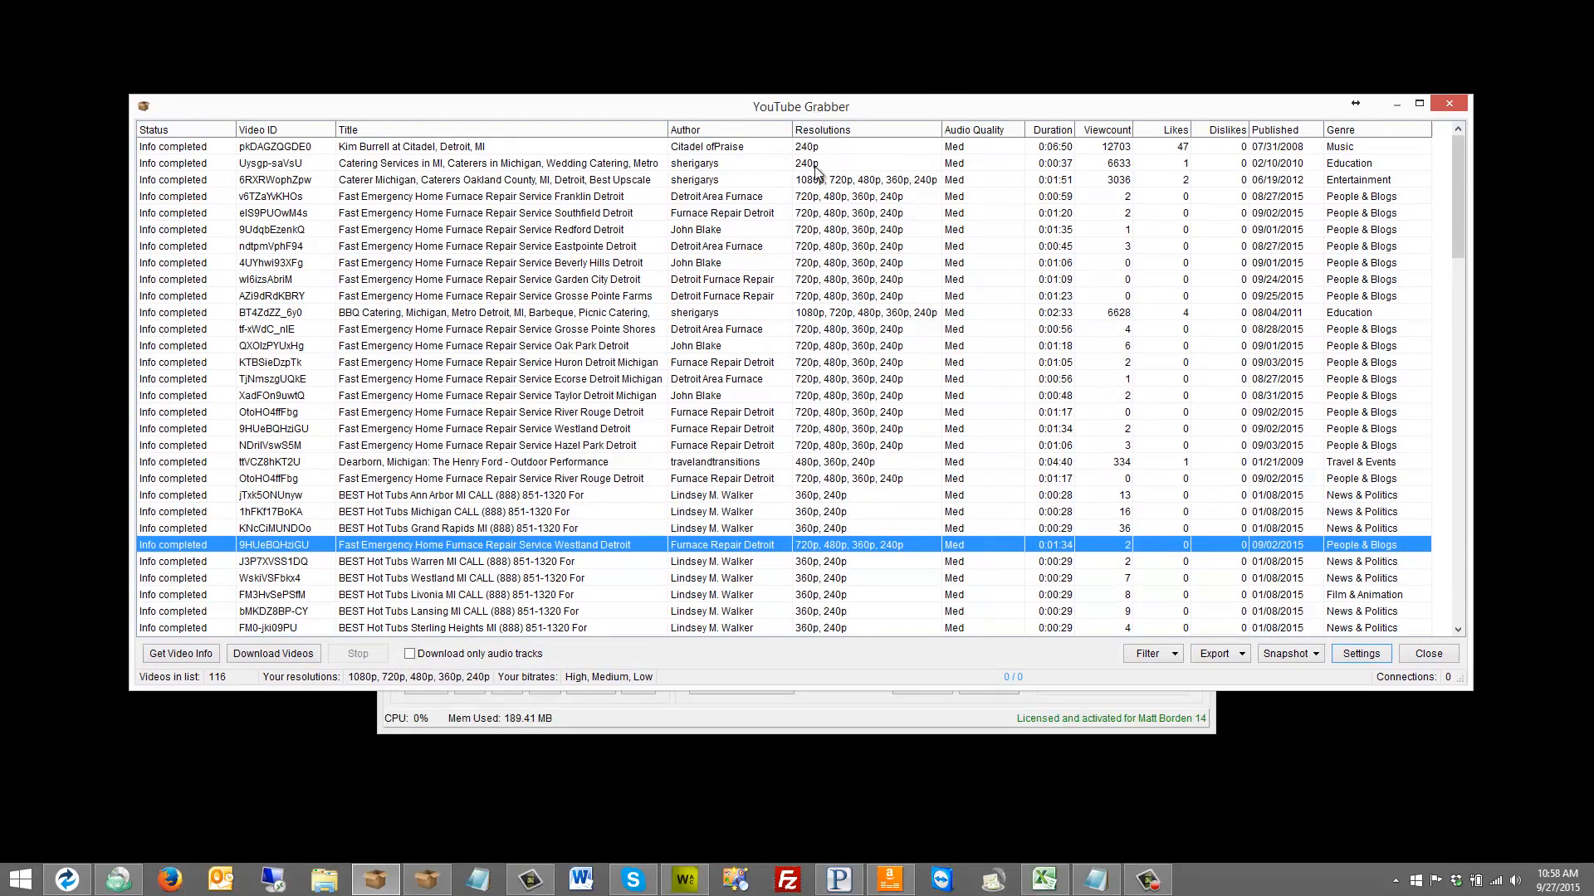
mouse_move(1335, 666)
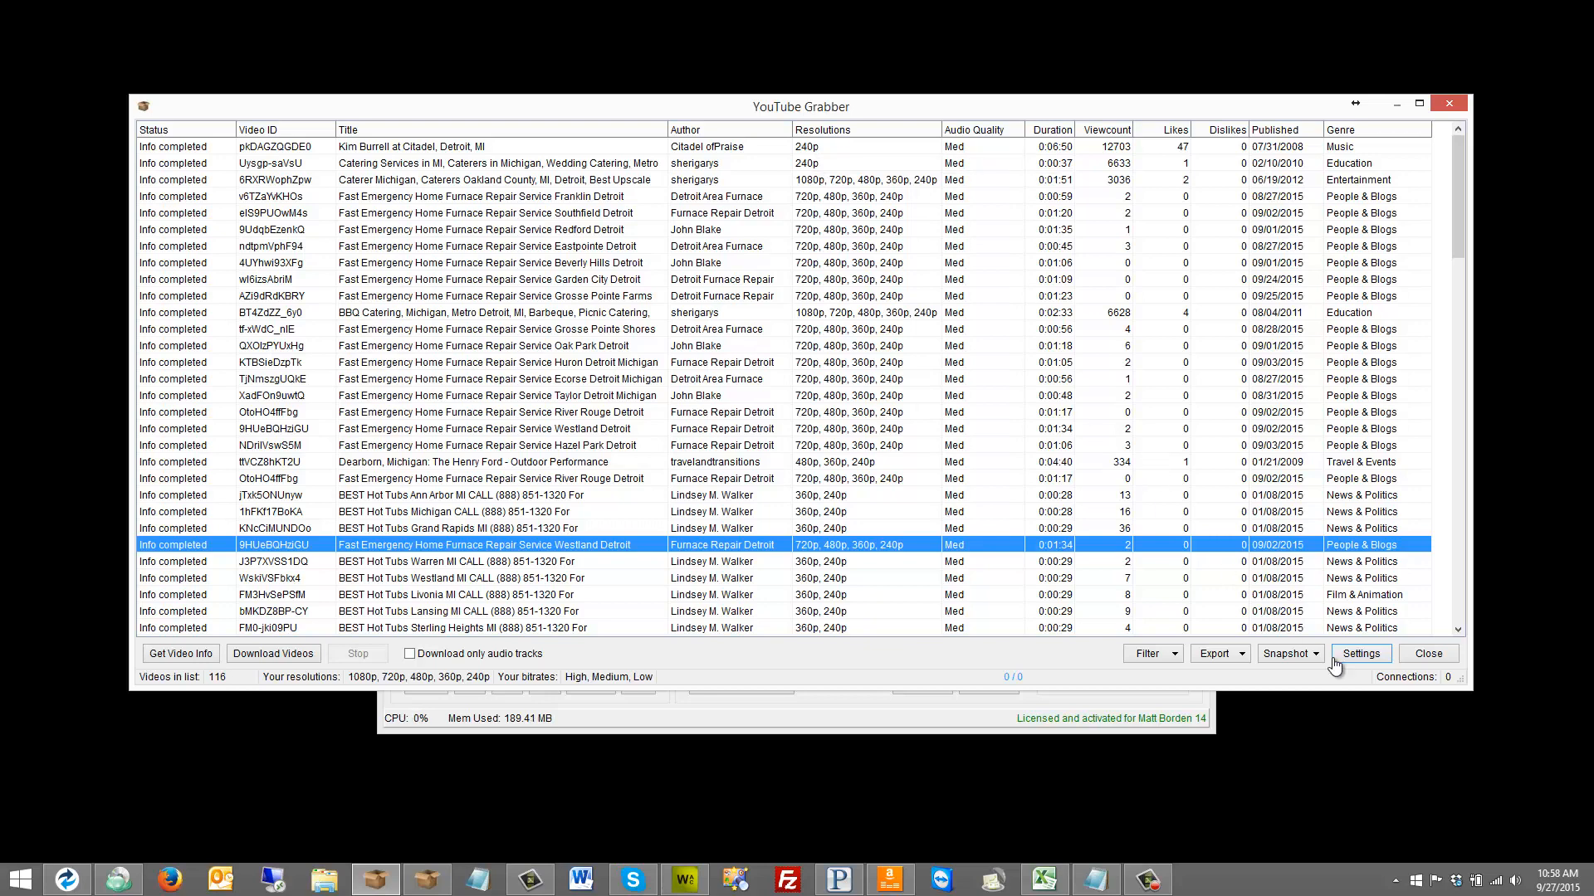
In the grabber settings, move 480p to second video-quality priority, just below 1080p
left_click(1361, 653)
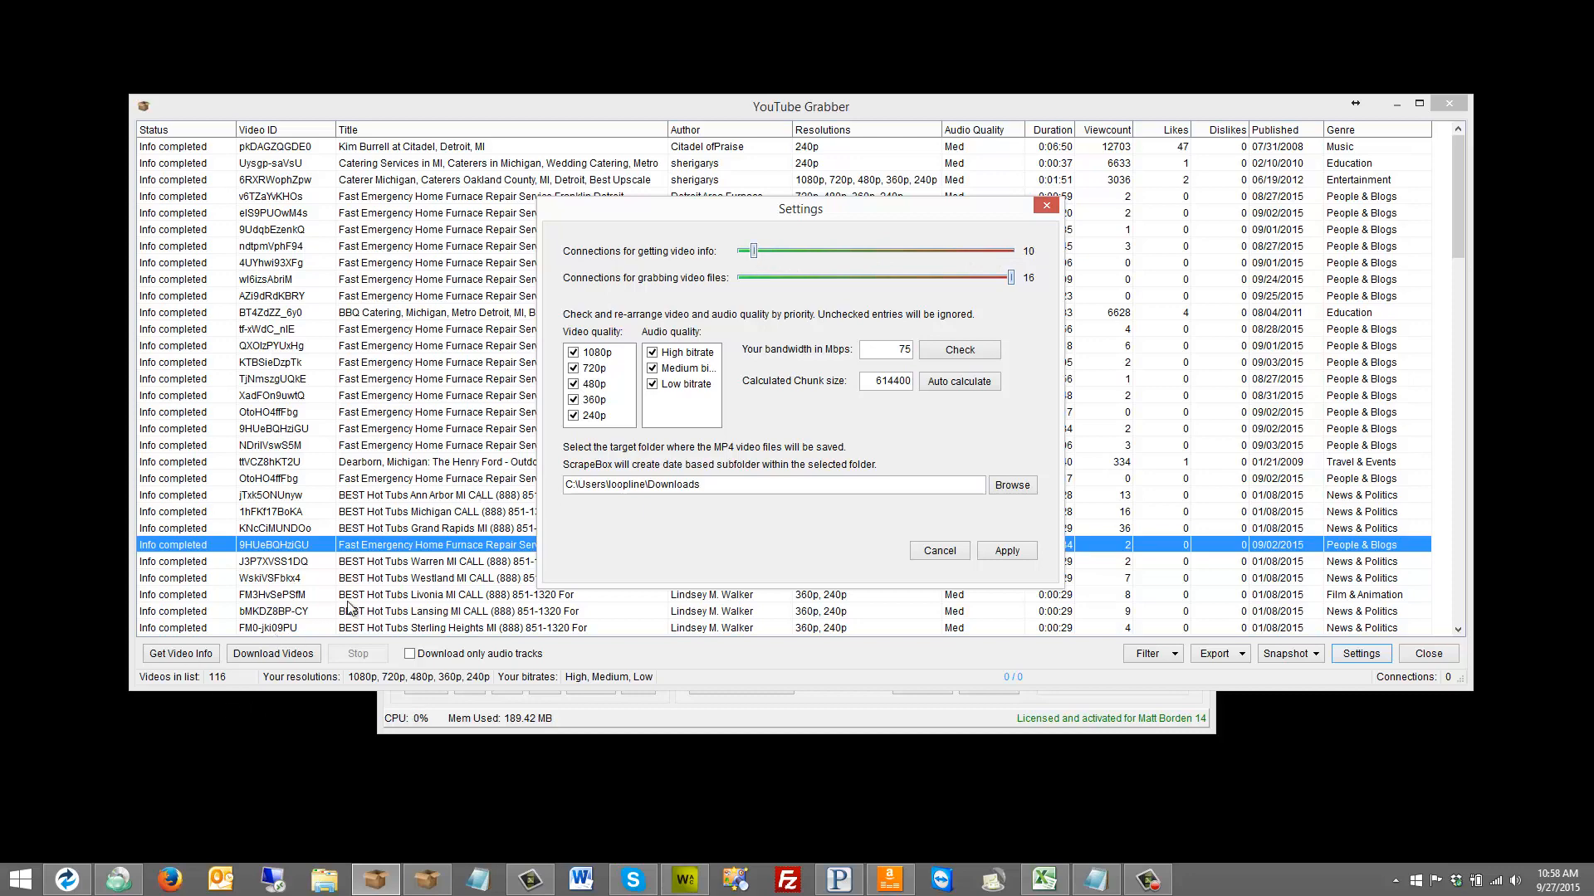
mouse_move(720, 287)
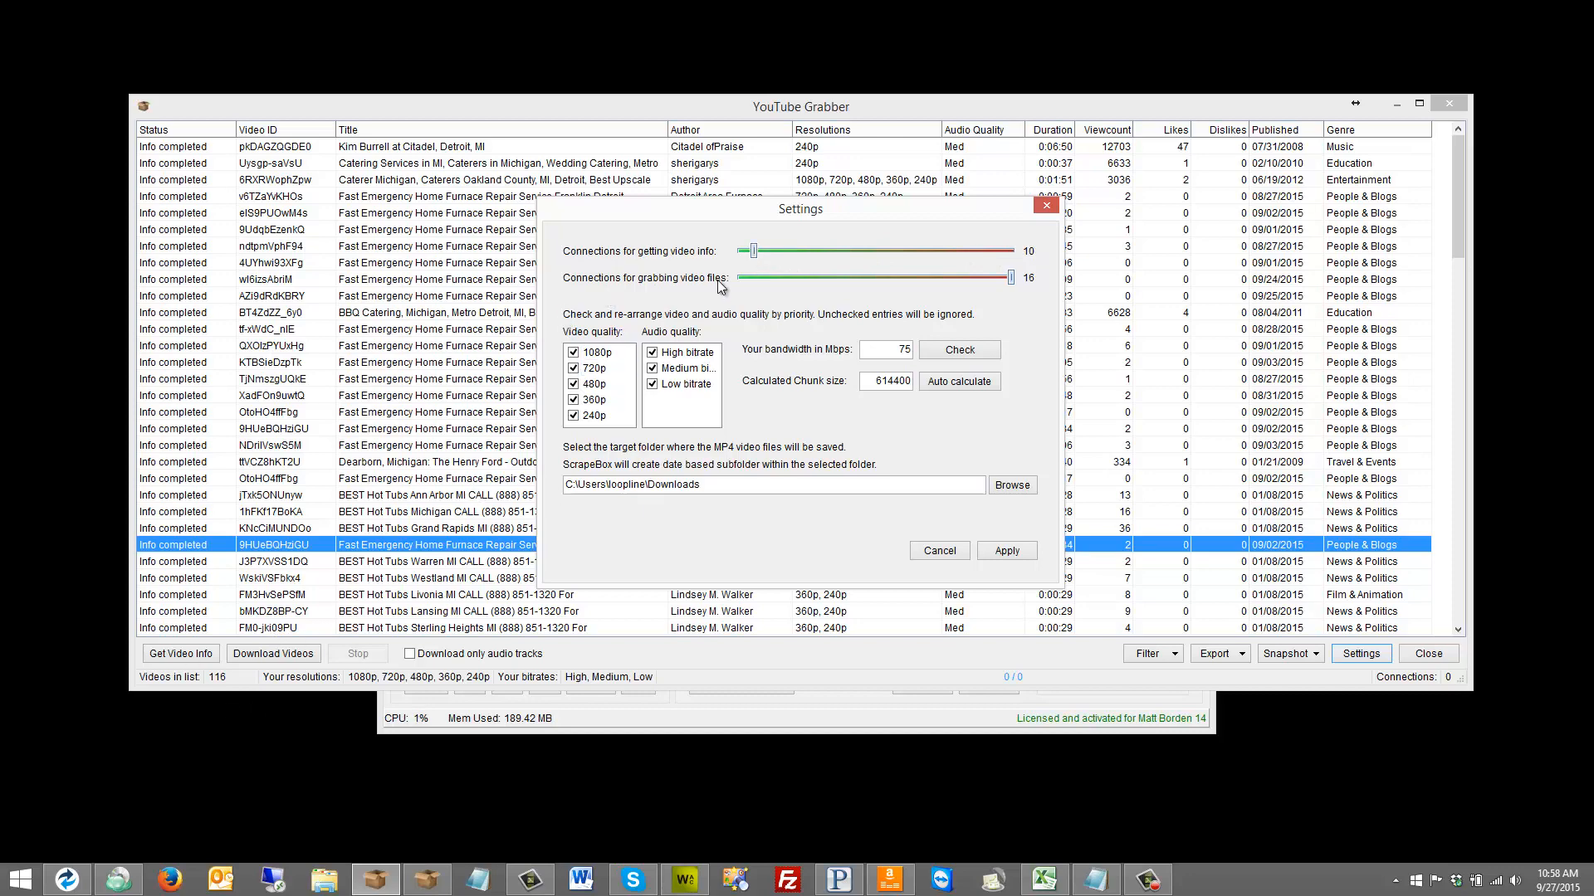
mouse_move(1012, 280)
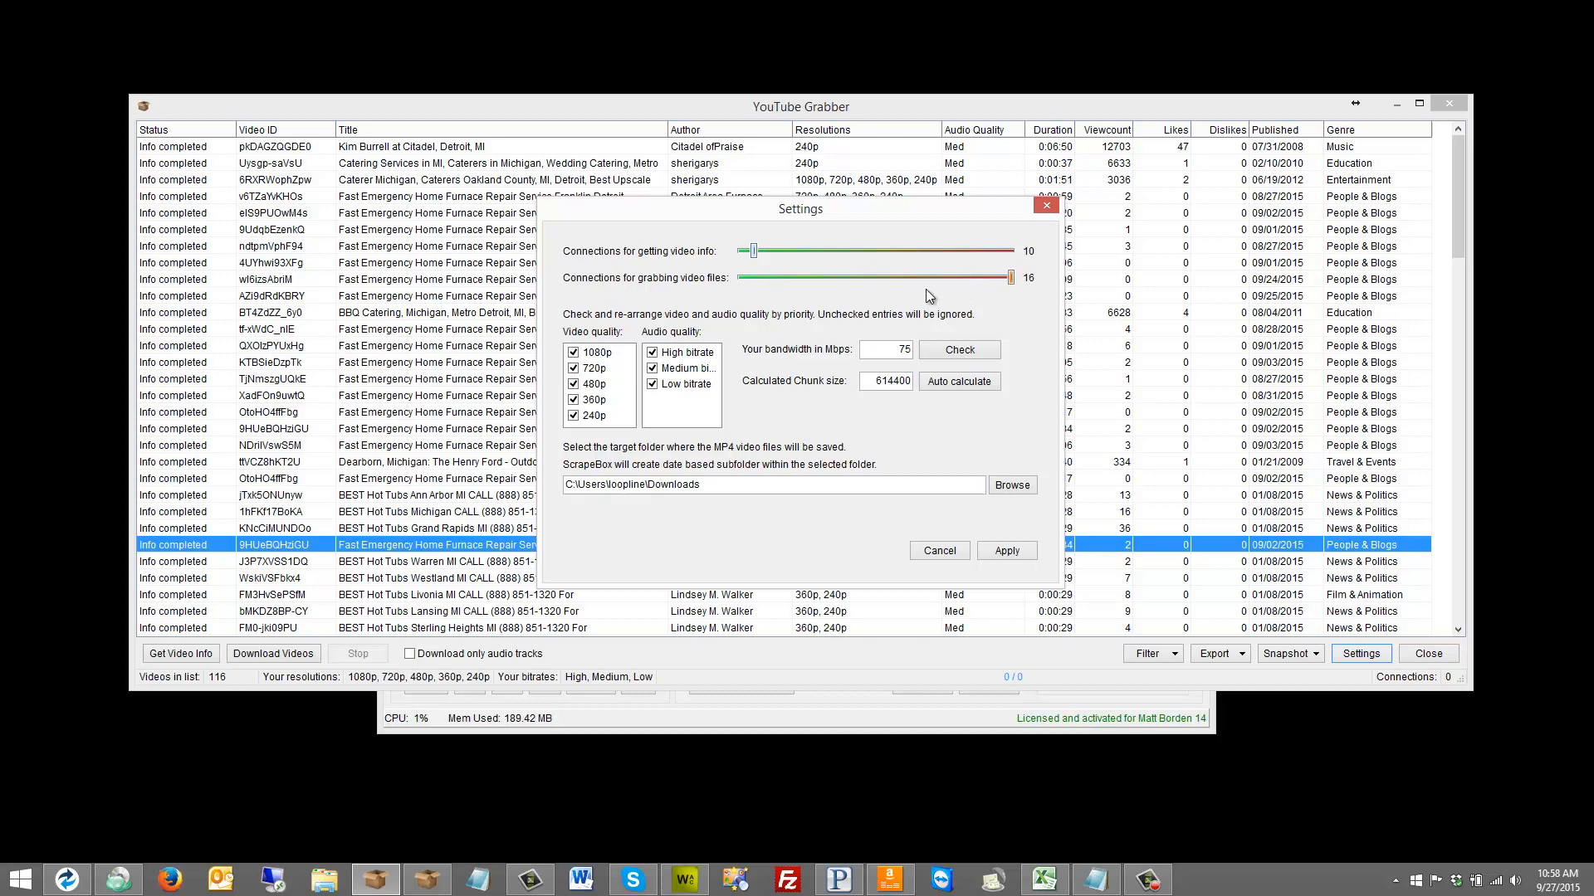
mouse_move(952, 322)
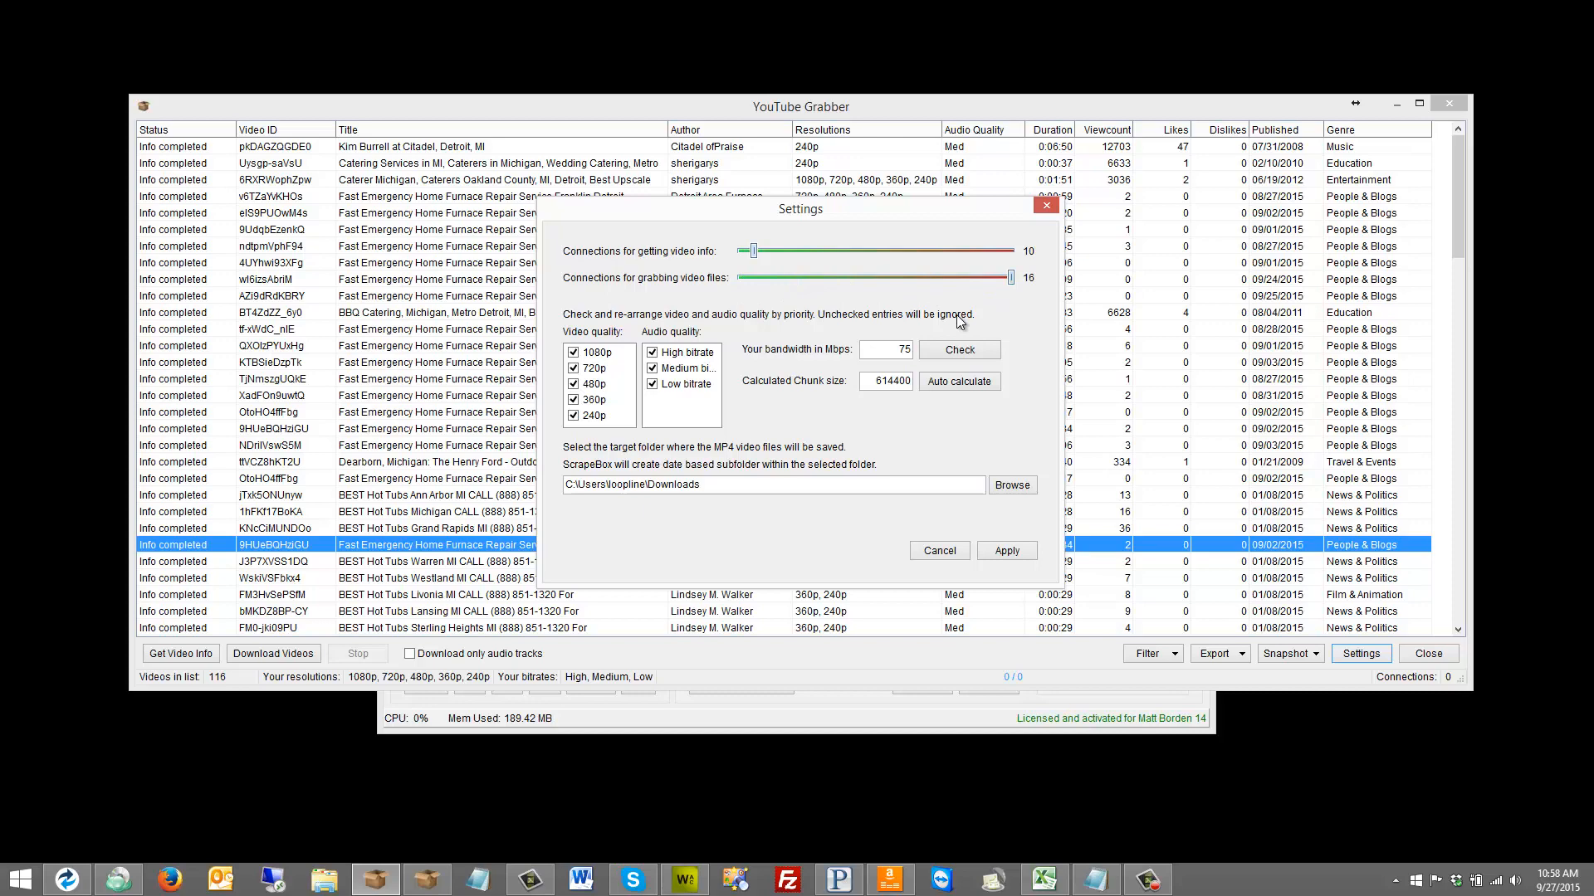
mouse_move(1540, 603)
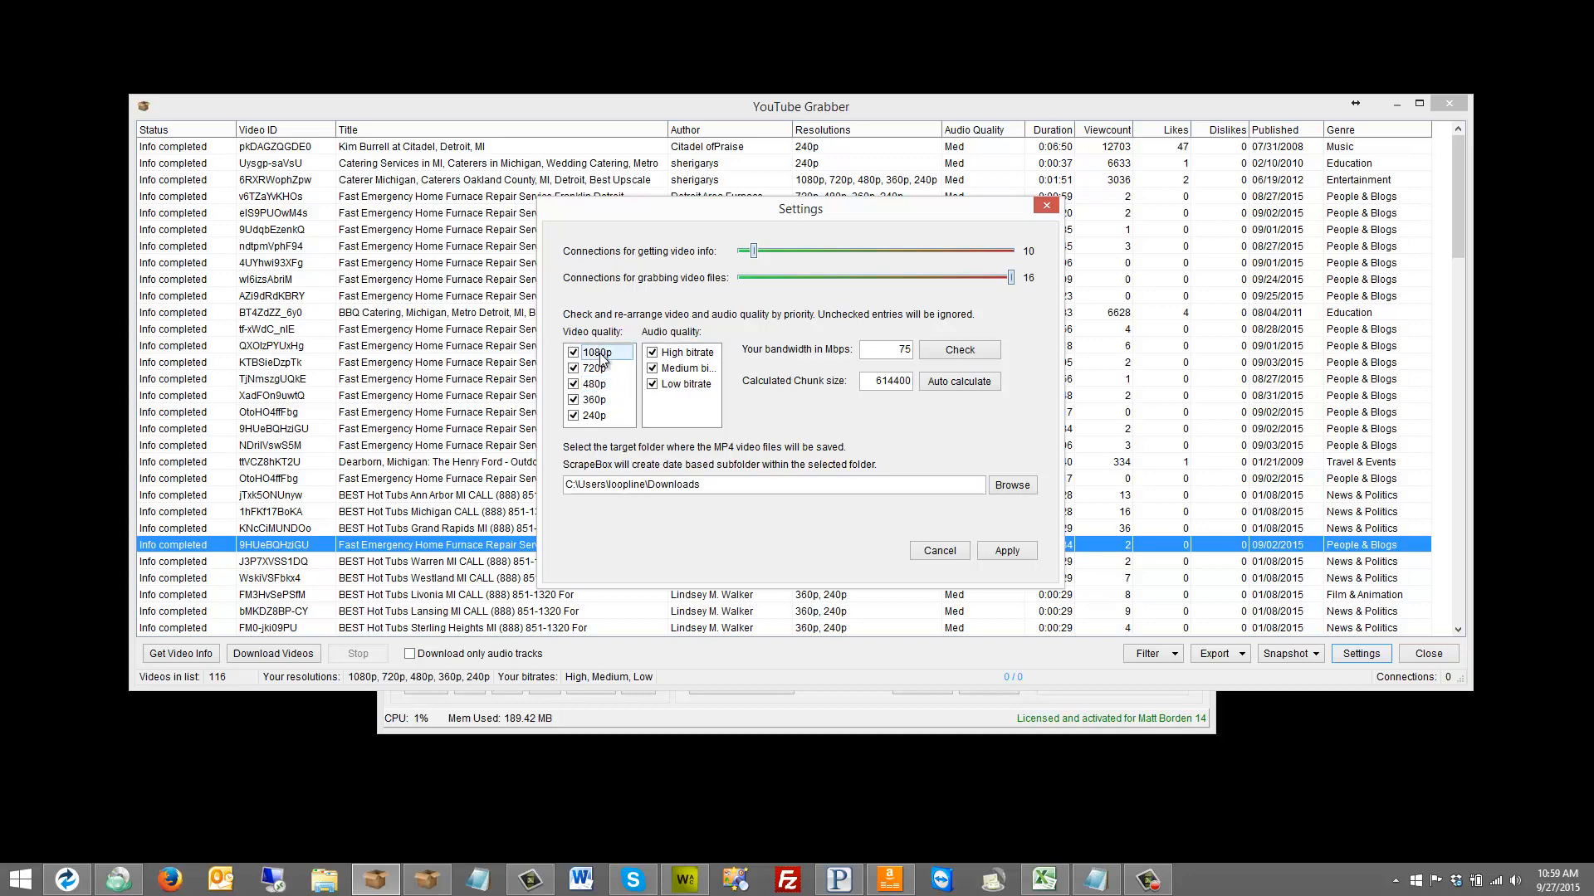
mouse_move(737, 331)
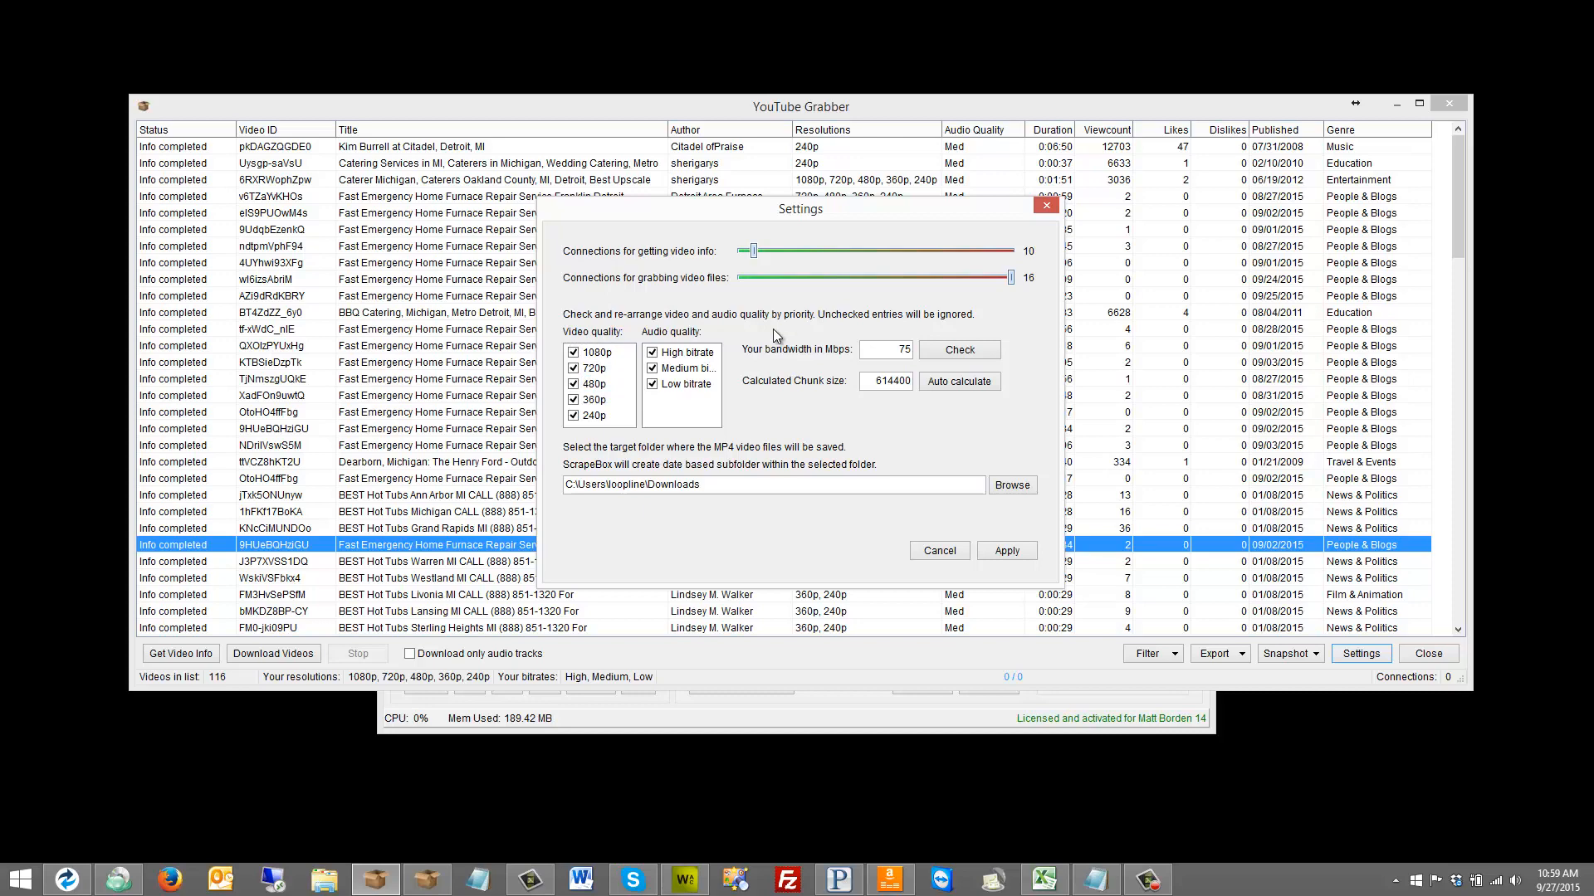
mouse_move(955, 349)
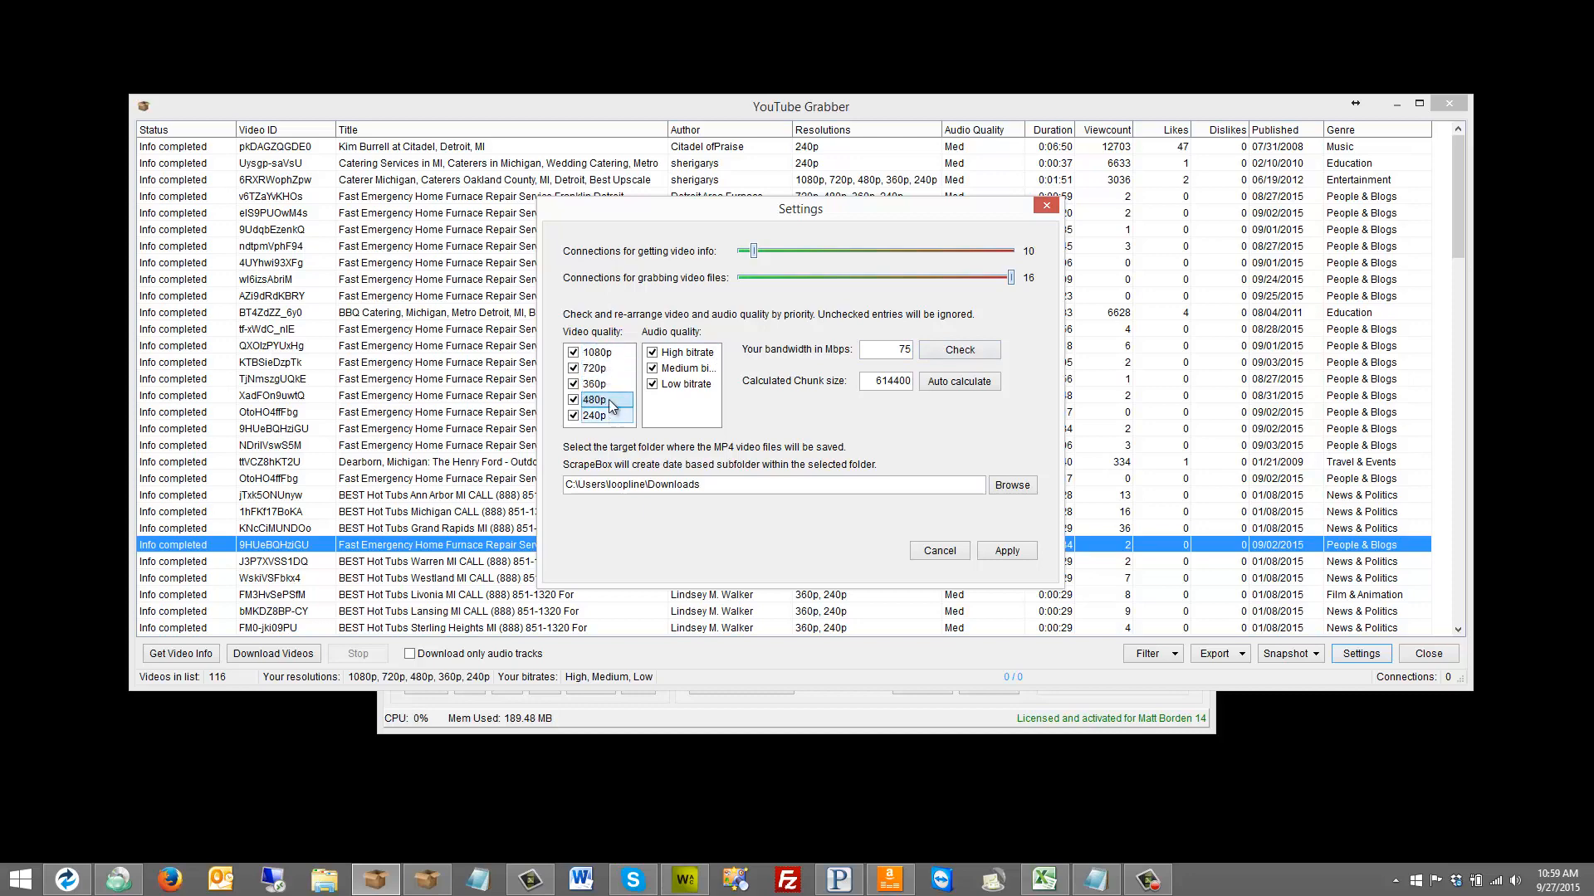
left_click(574, 399)
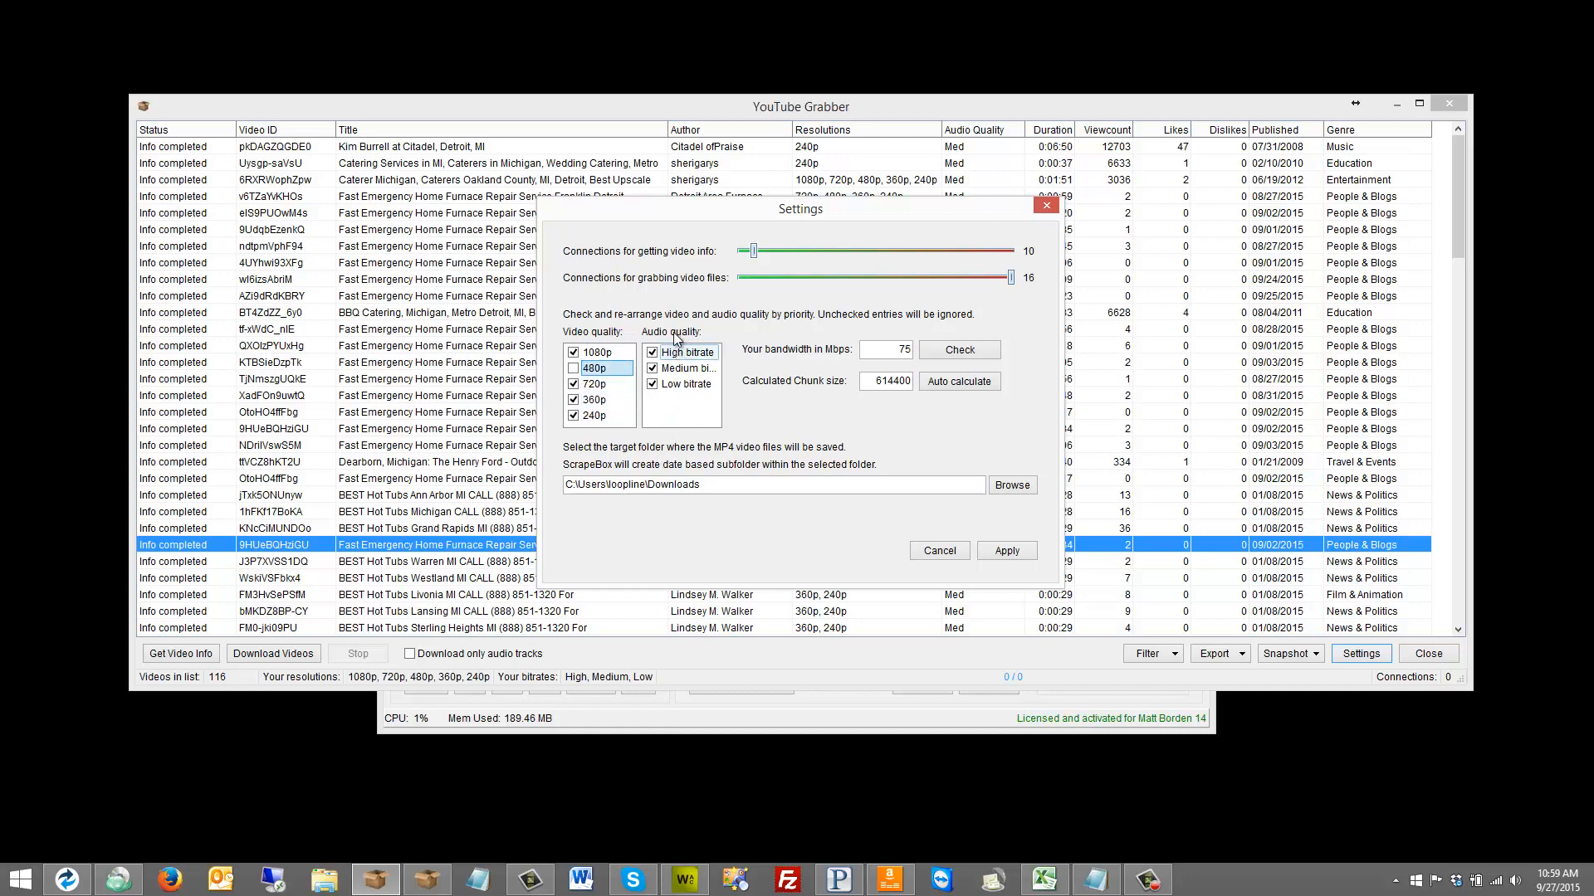
left_click(574, 368)
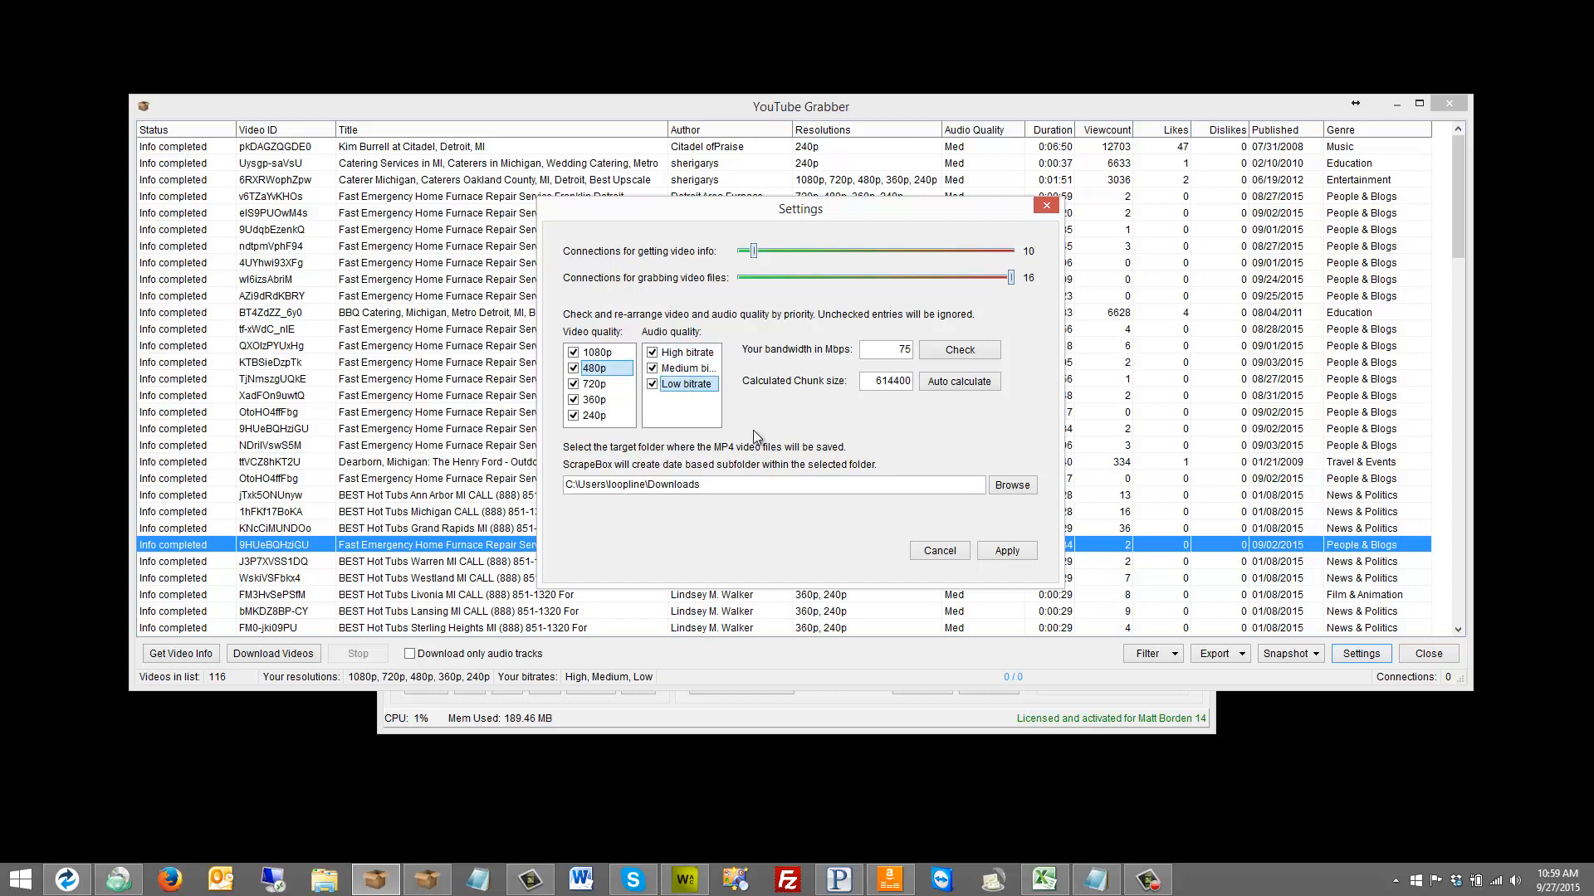
mouse_move(861, 356)
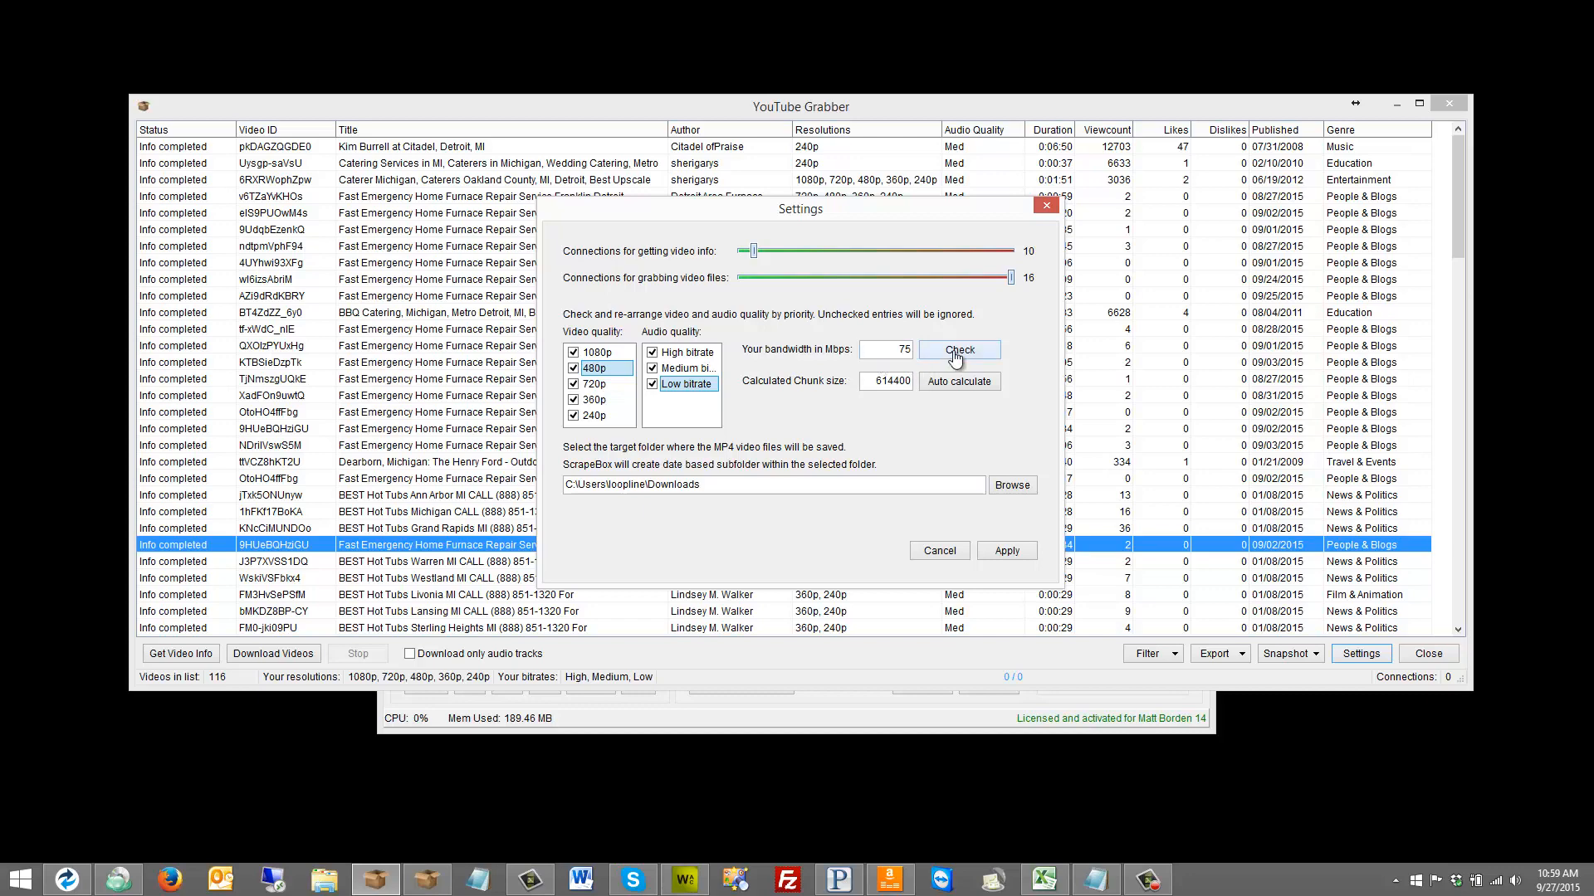
mouse_move(933, 350)
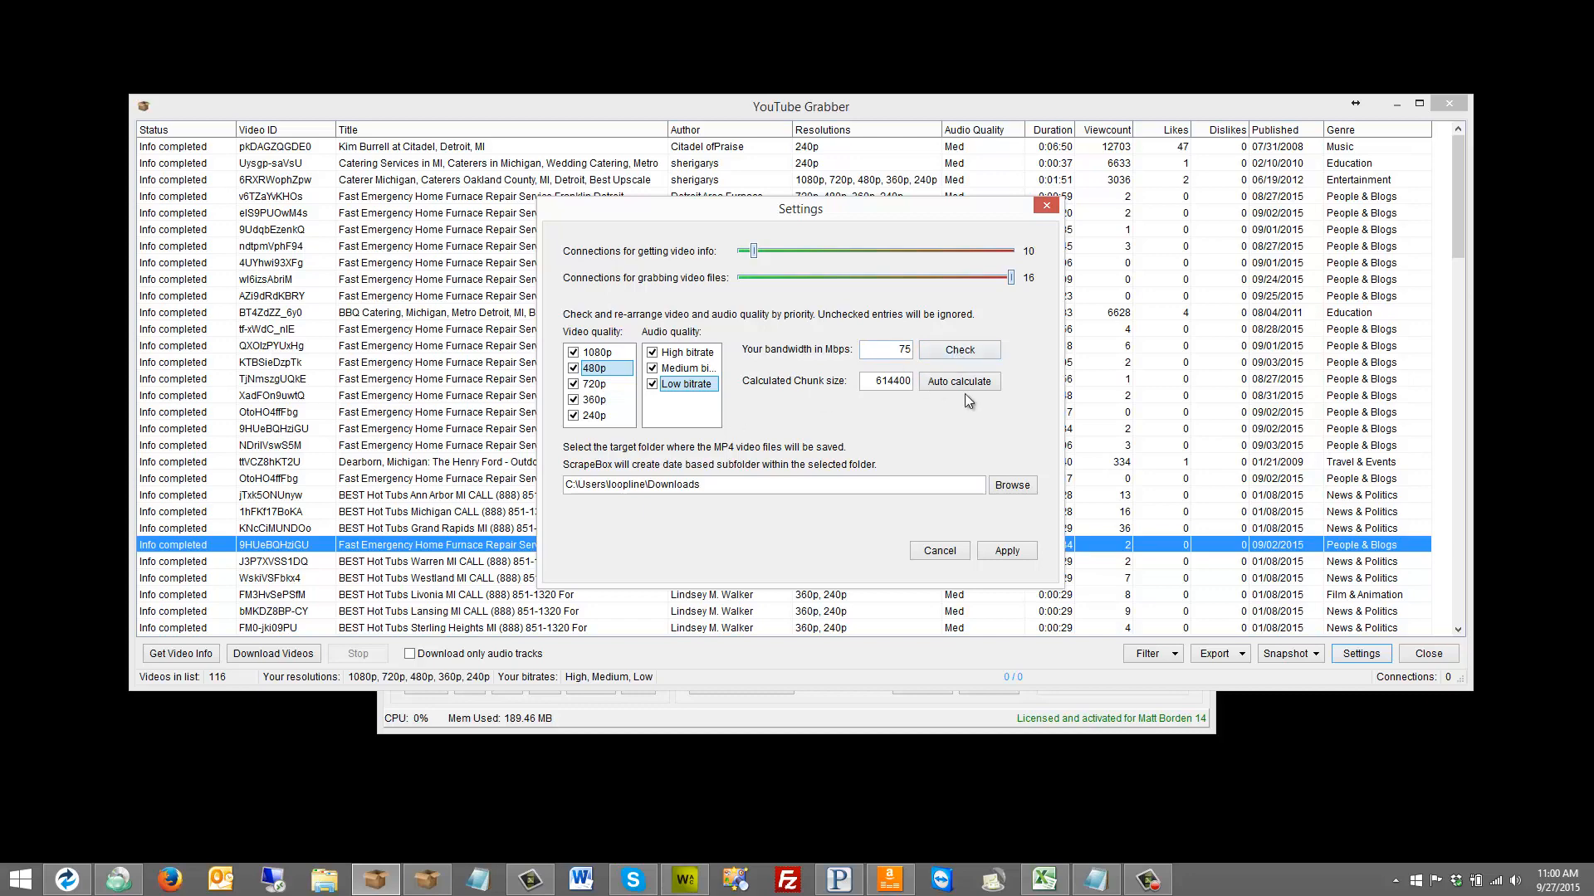
mouse_move(969, 394)
type("6")
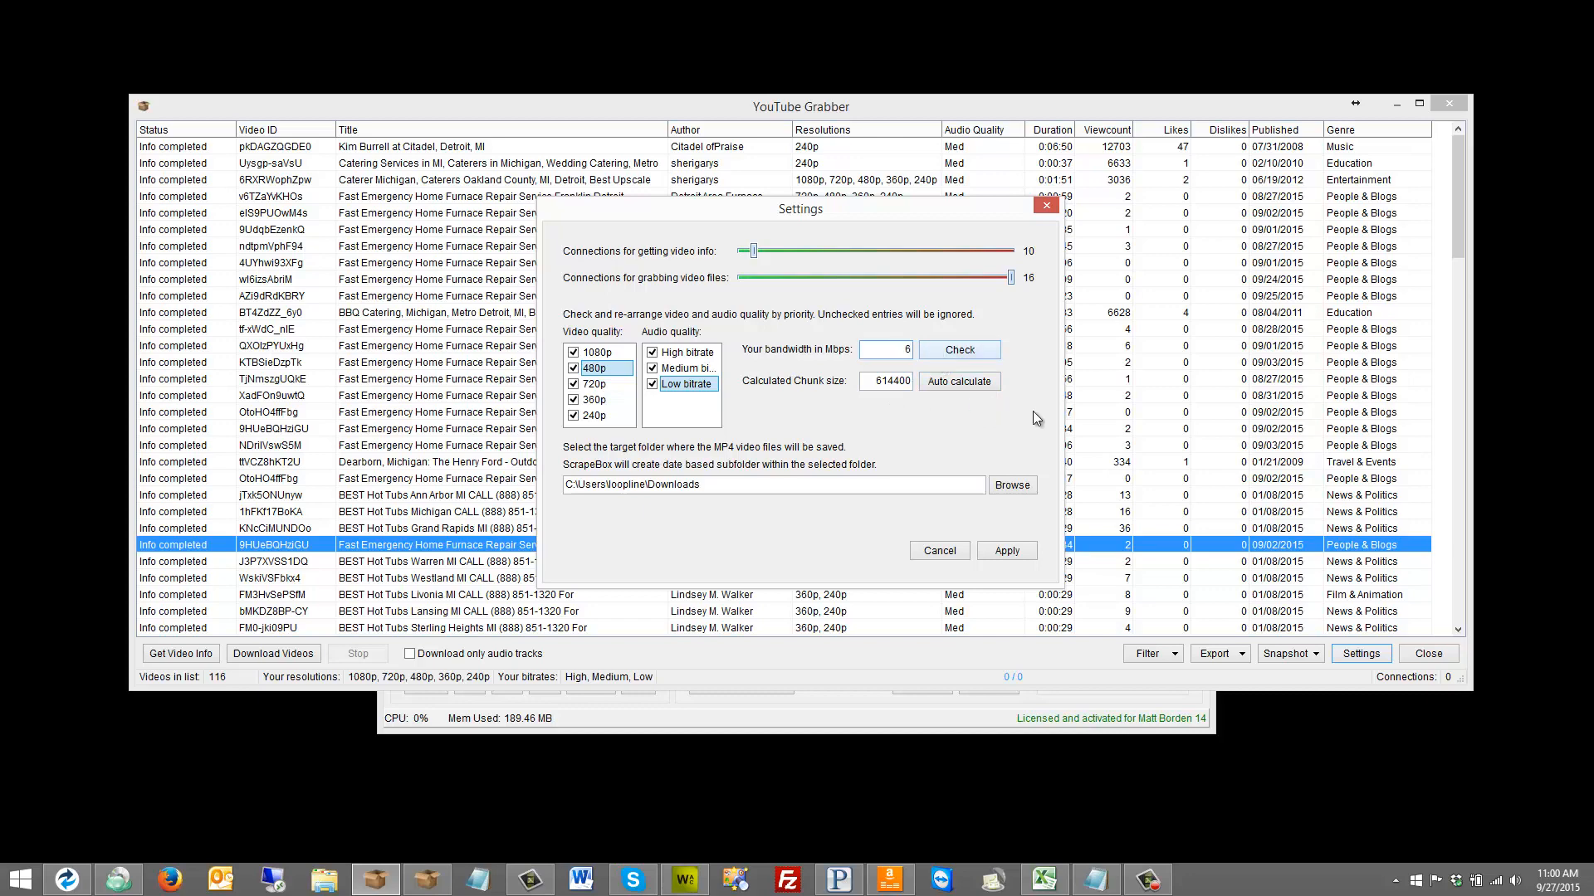
Test bandwidth and auto-calculate chunk size, ending at 75 Mbps and chunk 614400
left_click(956, 381)
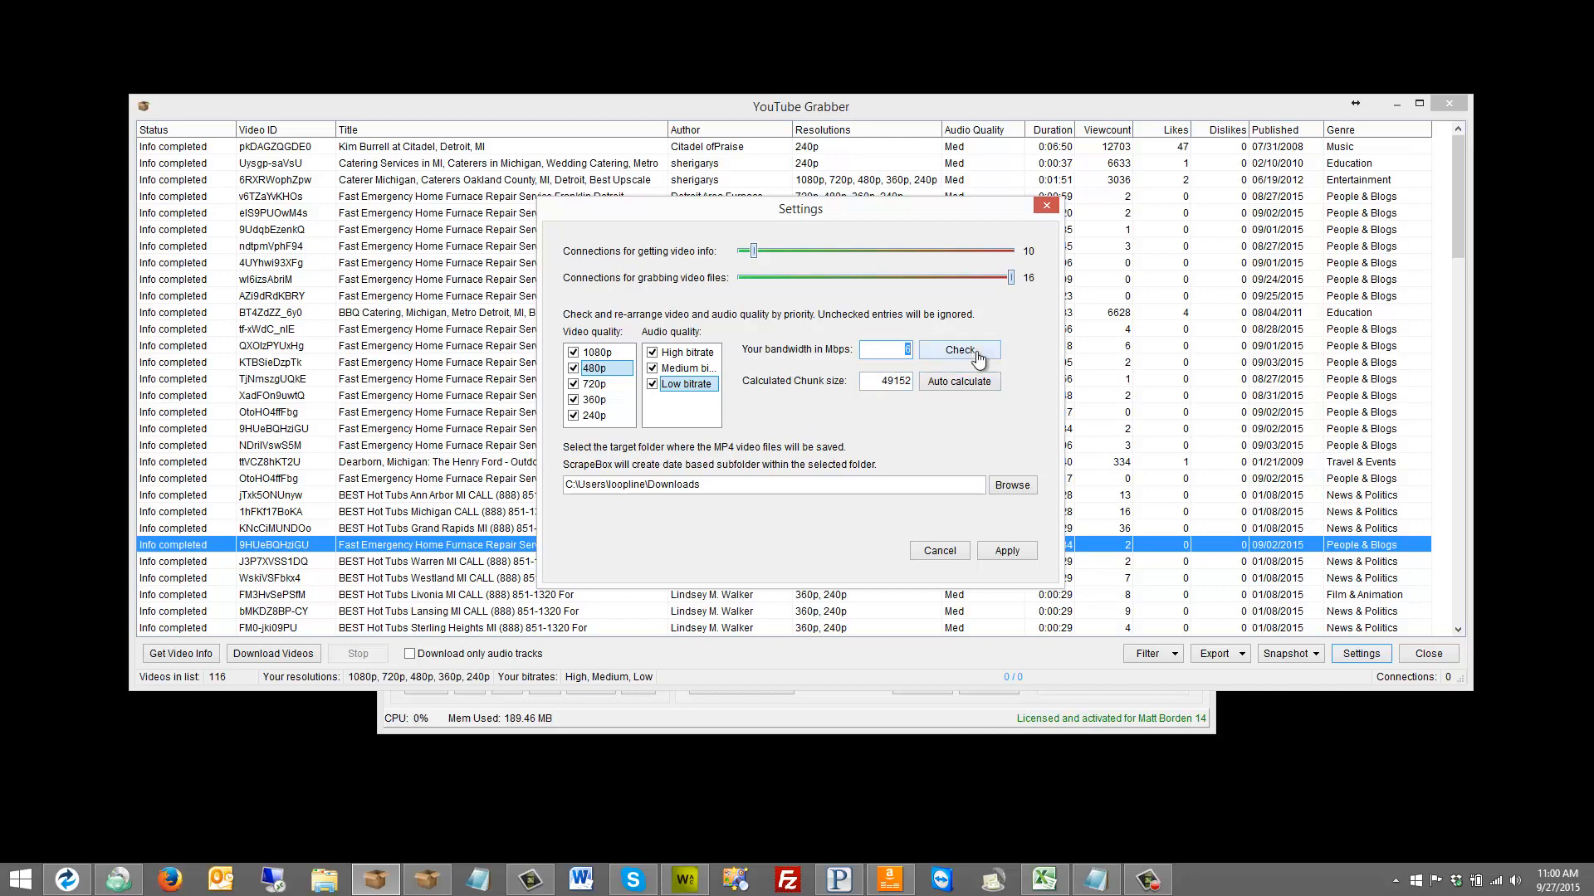
left_click(956, 381)
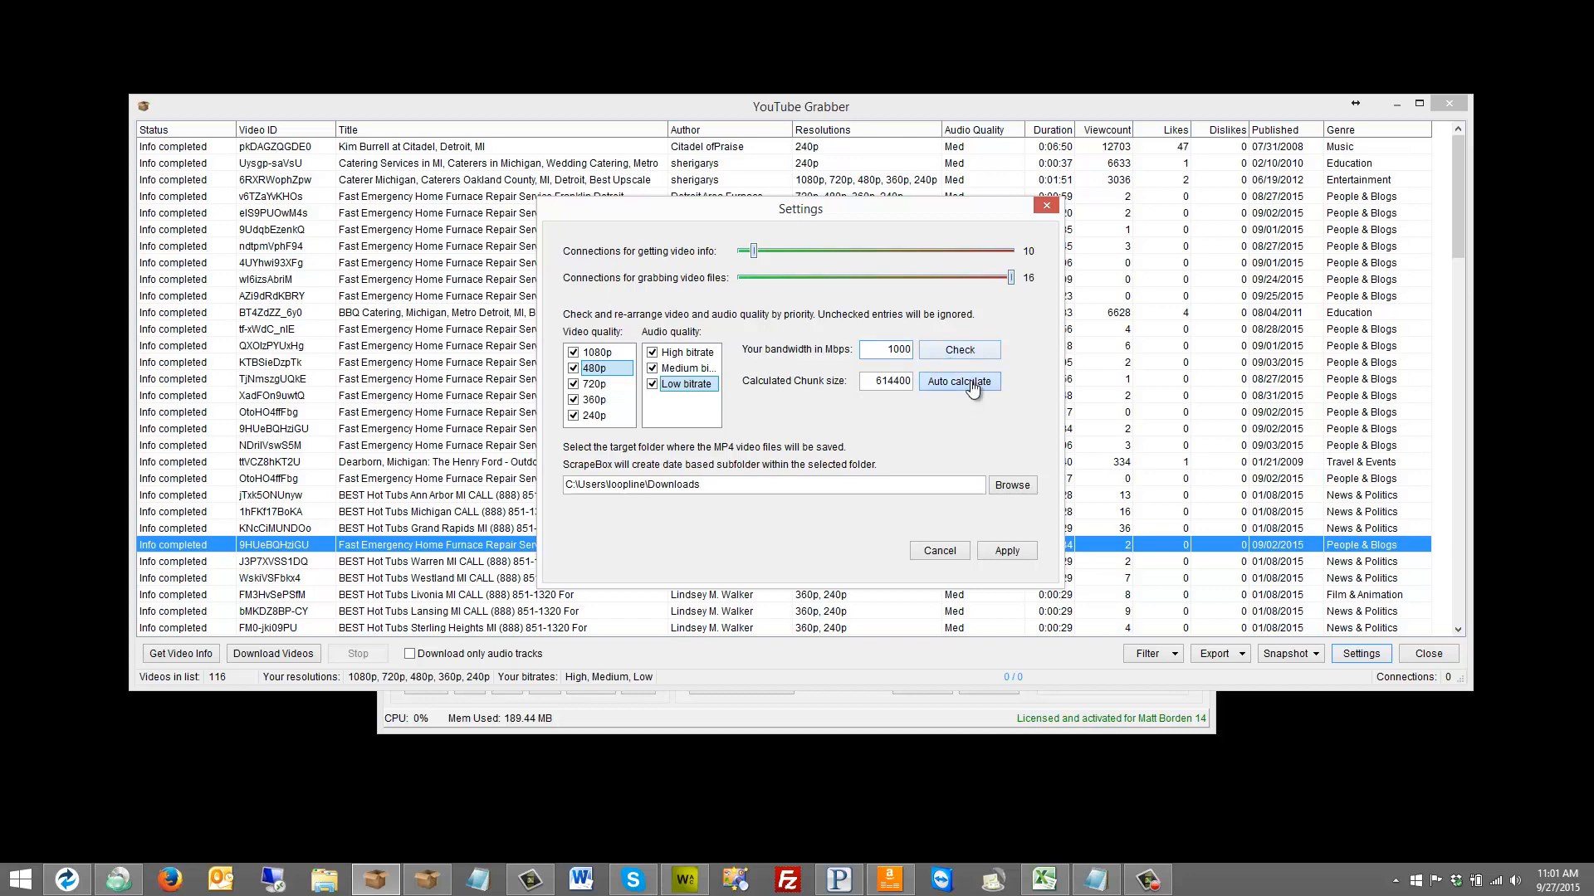
left_click(959, 380)
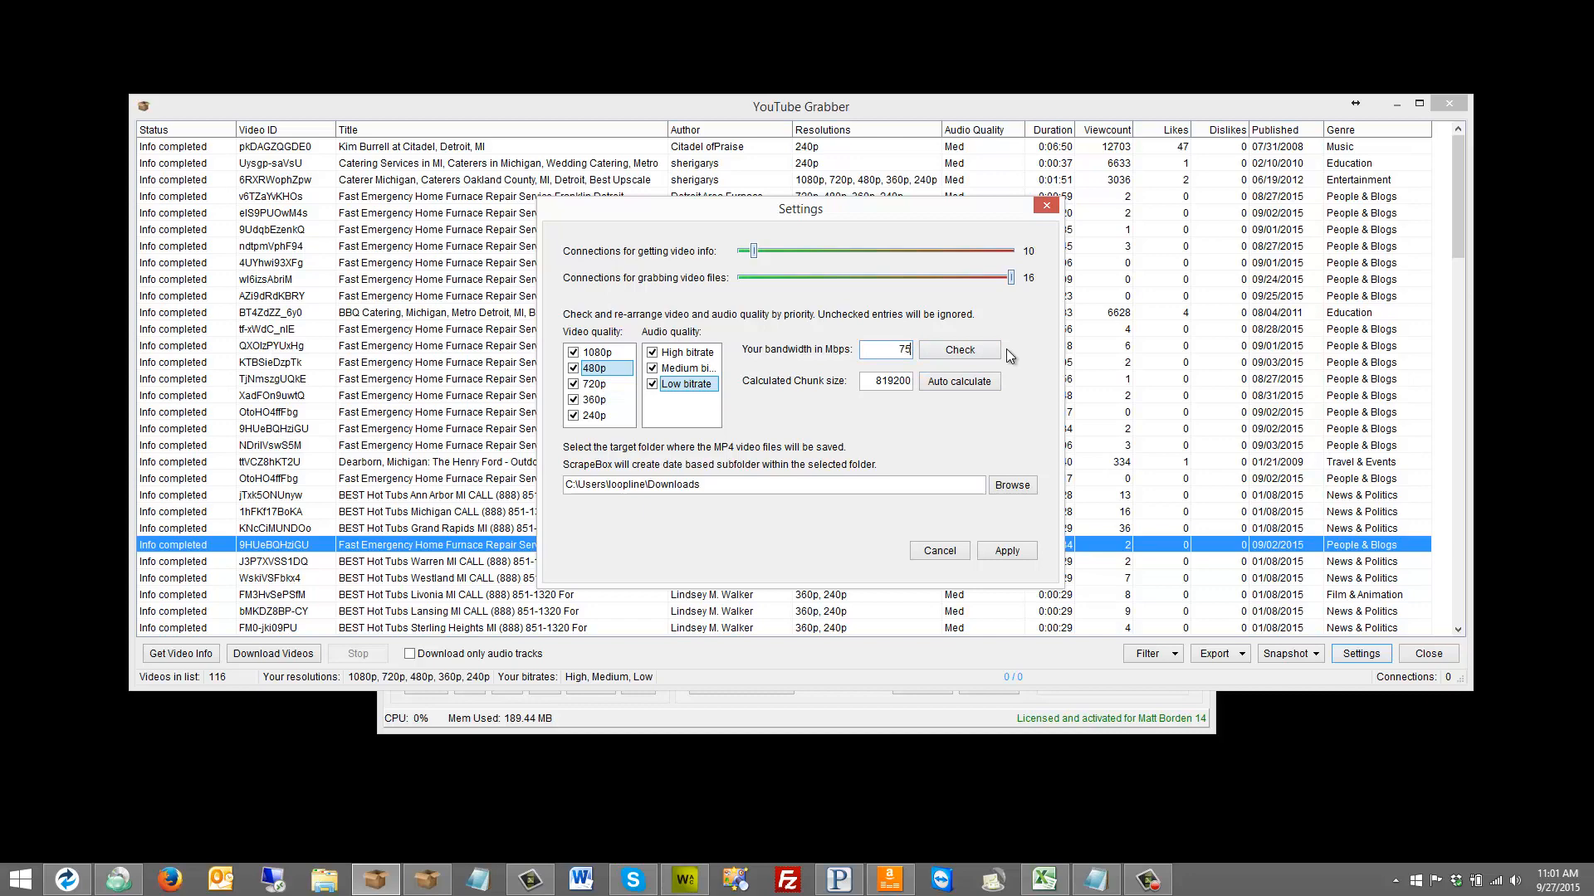
left_click(959, 381)
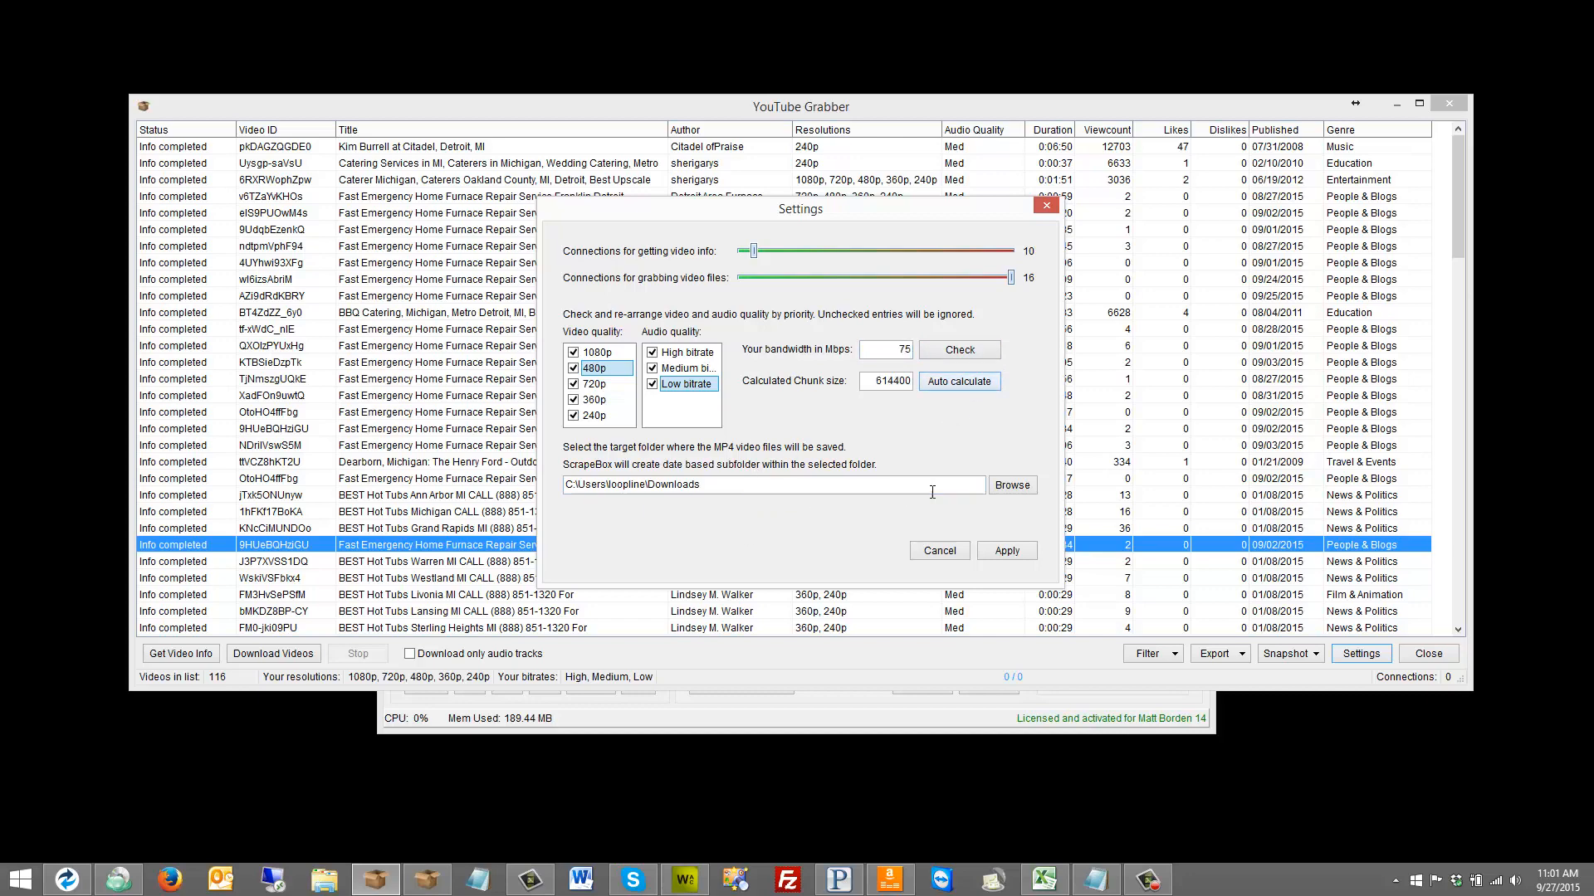
mouse_move(787, 481)
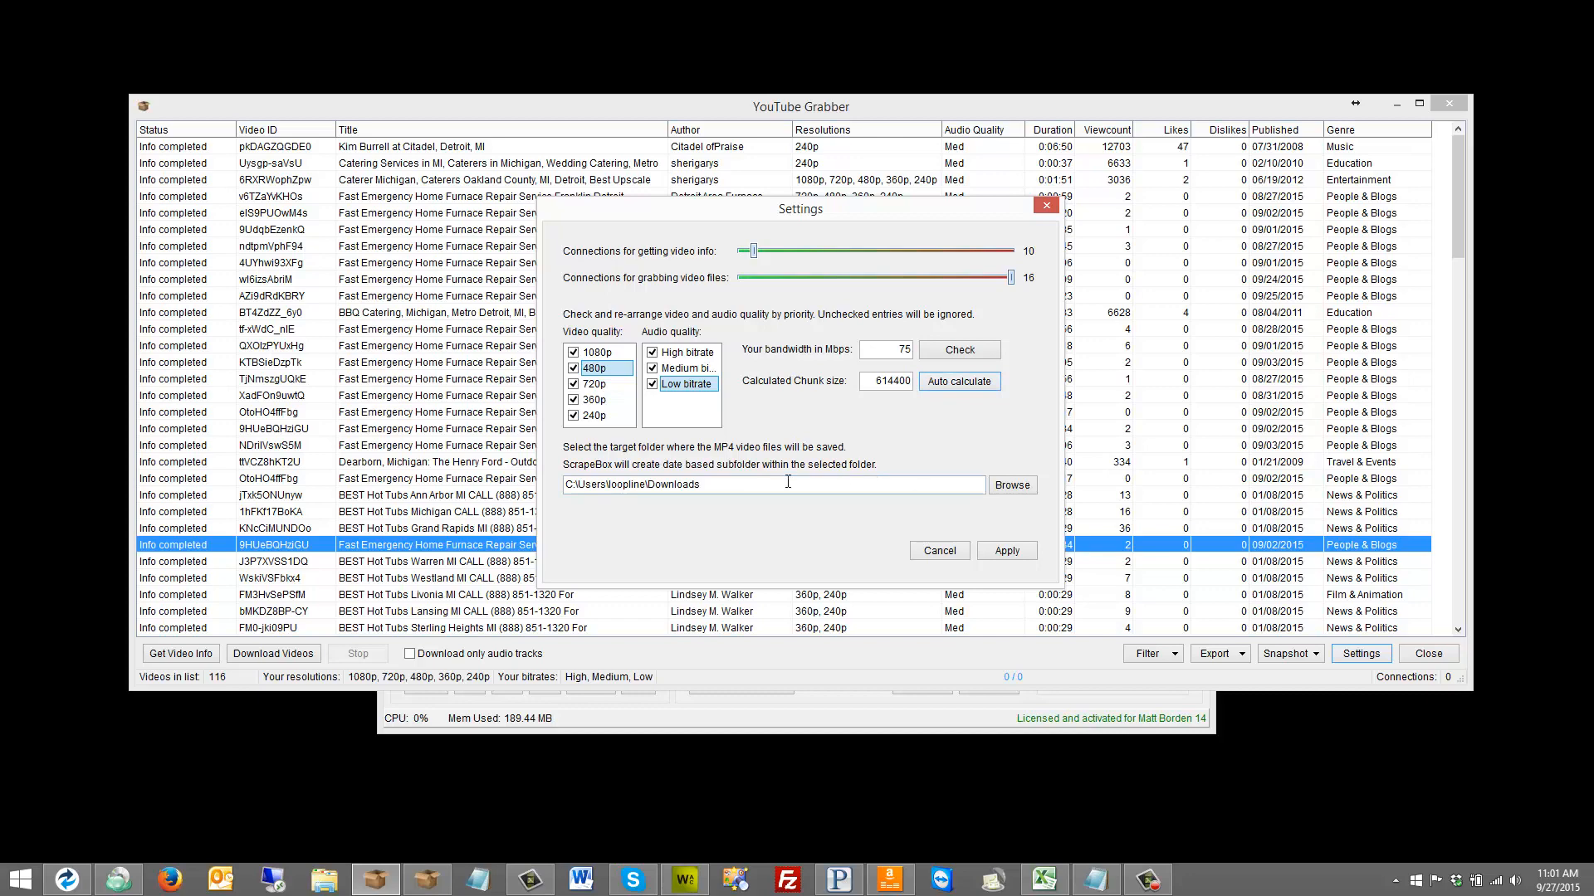
mouse_move(737, 454)
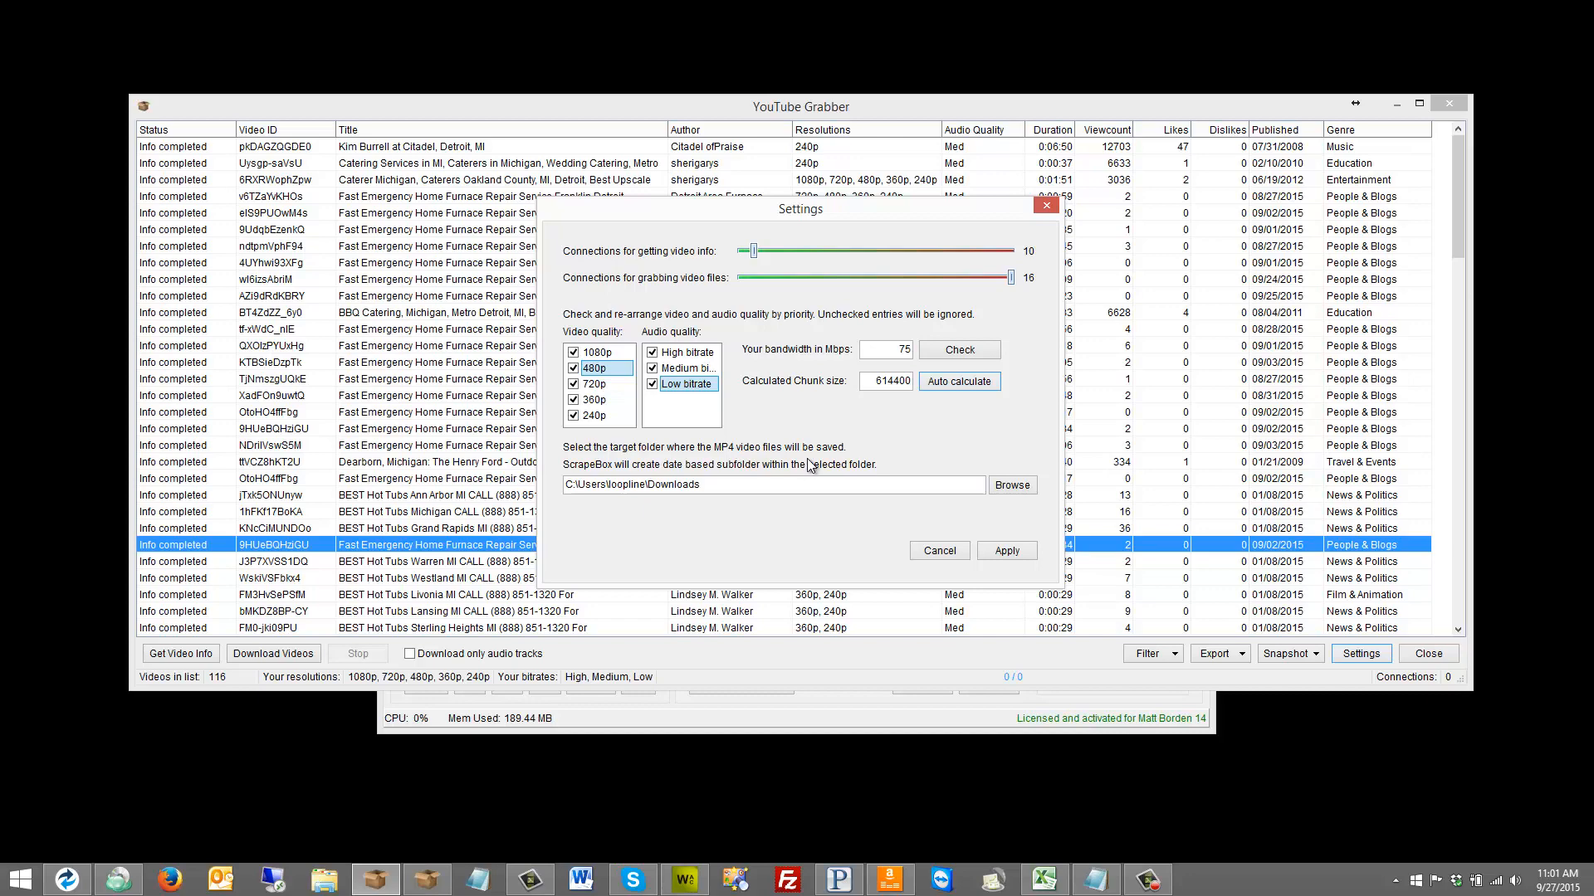
mouse_move(973, 391)
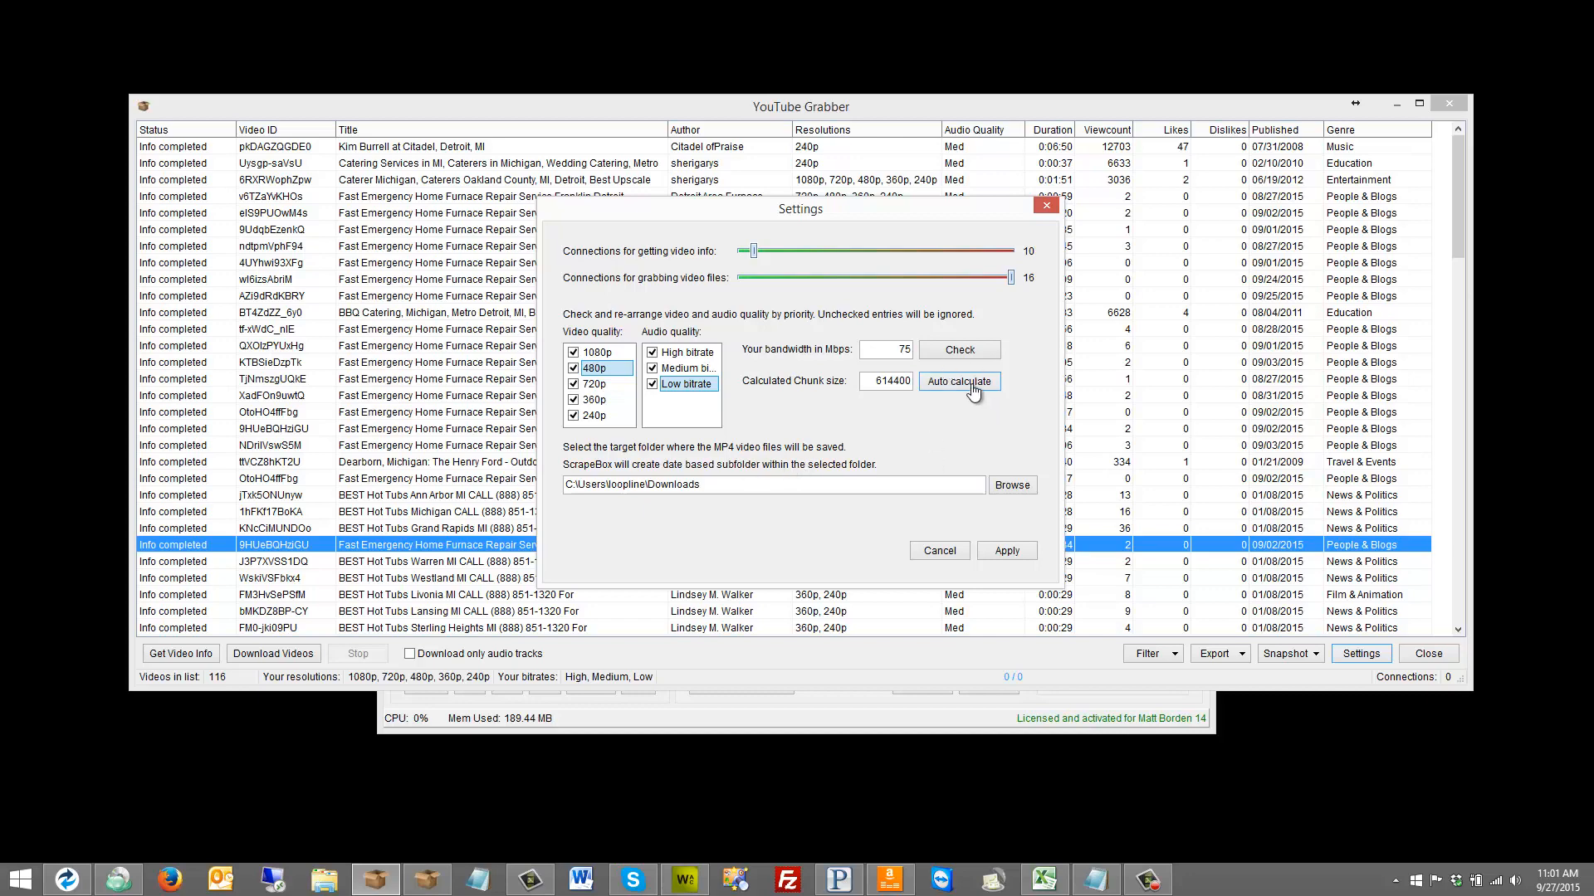
mouse_move(604, 294)
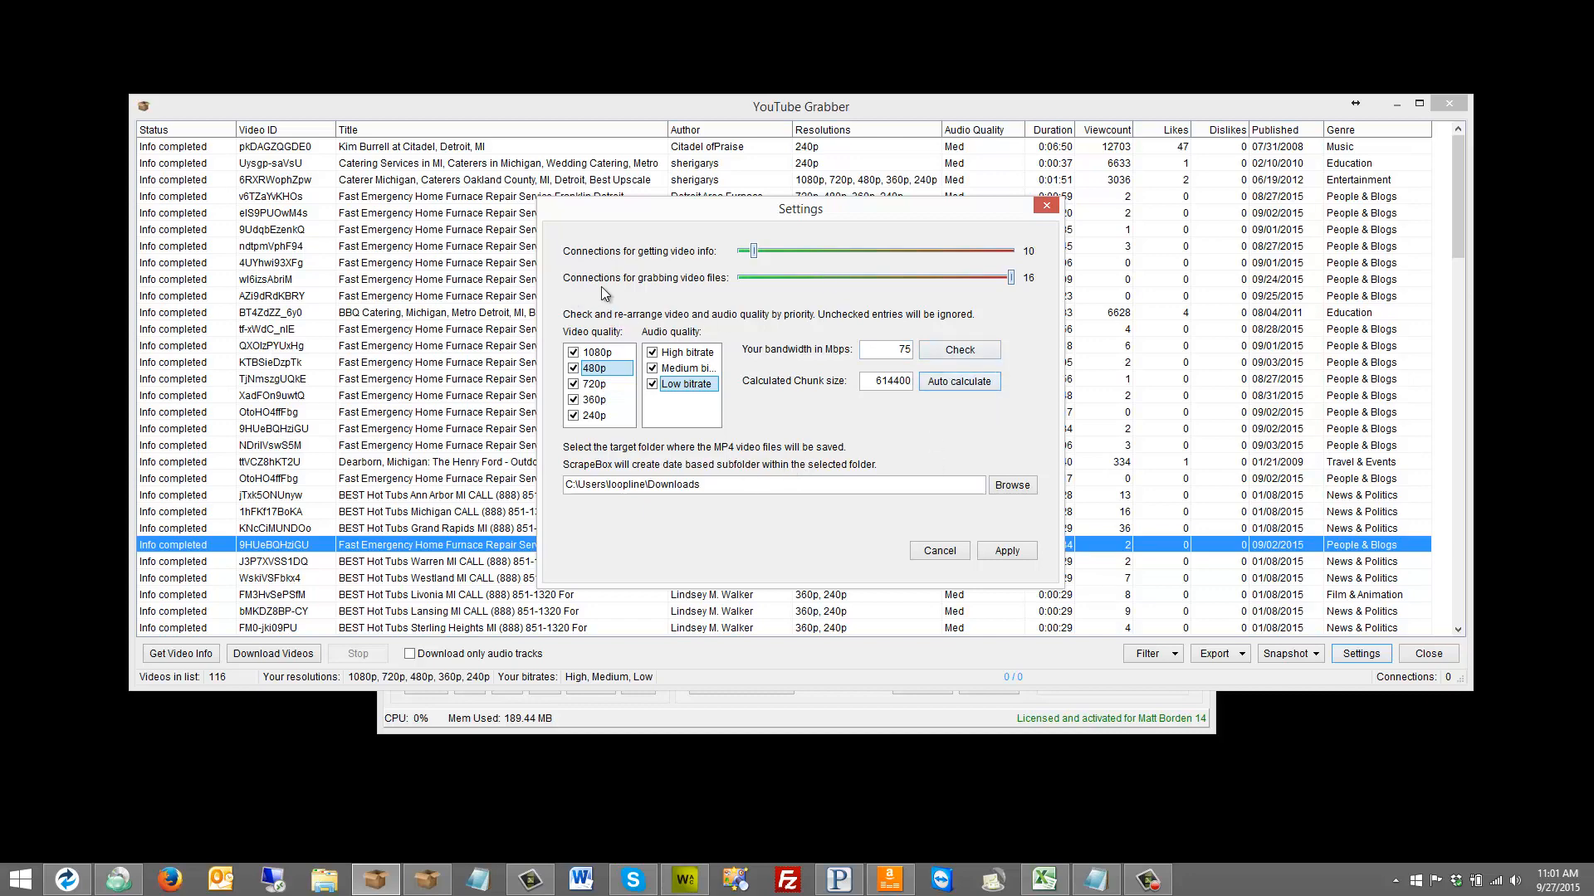
mouse_move(1018, 293)
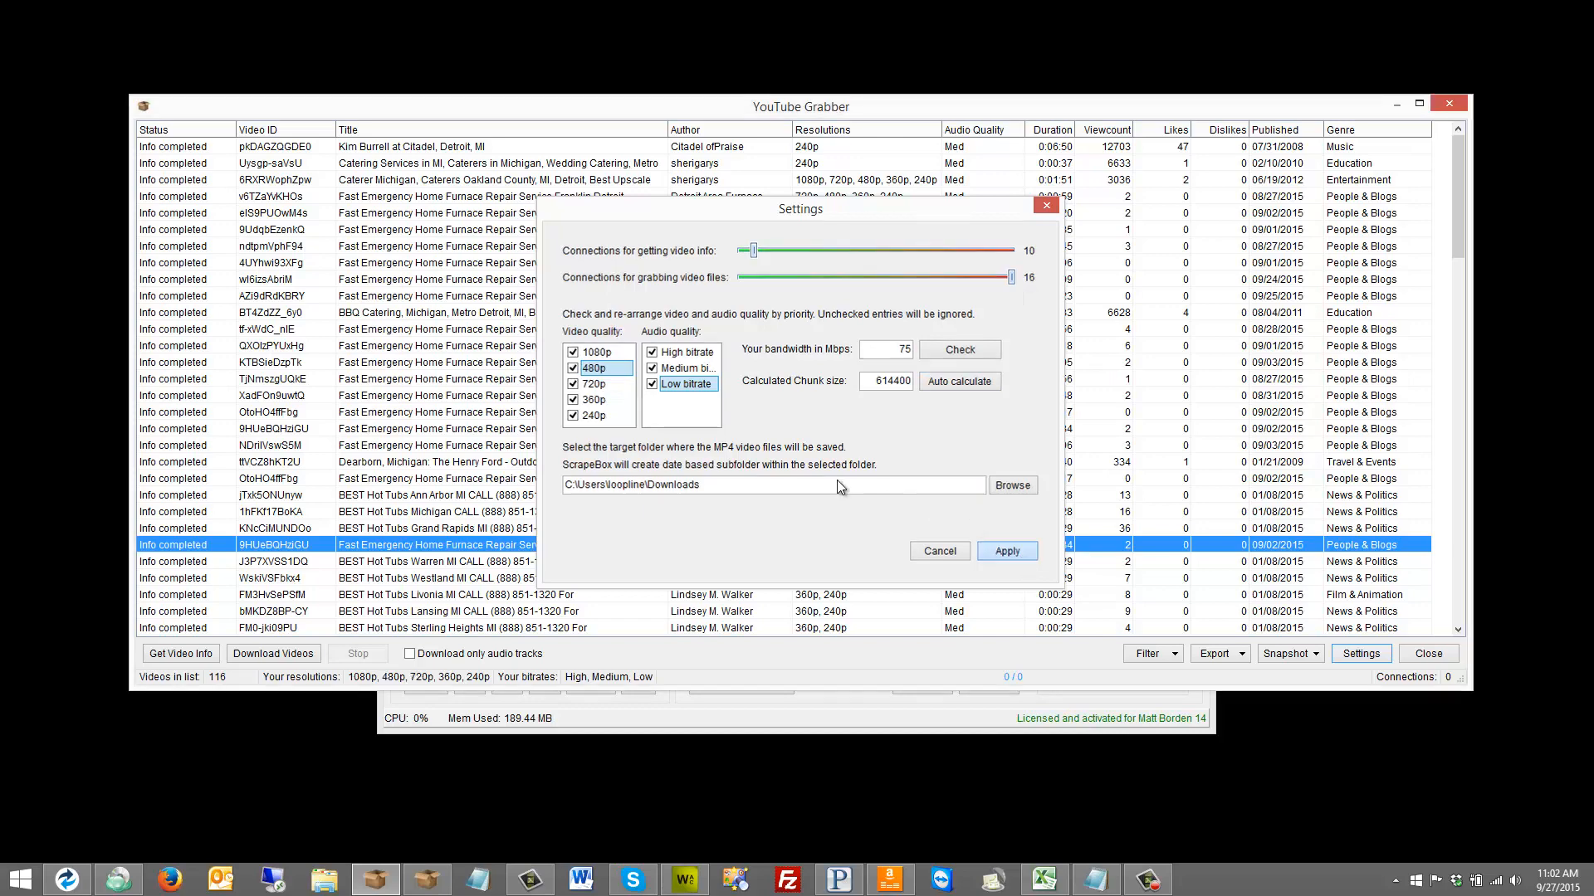
Apply the updated YouTube Grabber download settings
left_click(1006, 551)
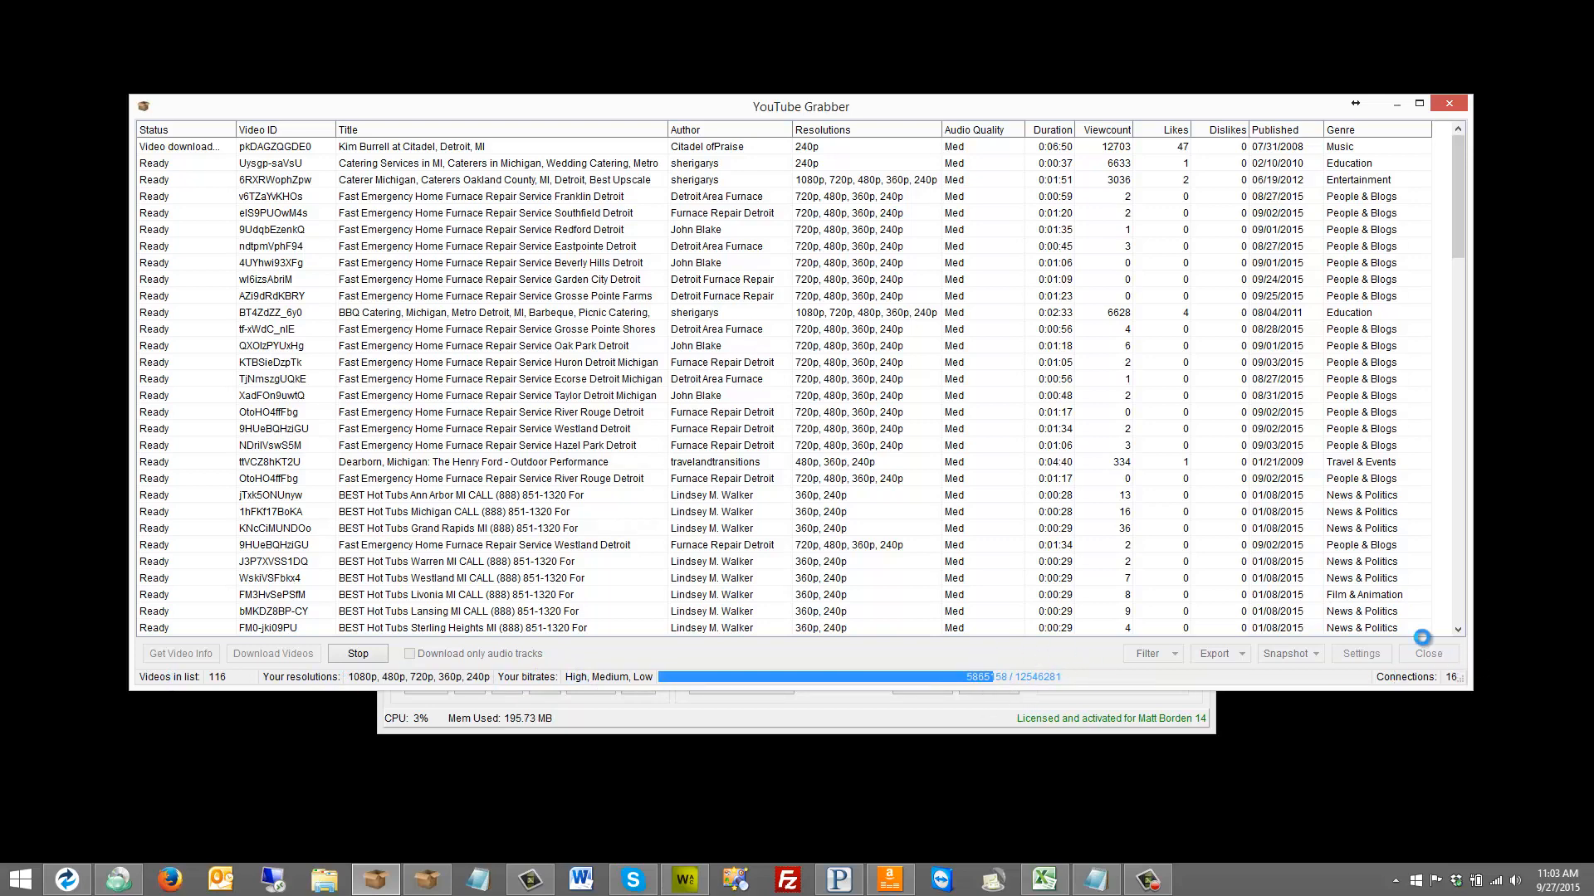
mouse_move(1011, 633)
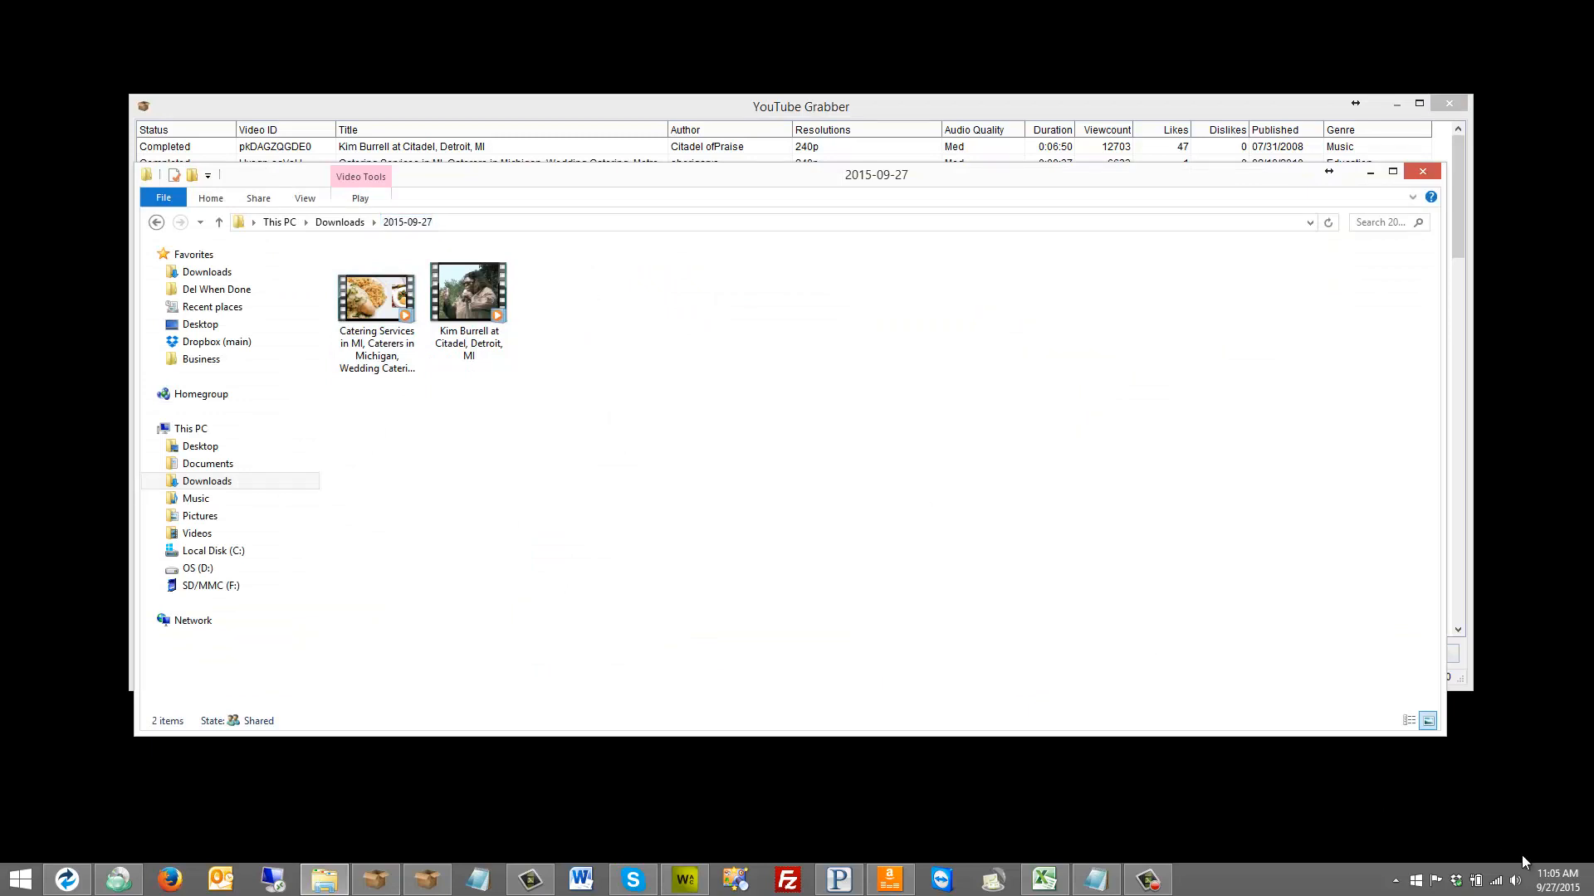
mouse_move(368, 494)
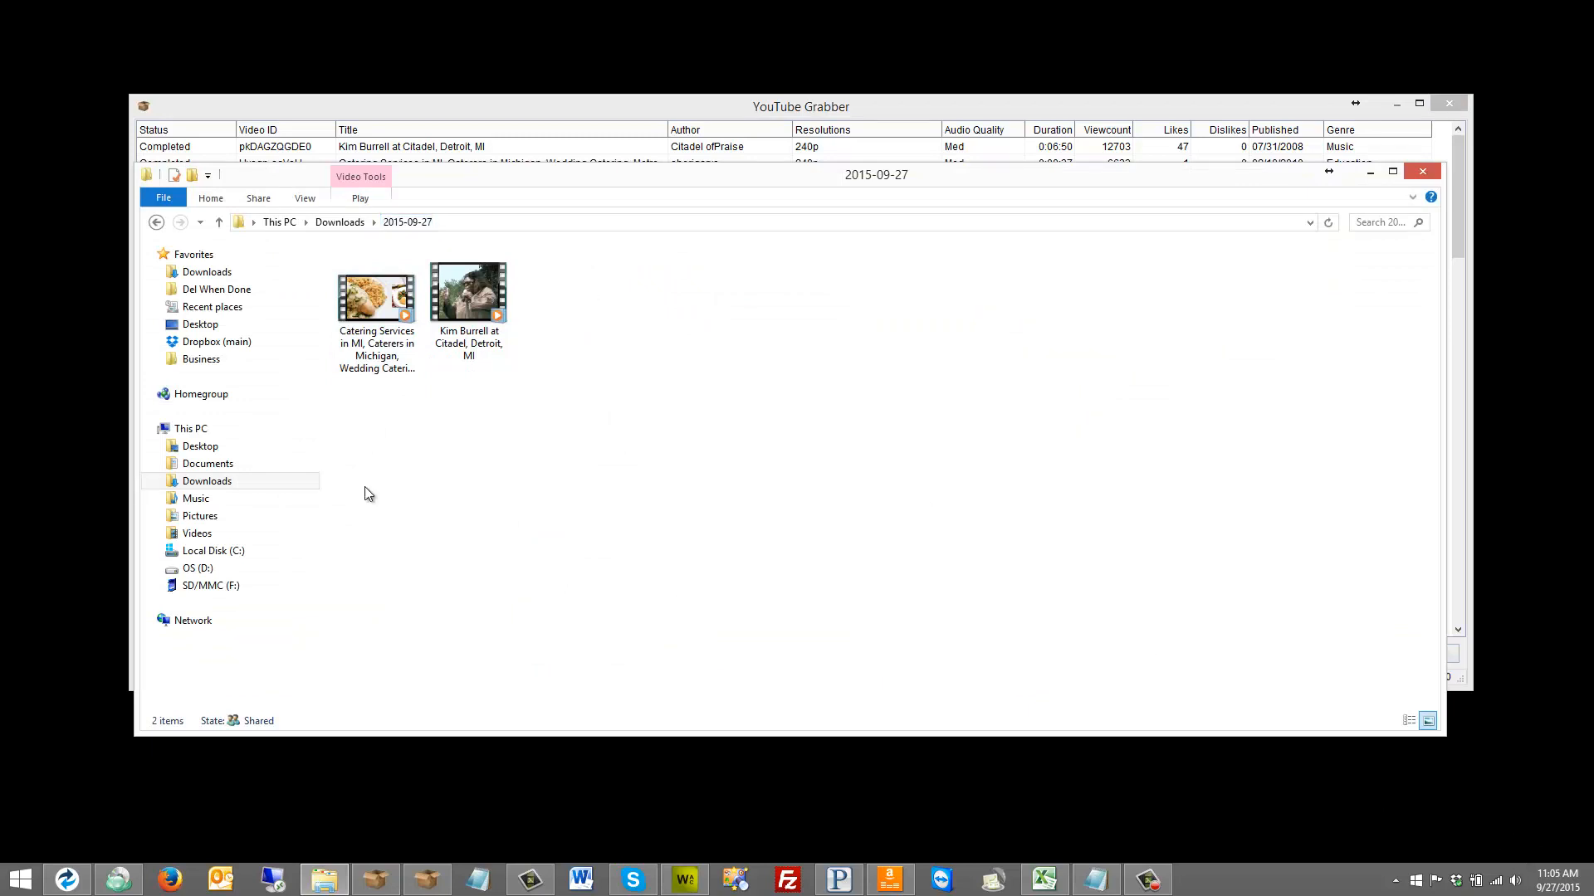
mouse_move(457, 186)
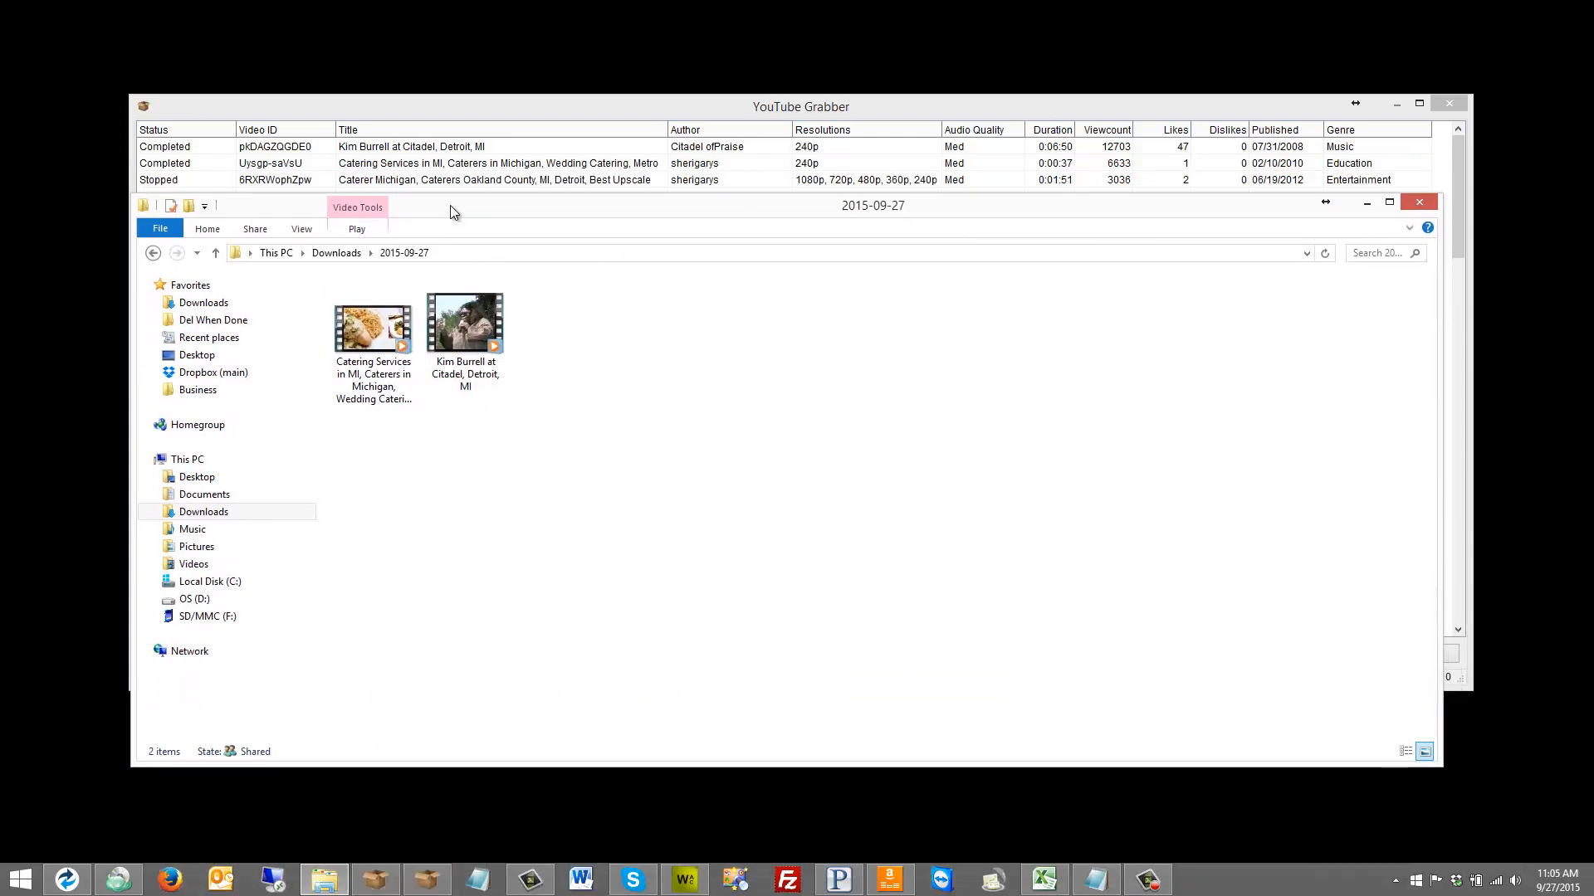
mouse_move(196, 185)
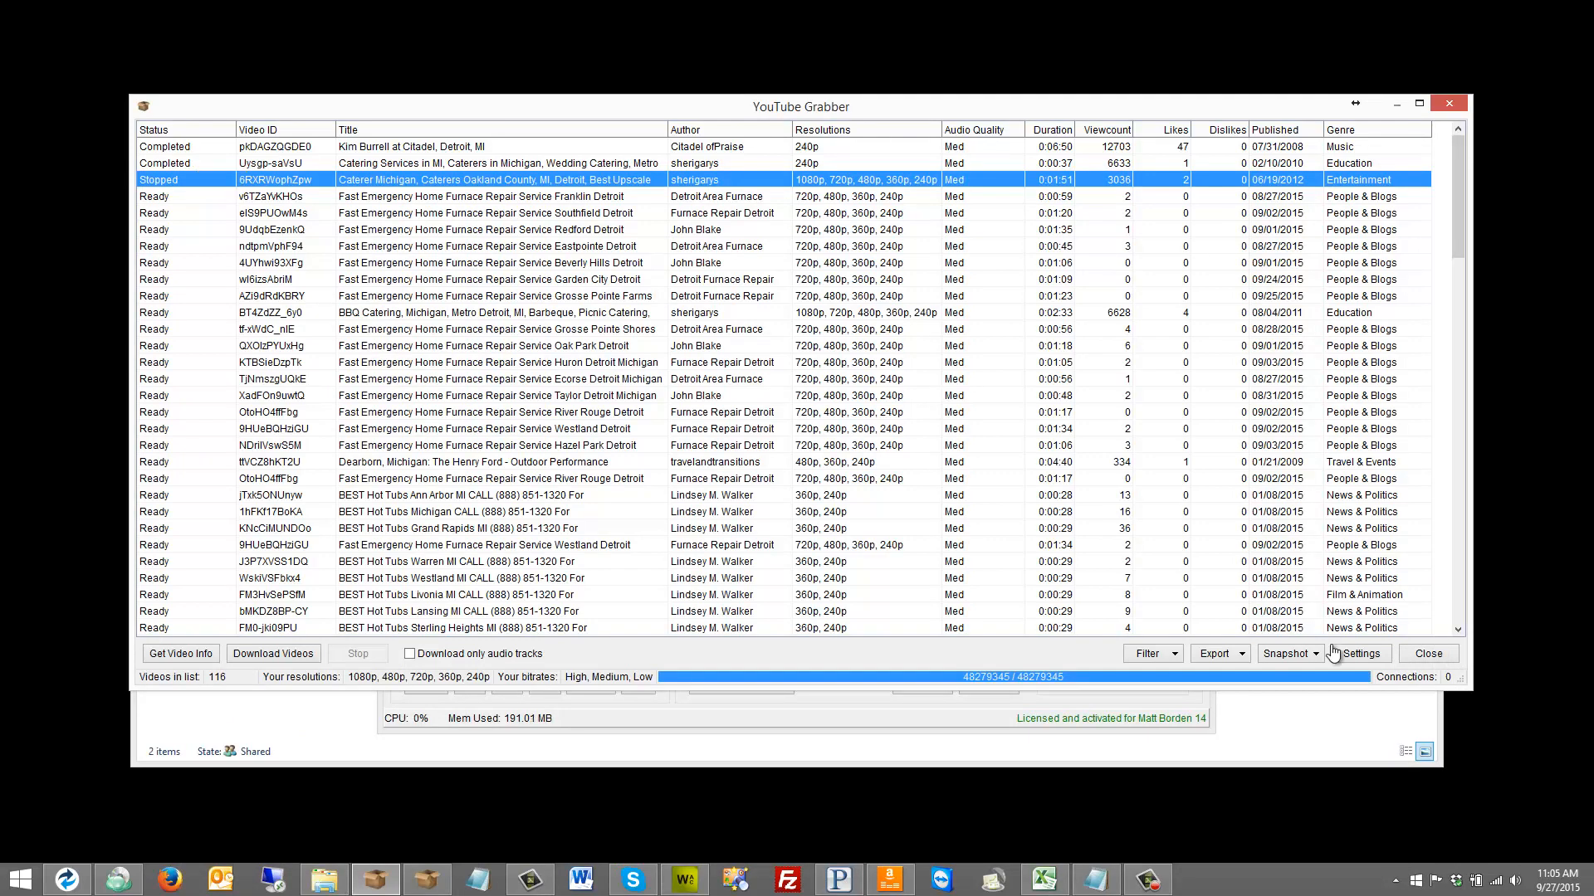
Reveal the Load/Save Snapshot options, then sort the grabbed videos by Viewcount, highest first
left_click(1287, 653)
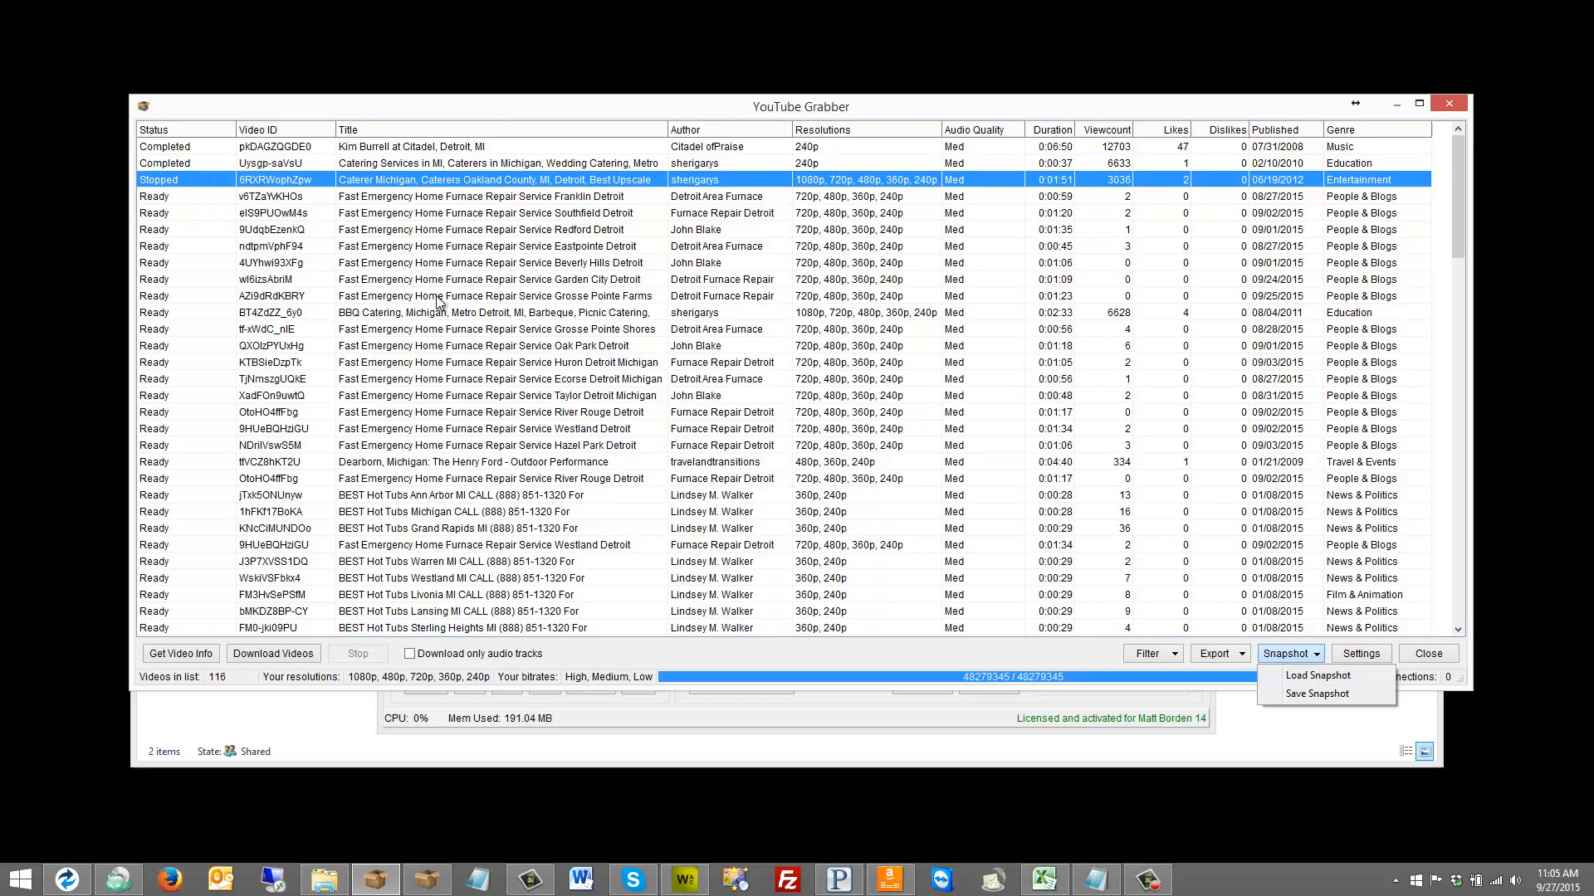
mouse_move(769, 455)
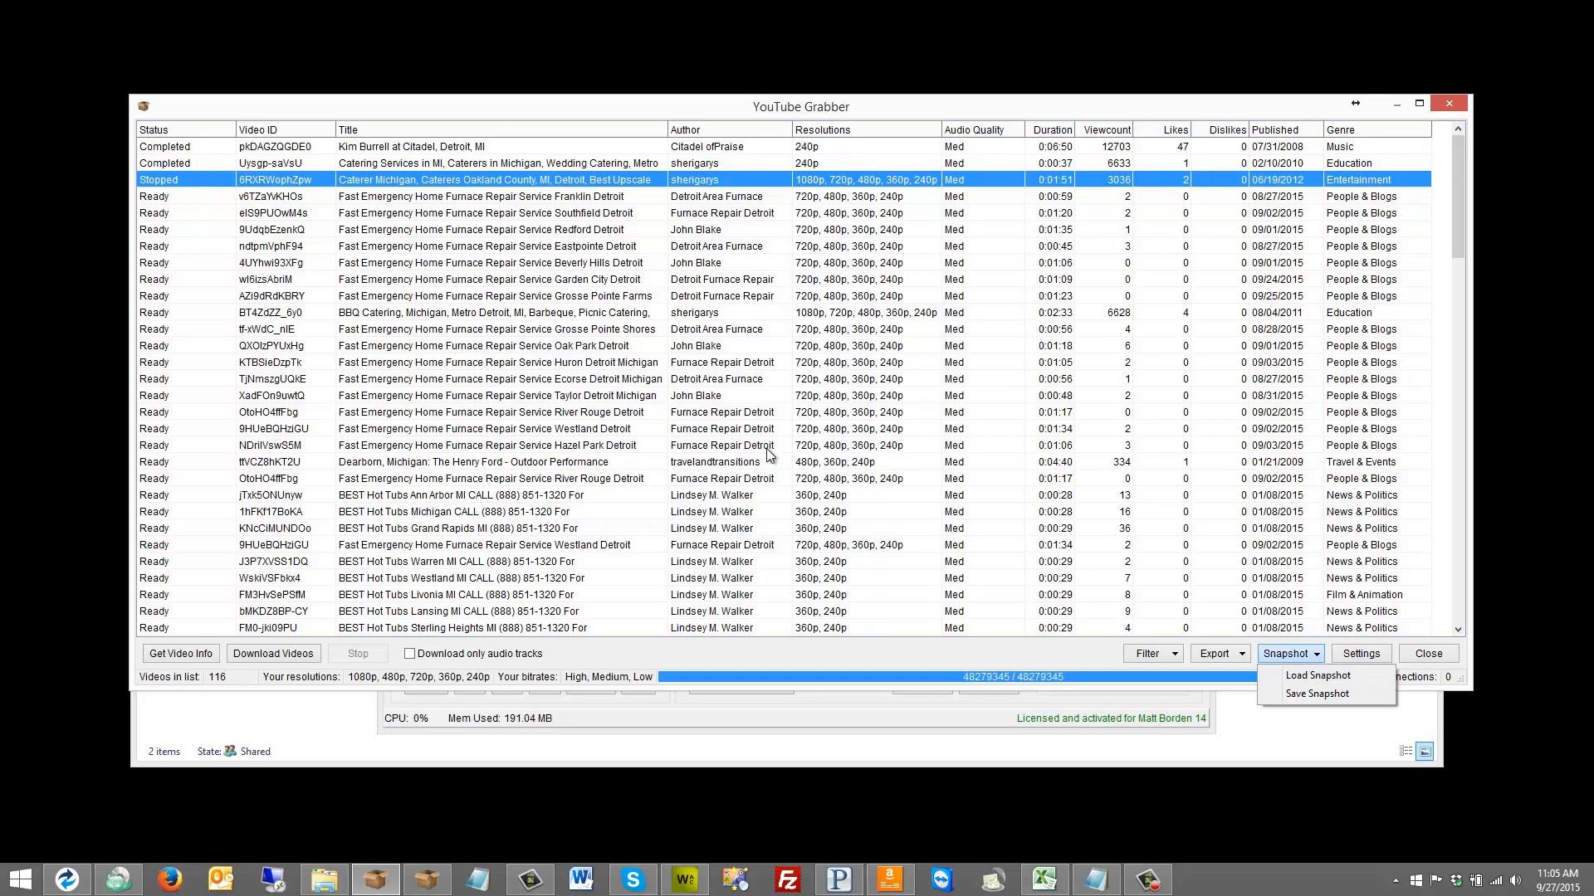
mouse_move(716, 320)
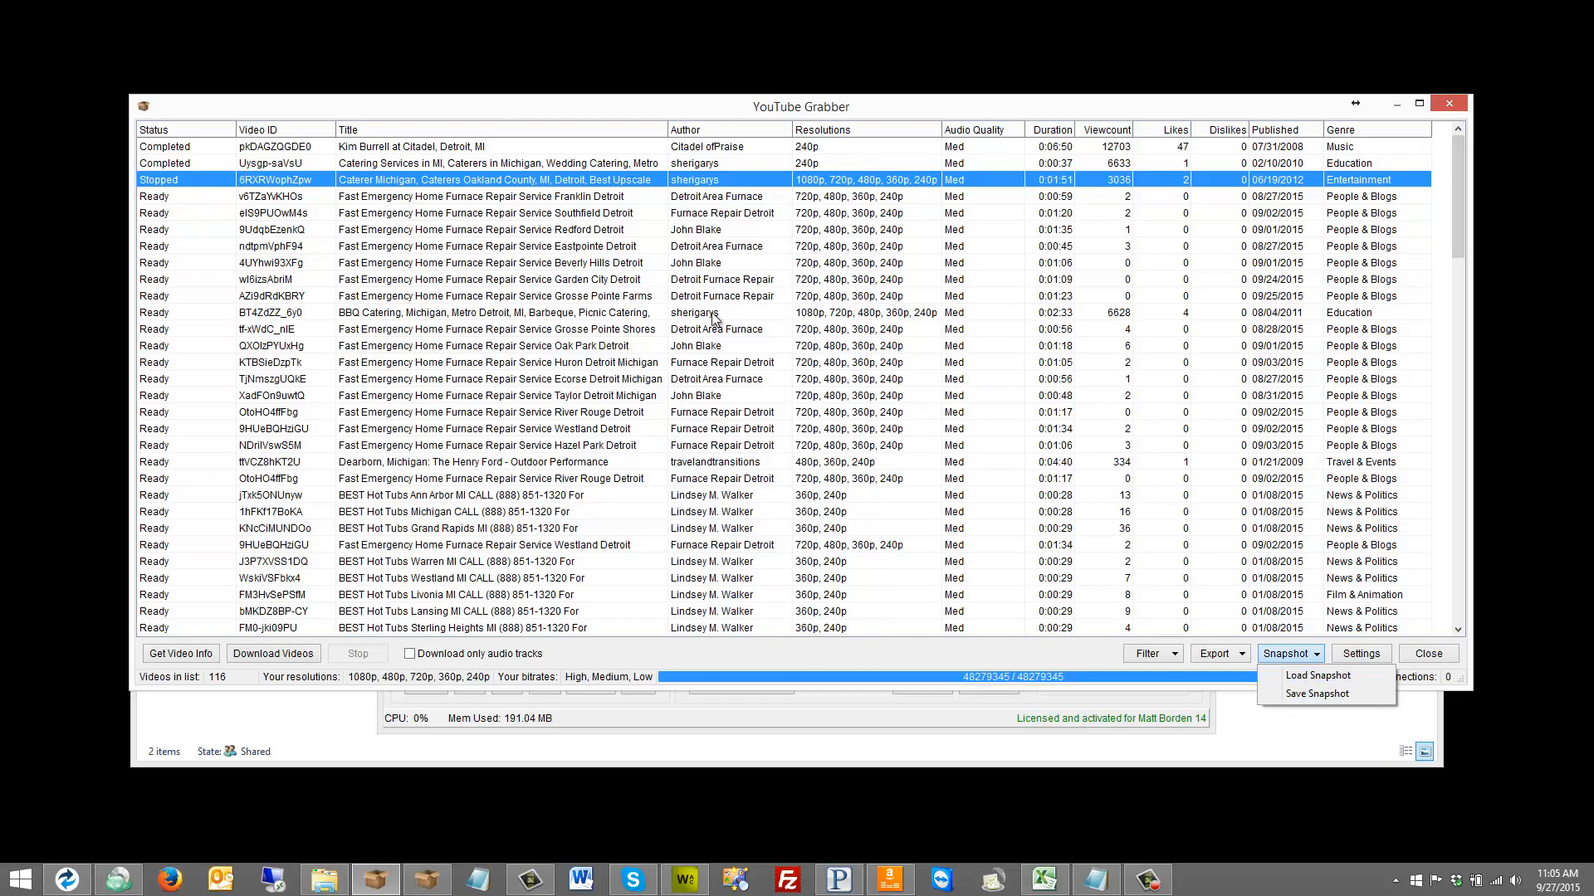
mouse_move(758, 358)
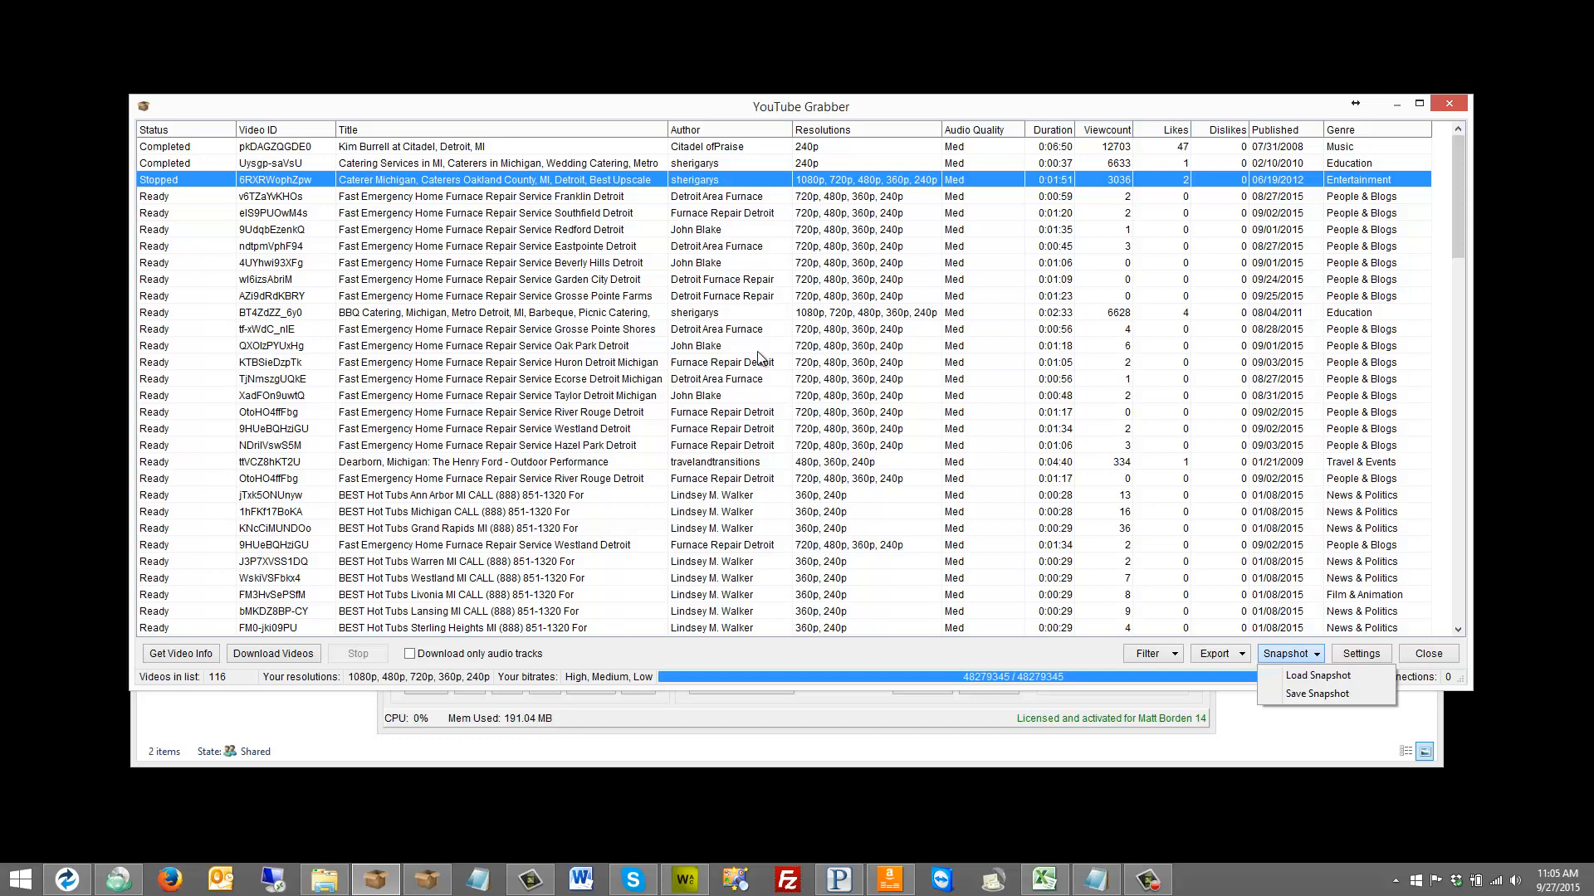
mouse_move(540, 468)
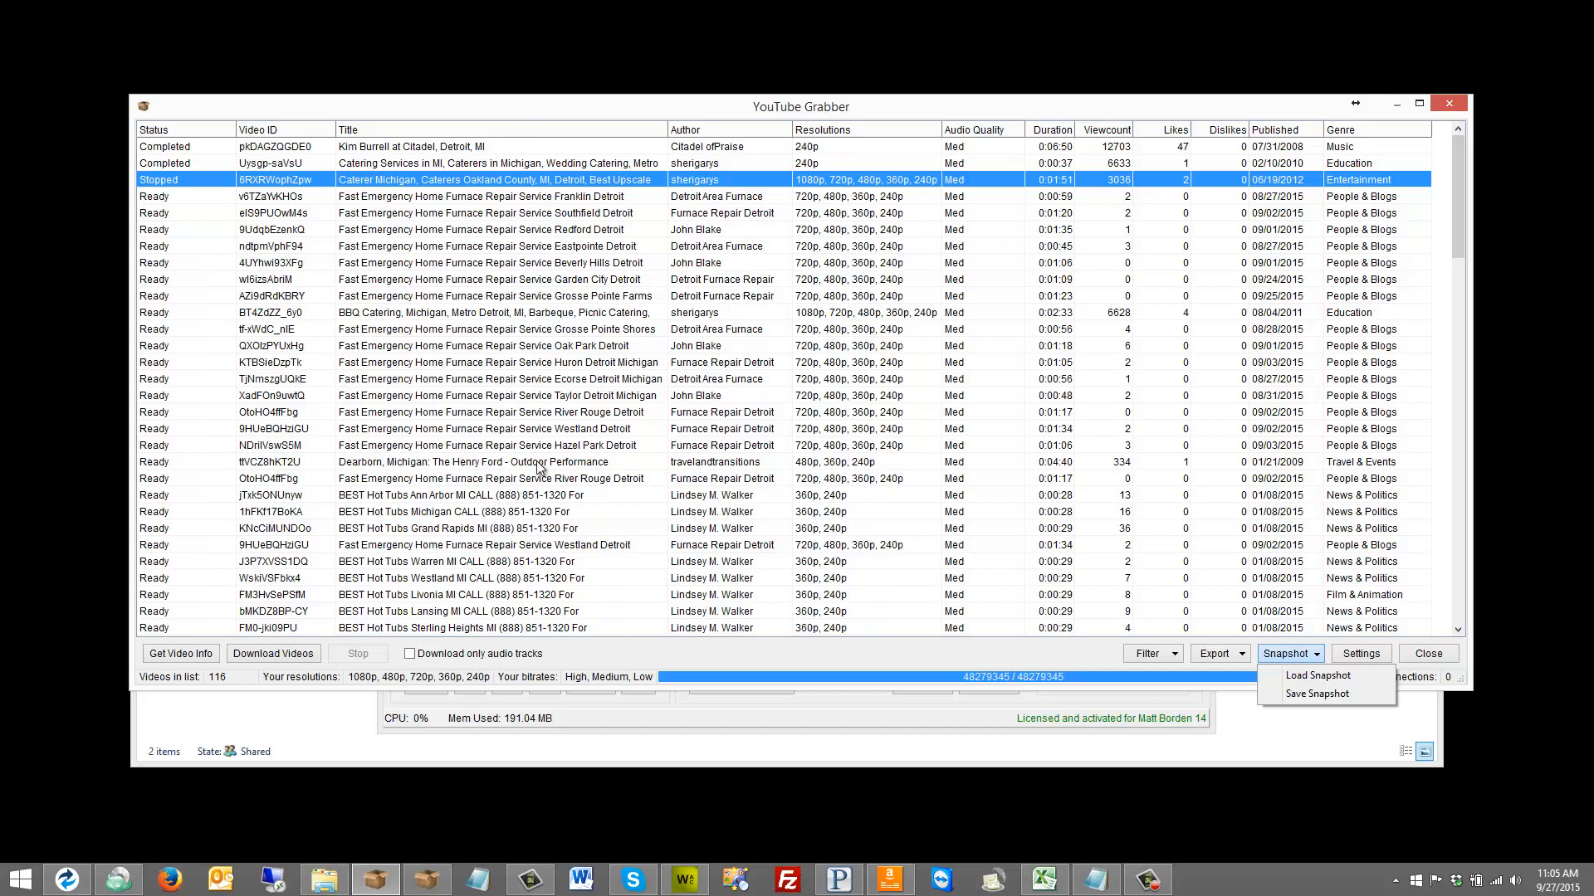
mouse_move(557, 461)
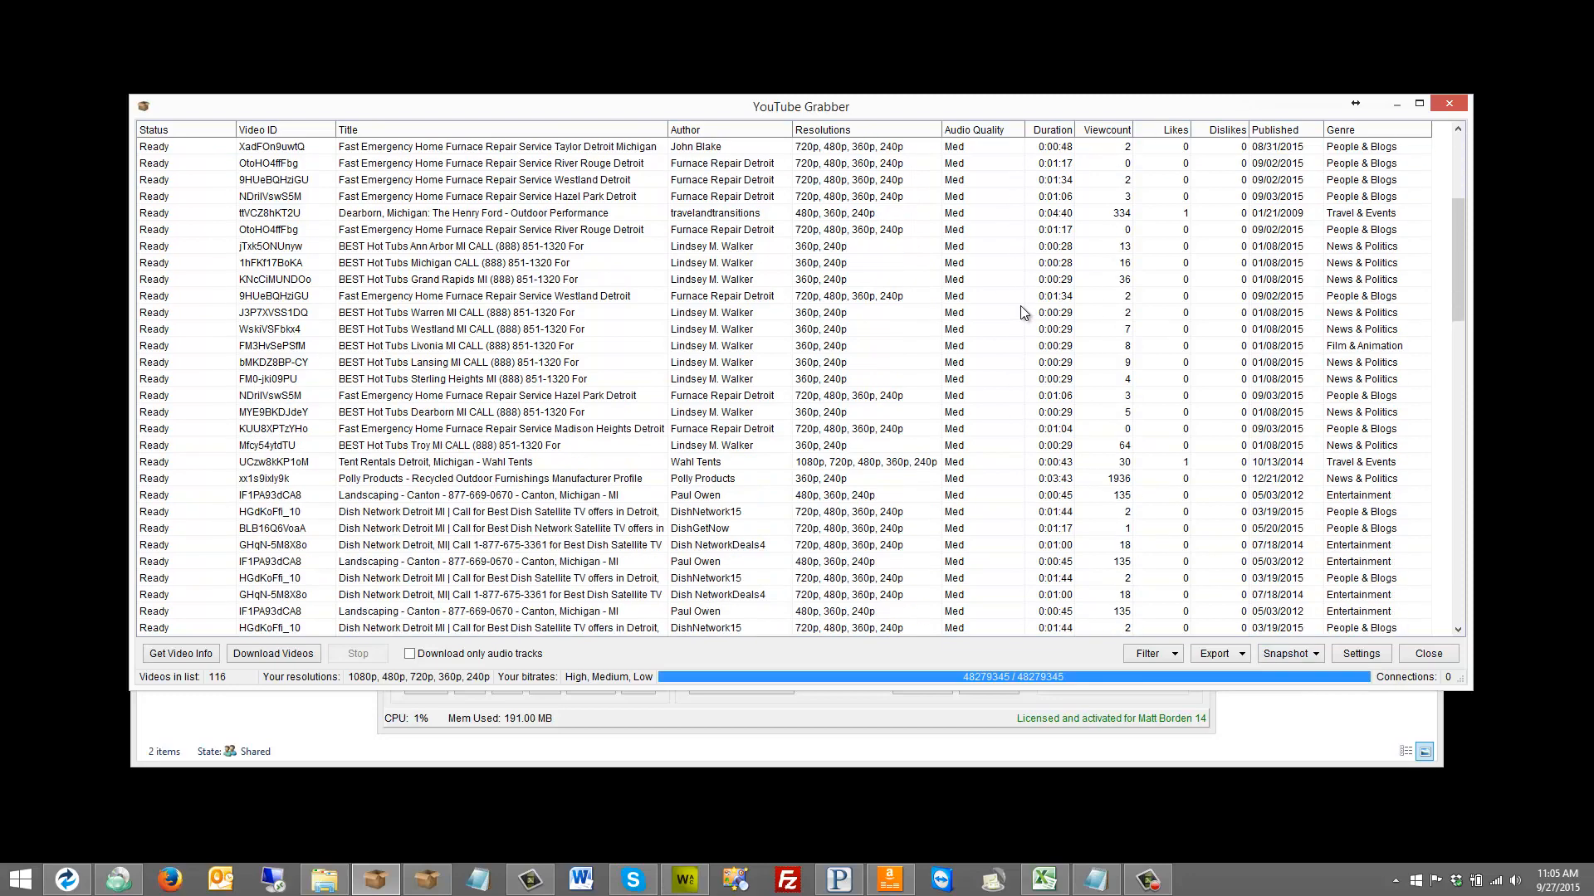
scroll("down", 3)
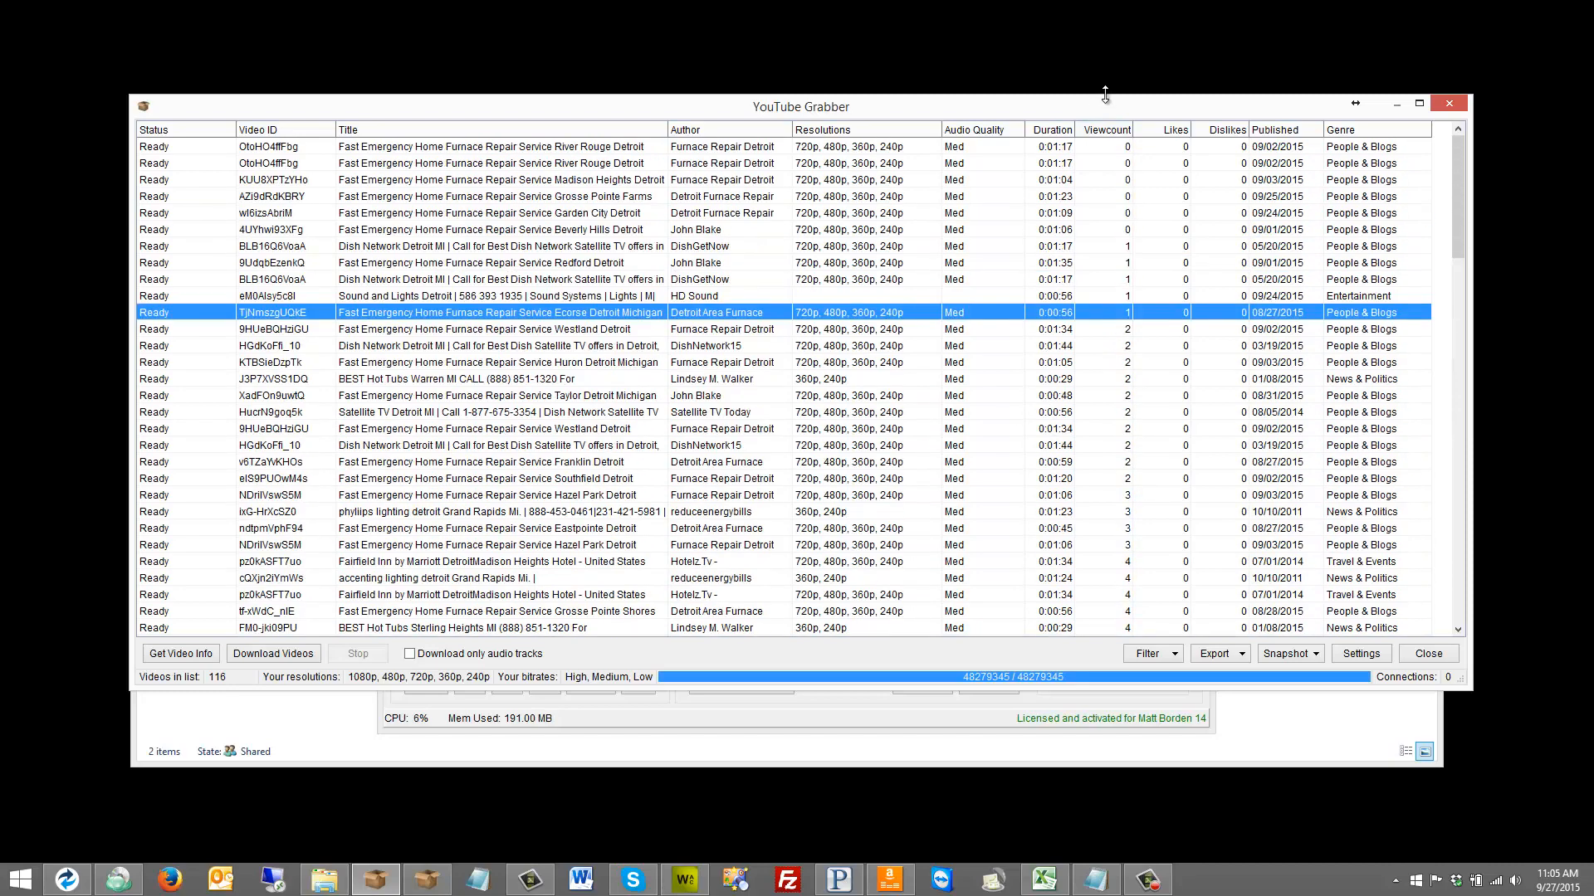
left_click(1105, 130)
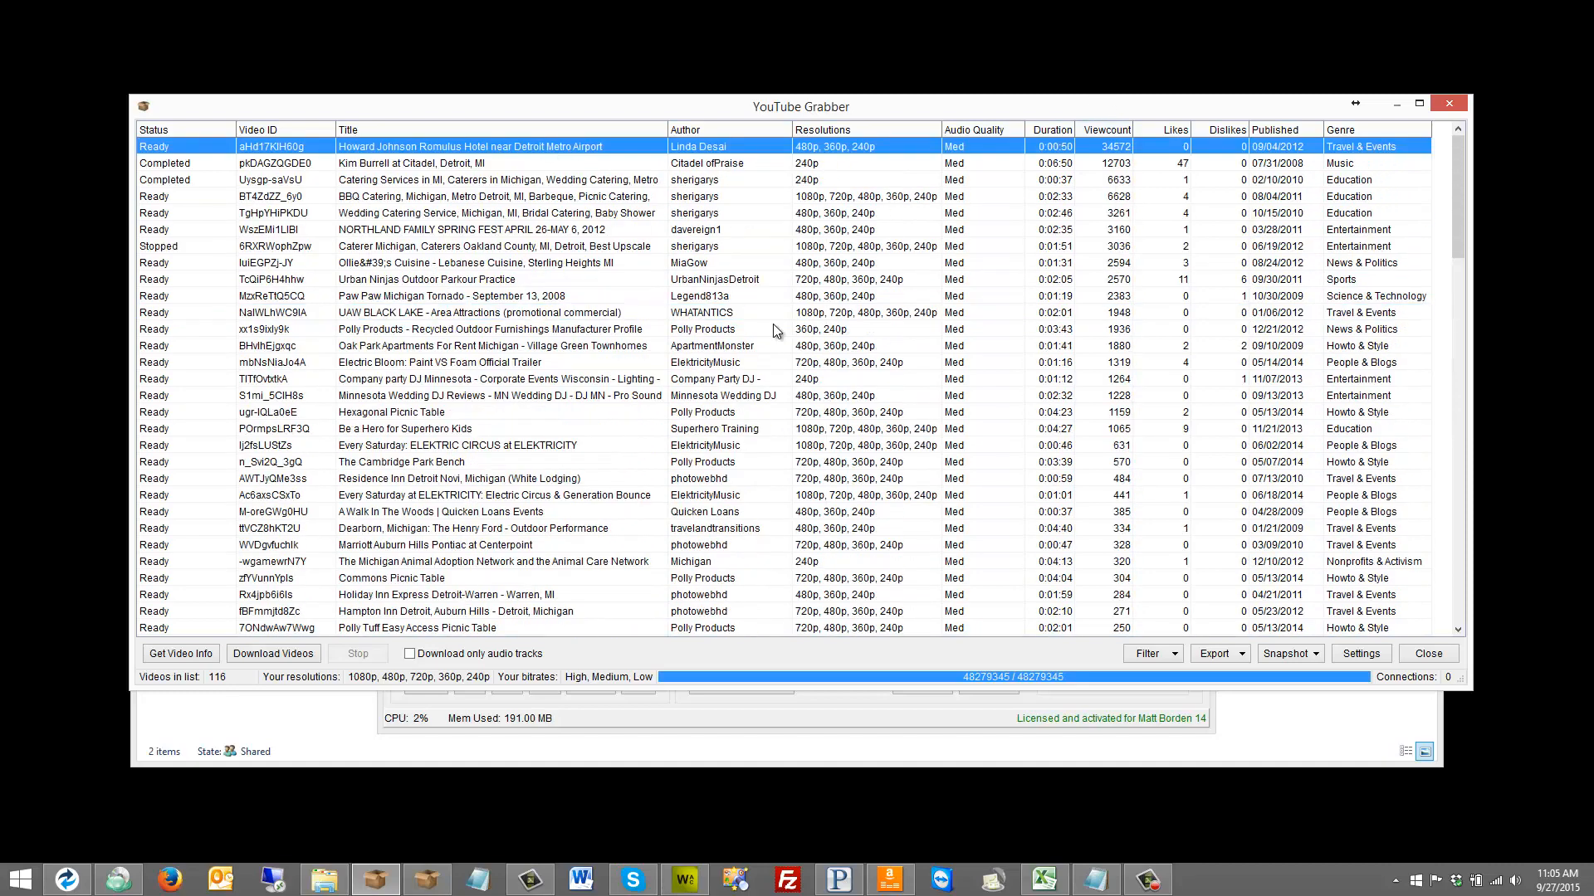
mouse_move(1109, 160)
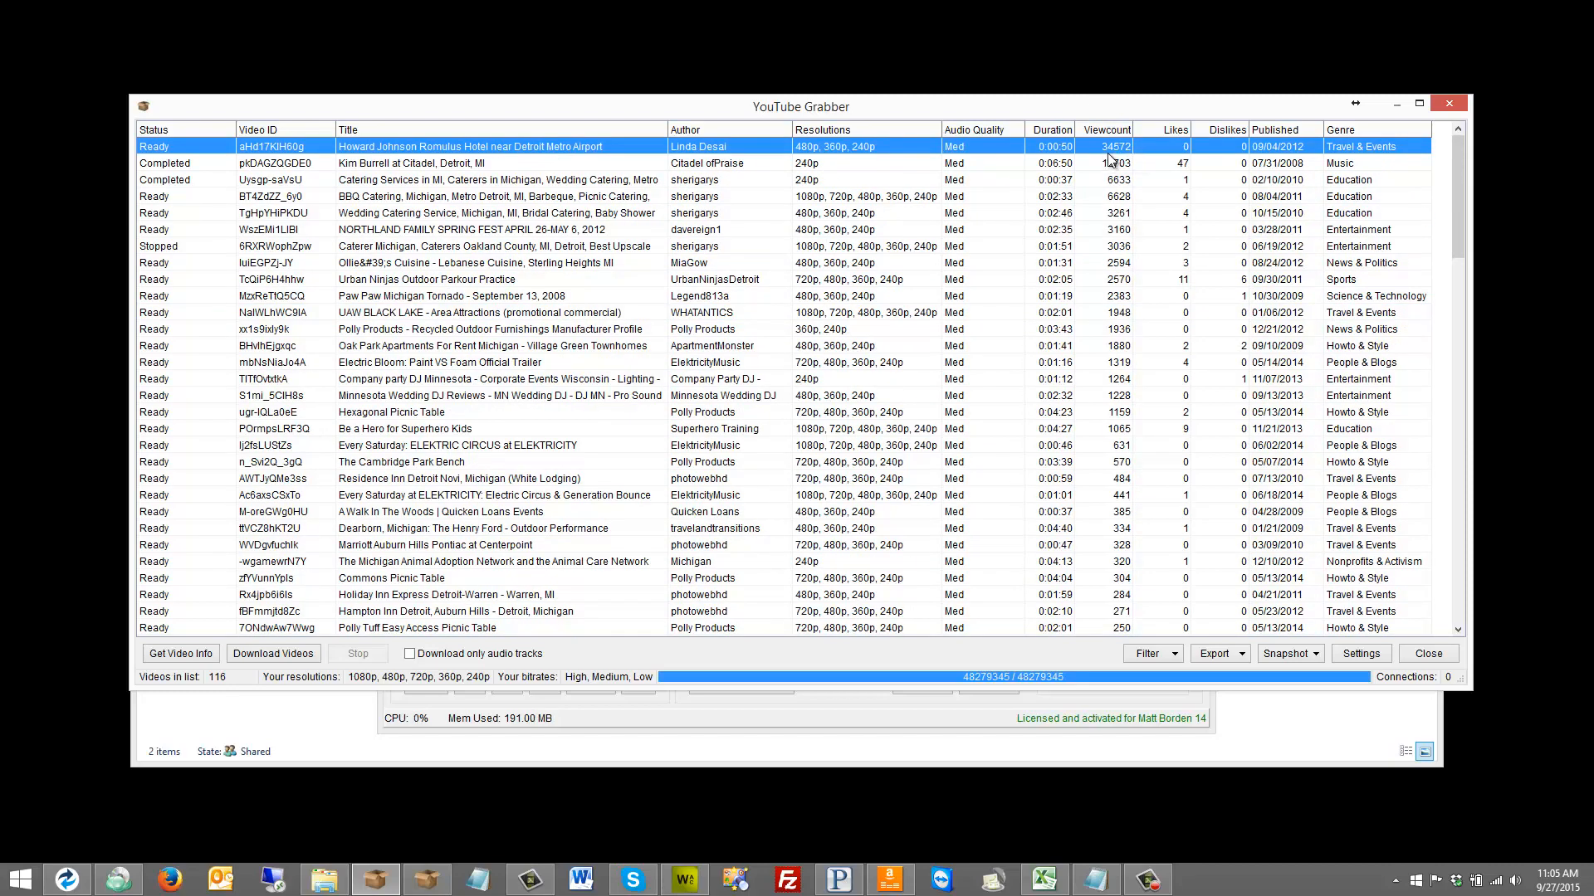
mouse_move(1132, 562)
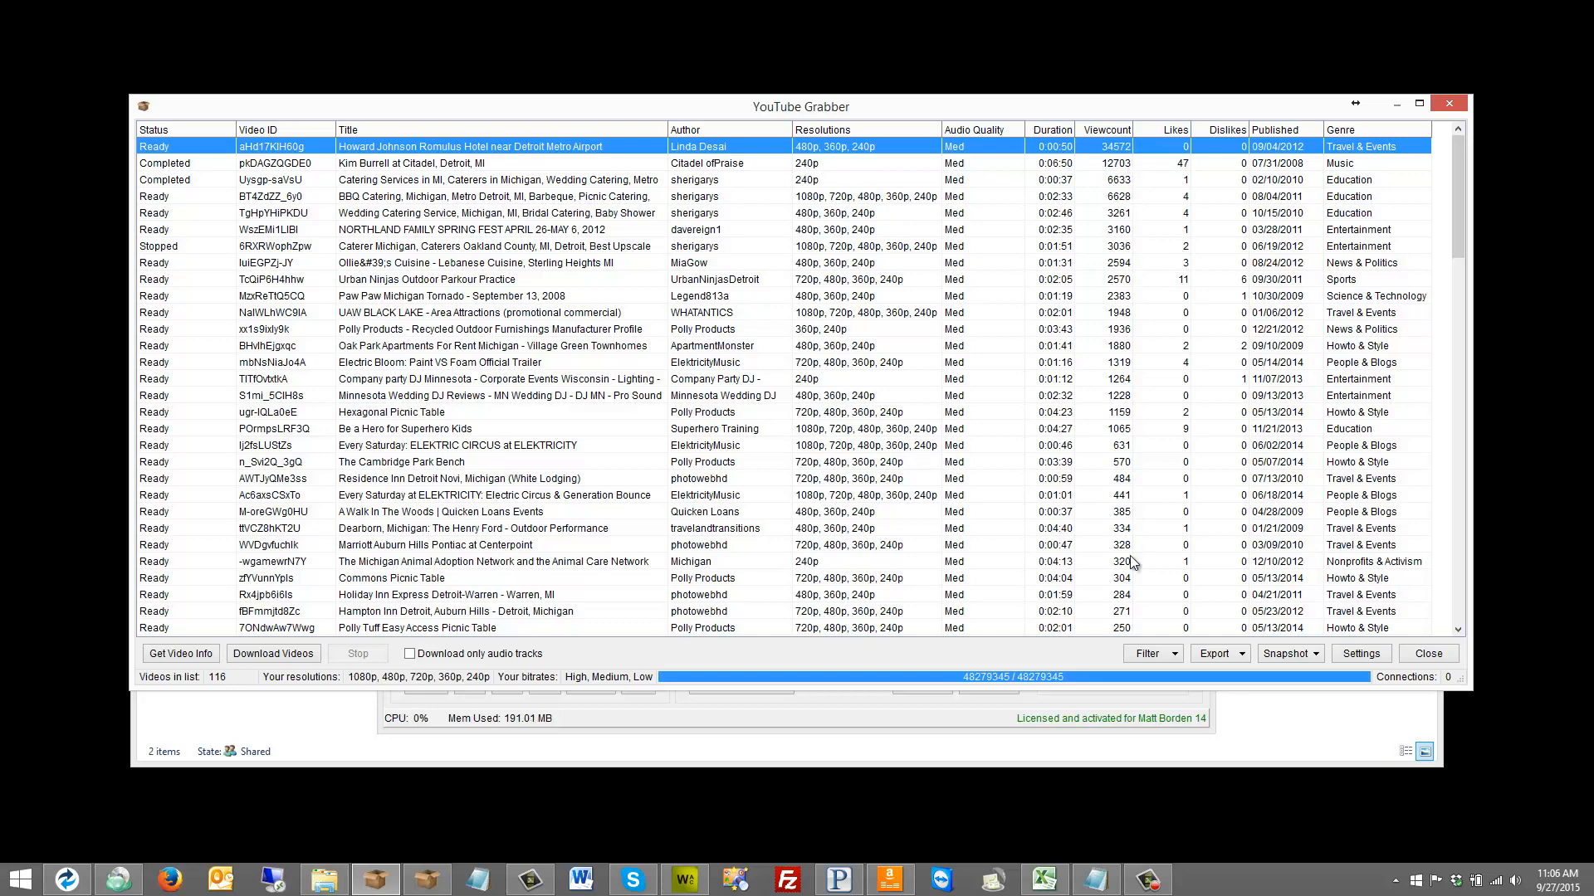
mouse_move(594, 158)
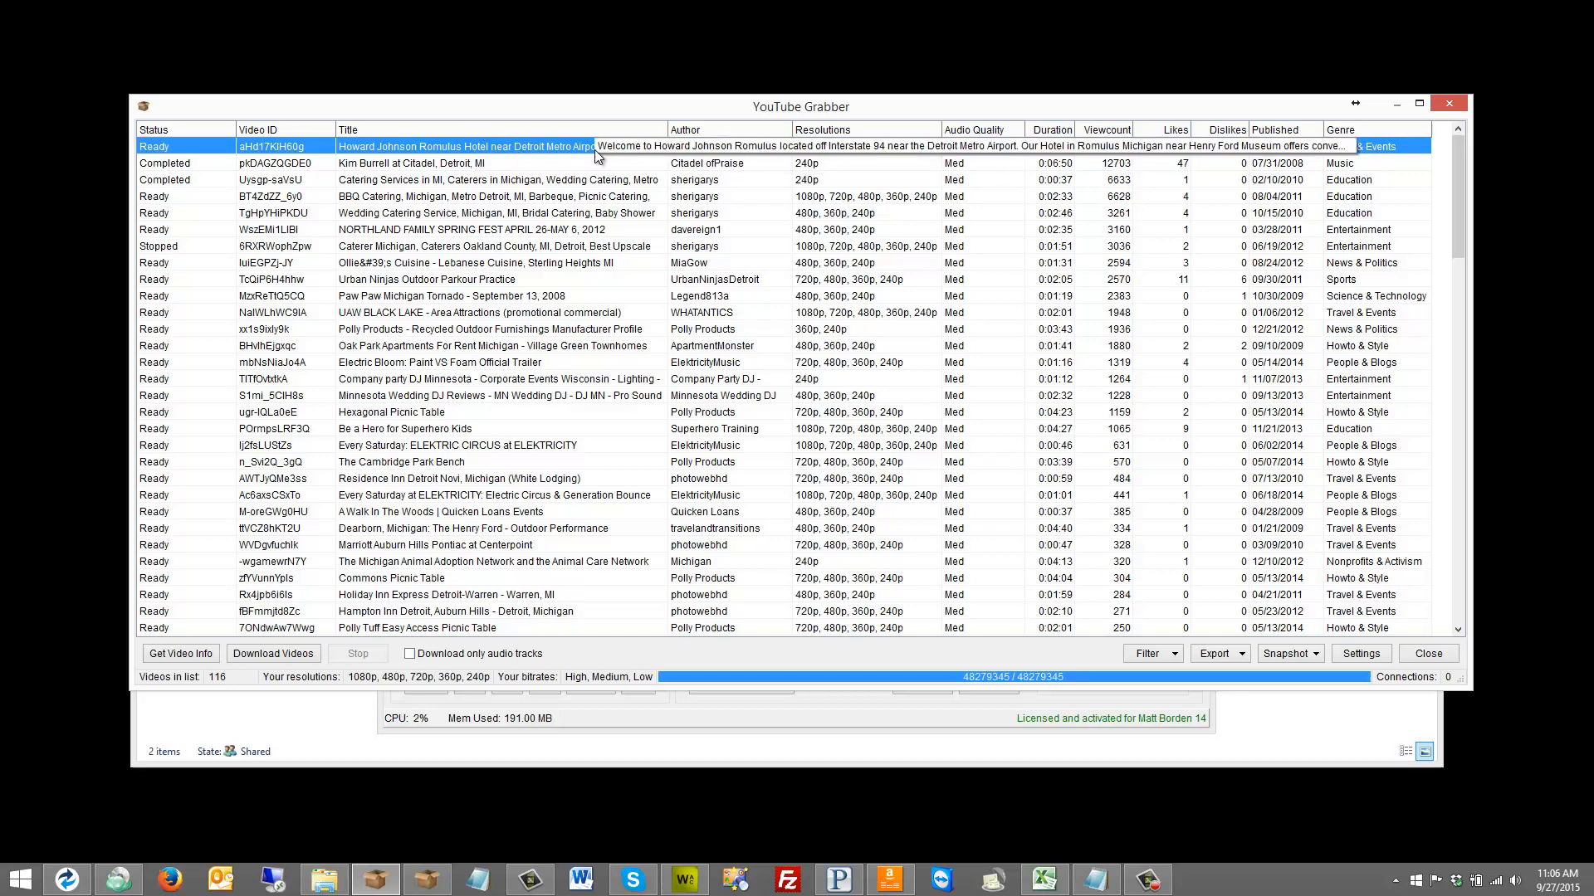